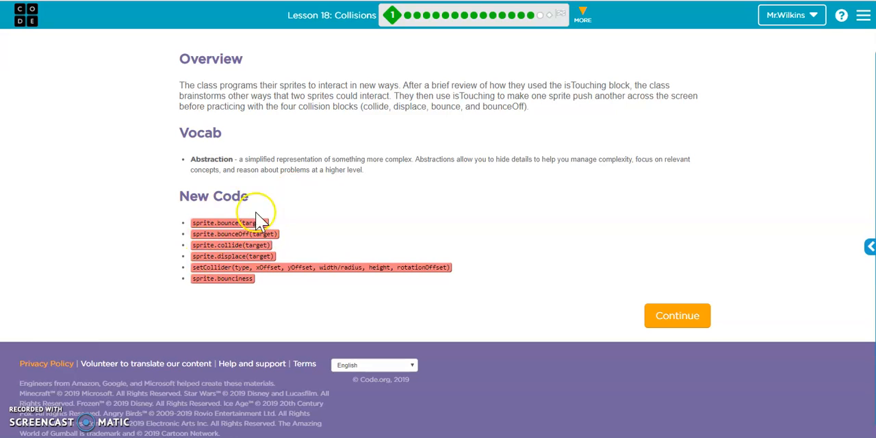
mouse_move(271, 255)
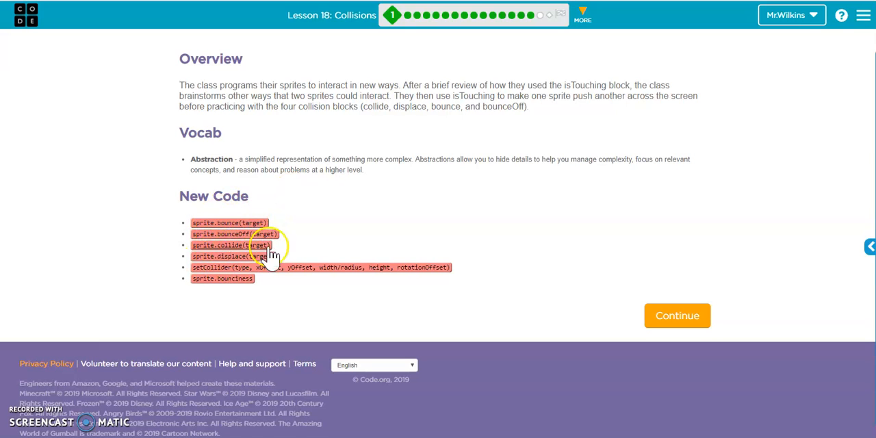
mouse_move(229, 256)
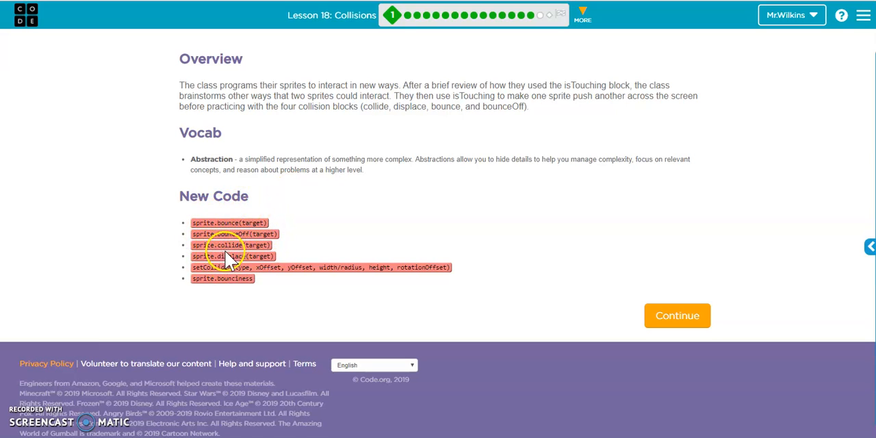
mouse_move(277, 183)
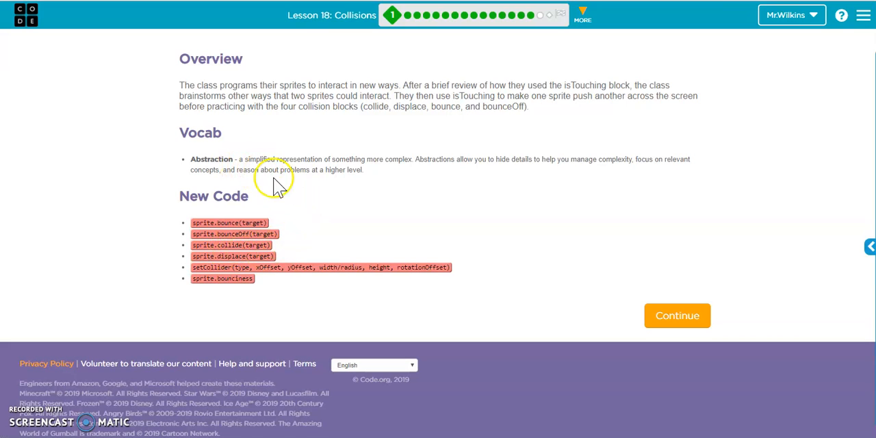
mouse_move(238, 196)
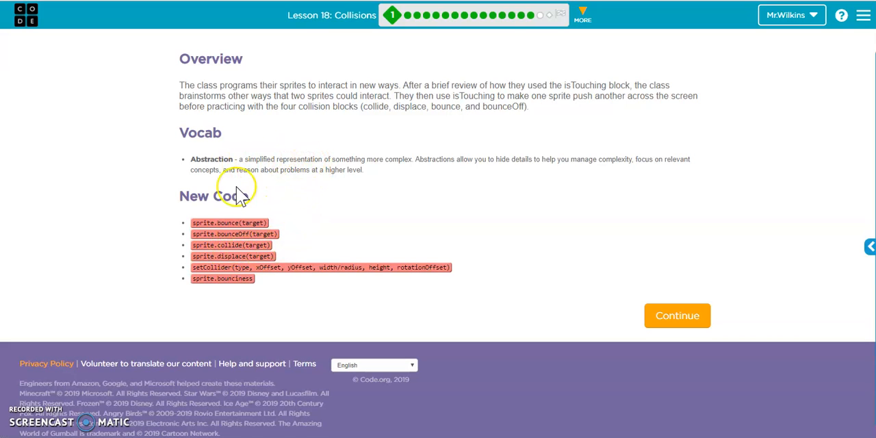
mouse_move(246, 263)
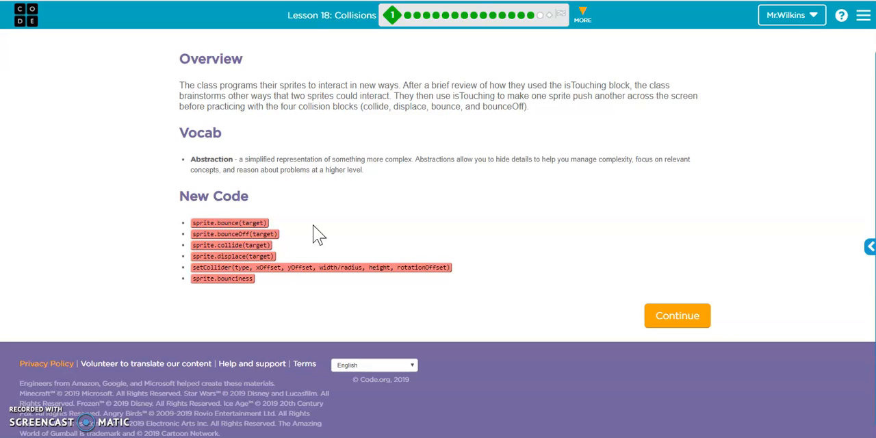
mouse_move(582, 298)
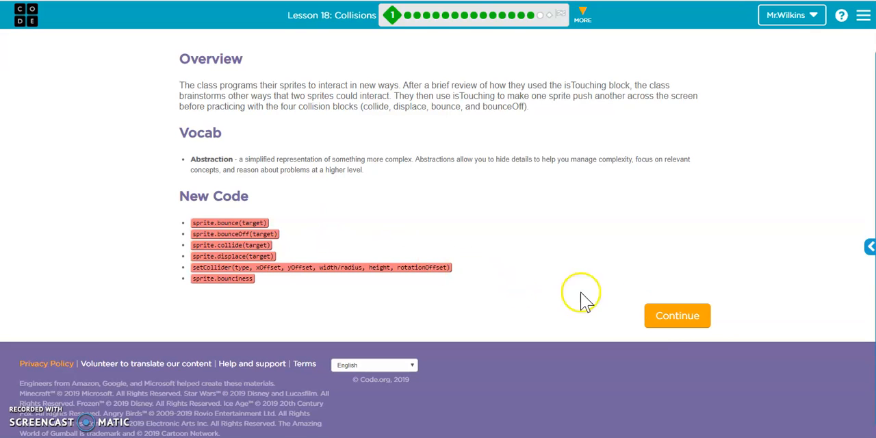
Advance to Sprite Interactions, run the giraffe-and-monkey demo twice, and finish the level.
click(676, 316)
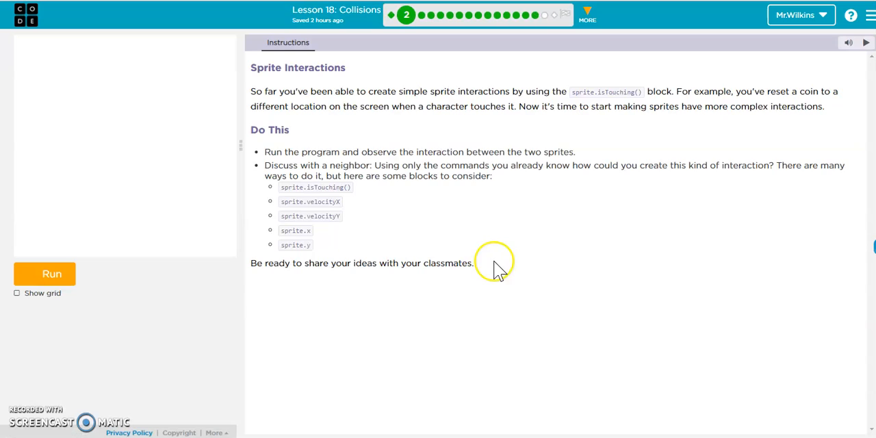
click(45, 273)
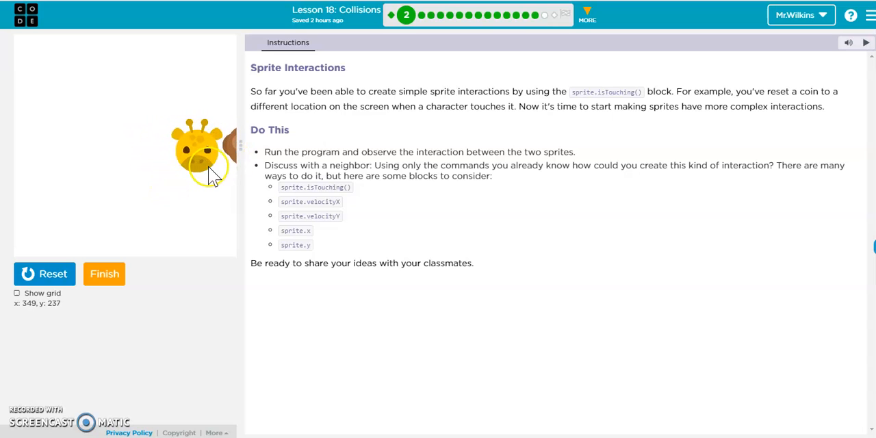
mouse_move(195, 174)
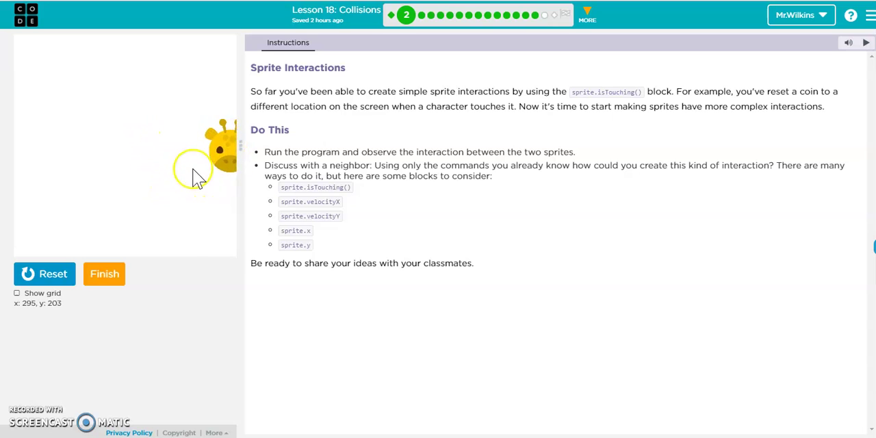
mouse_move(156, 152)
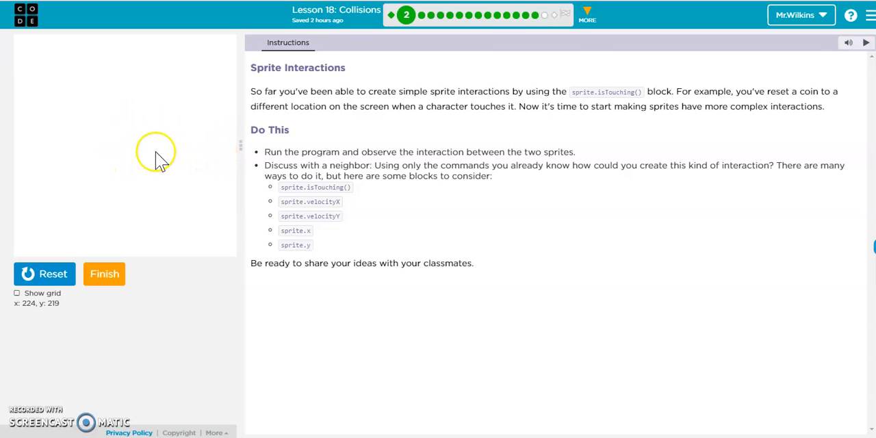
click(44, 274)
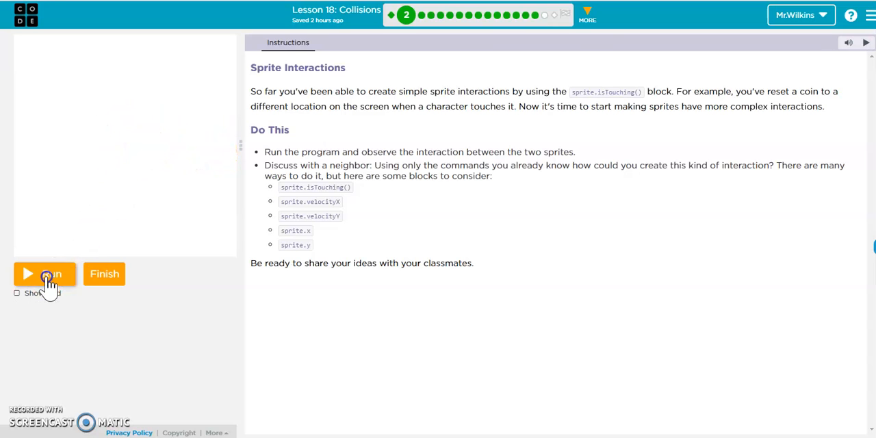
click(45, 273)
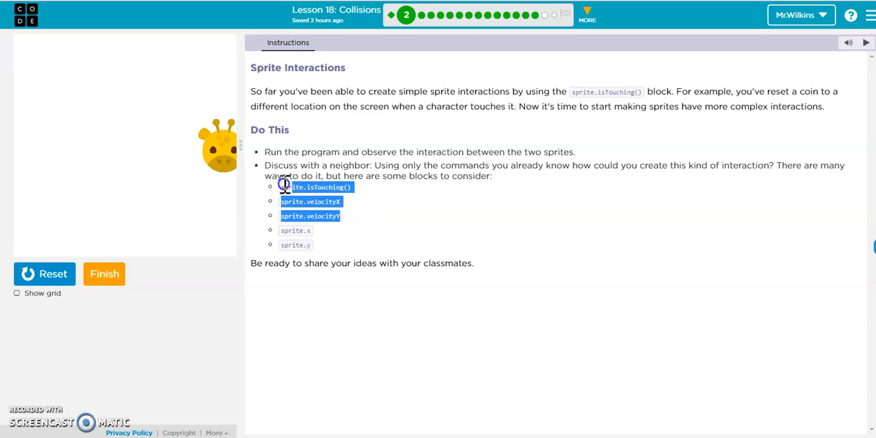
mouse_move(344, 210)
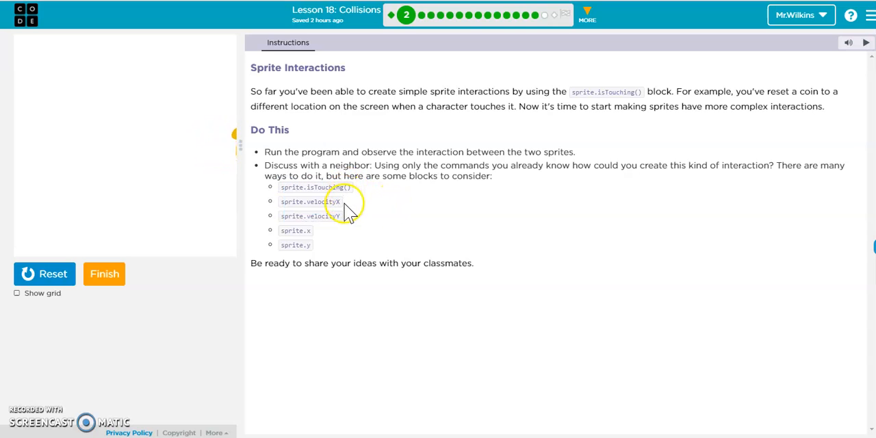
click(44, 274)
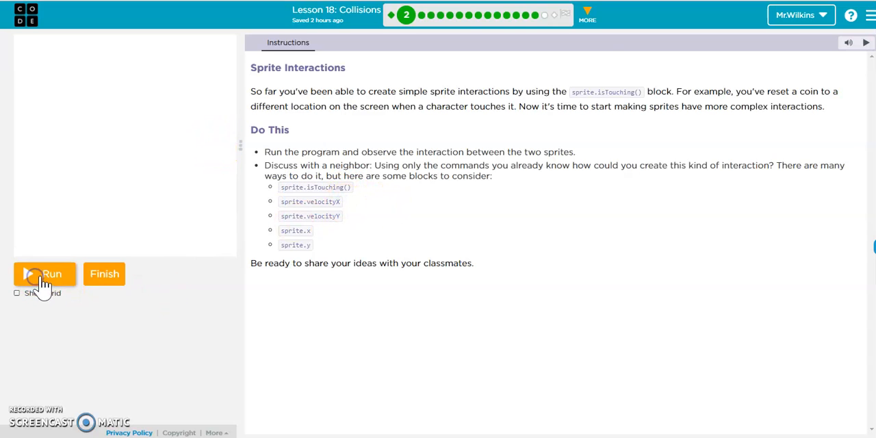
click(104, 274)
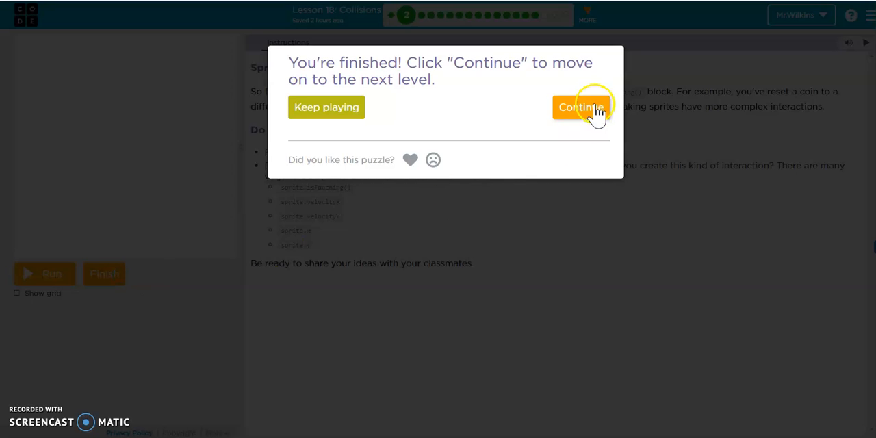
Continue to level three, restore its initial starter code, and run the giraffe program.
click(580, 107)
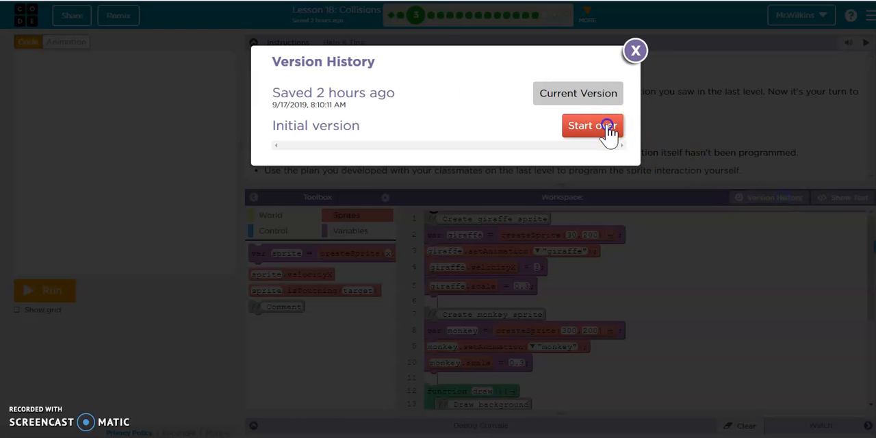
click(592, 126)
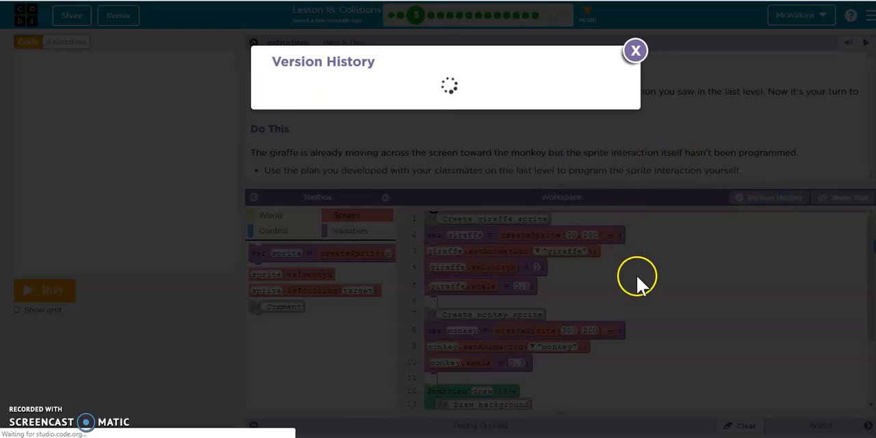
click(634, 50)
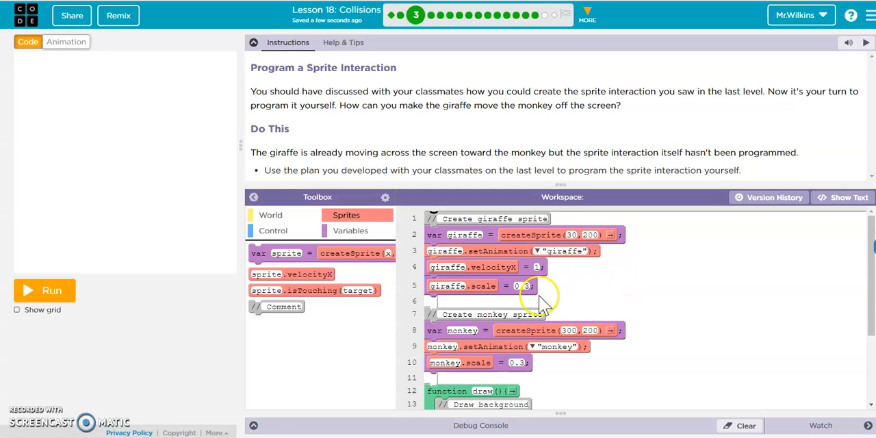
scroll(down, 3)
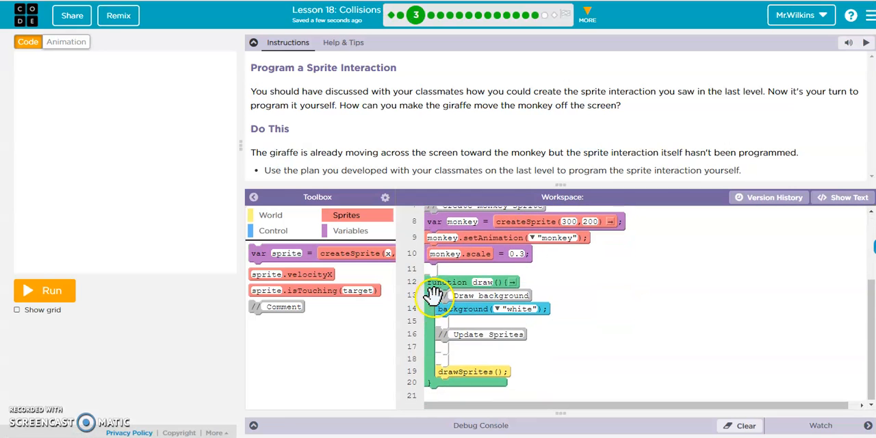
click(52, 290)
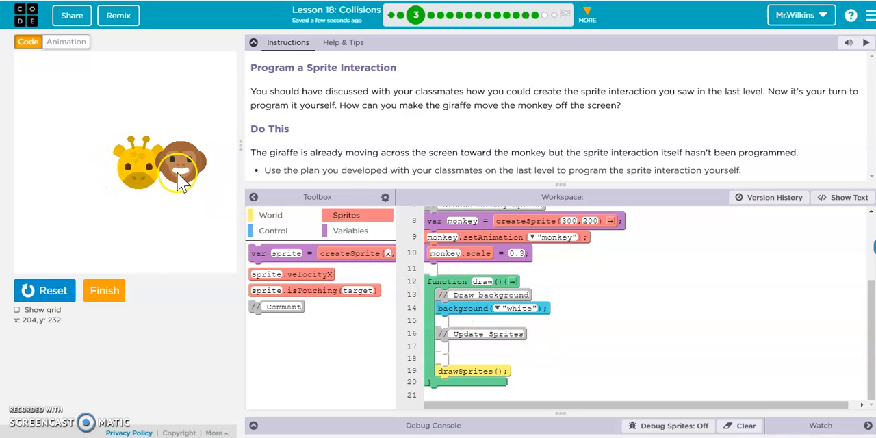
Add if giraffe.isTouching(monkey) to draw() with a monkey.velocityX assignment inside.
click(44, 290)
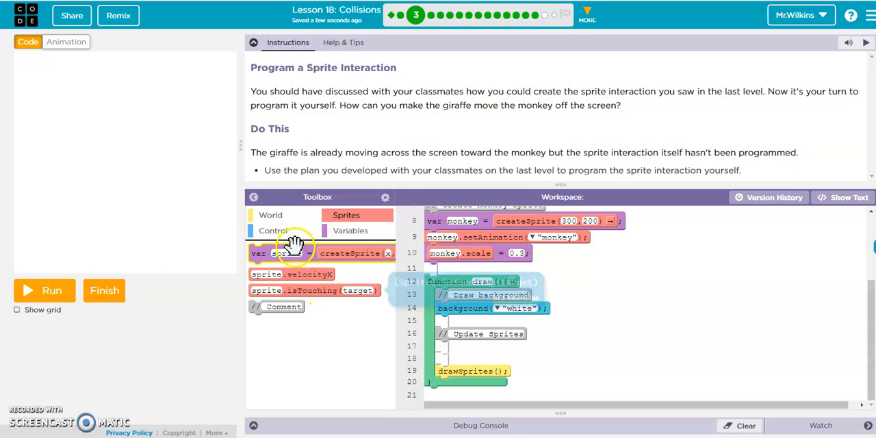
click(273, 231)
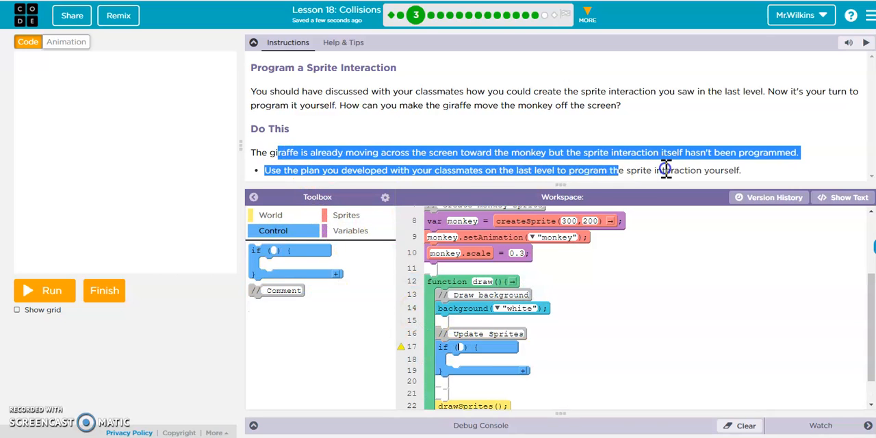
mouse_move(431, 170)
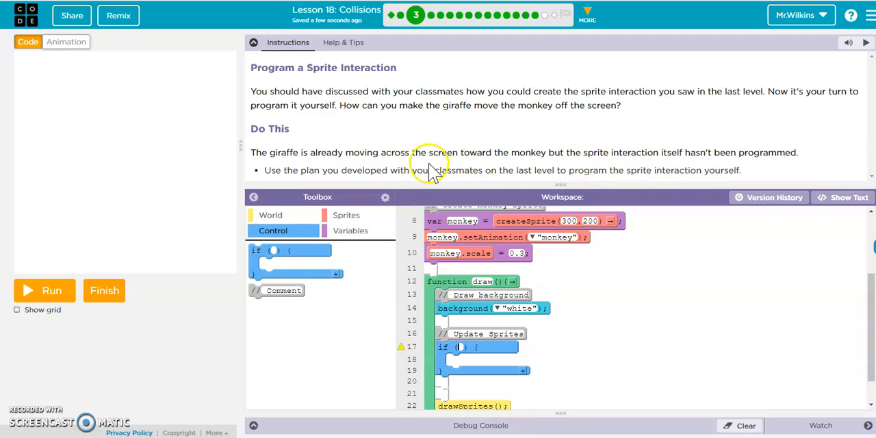
mouse_move(590, 173)
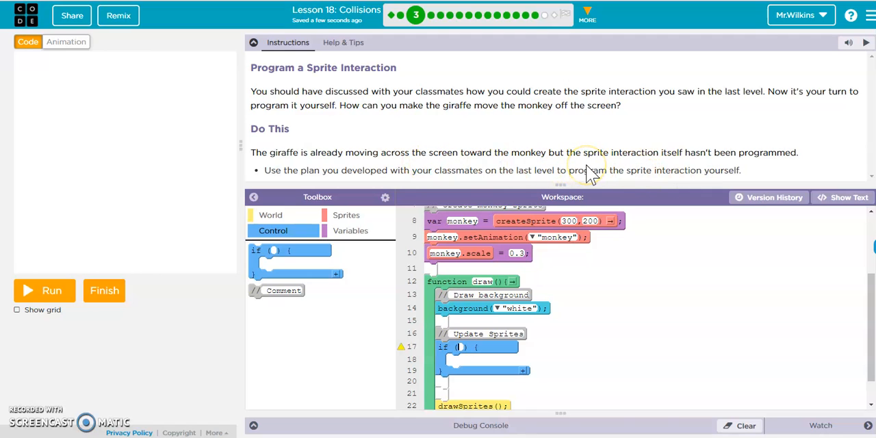
mouse_move(533, 353)
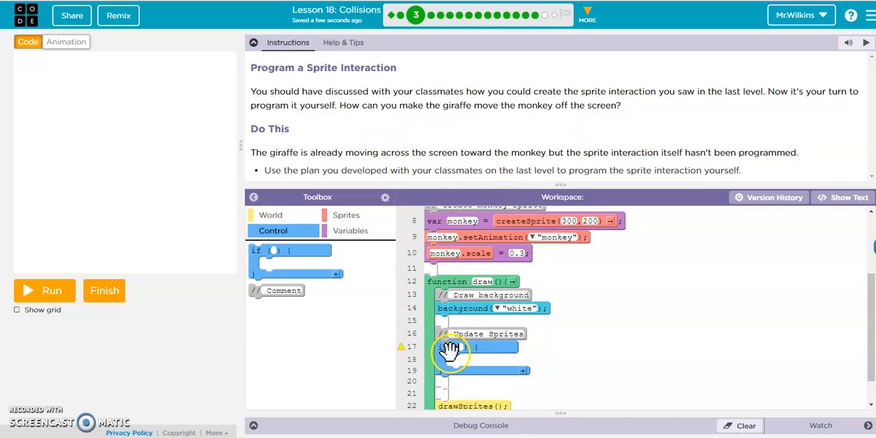
click(346, 215)
text(giraffe)
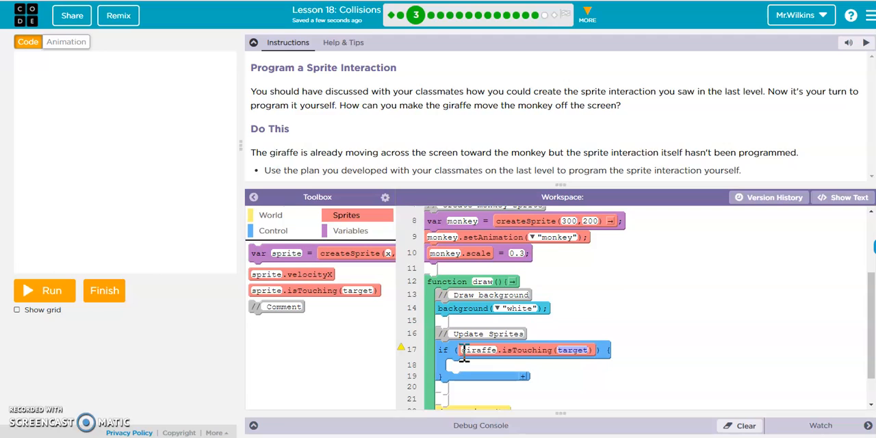
text(monkey)
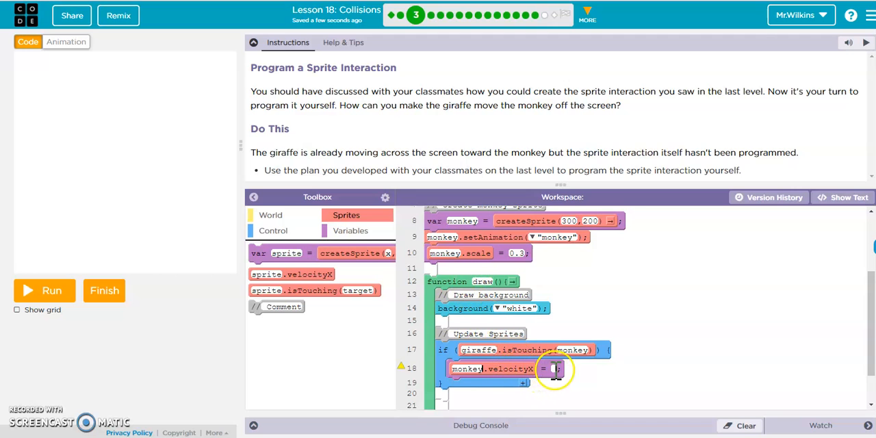
scroll(up, 3)
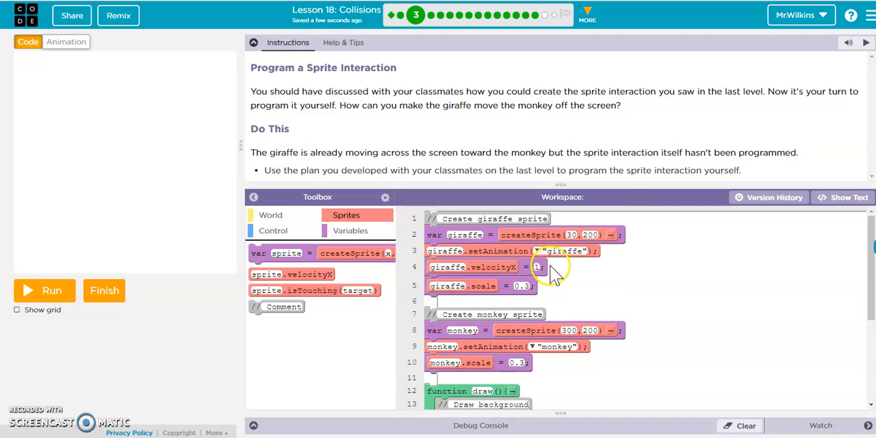
scroll(down, 3)
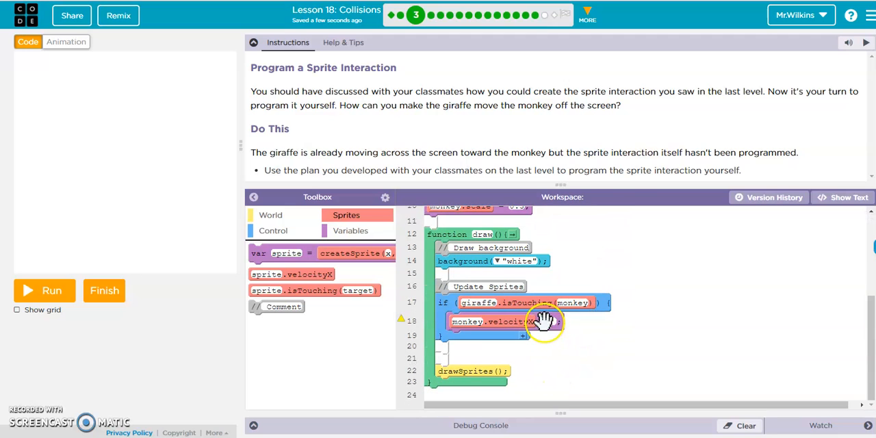
mouse_move(551, 323)
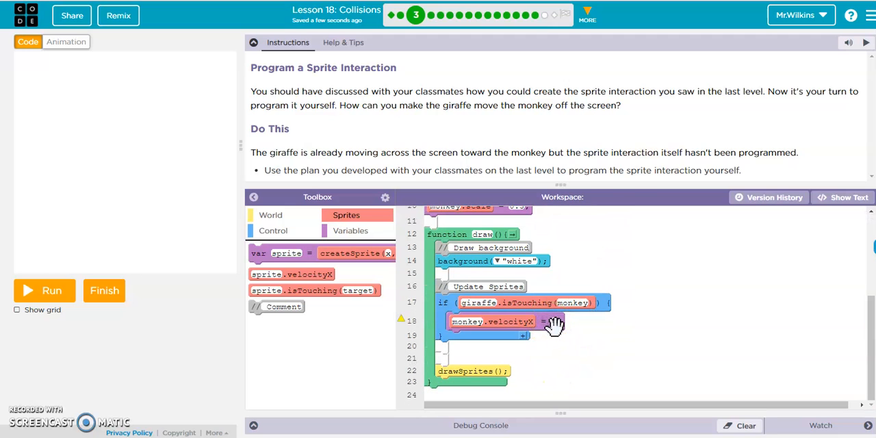
click(44, 290)
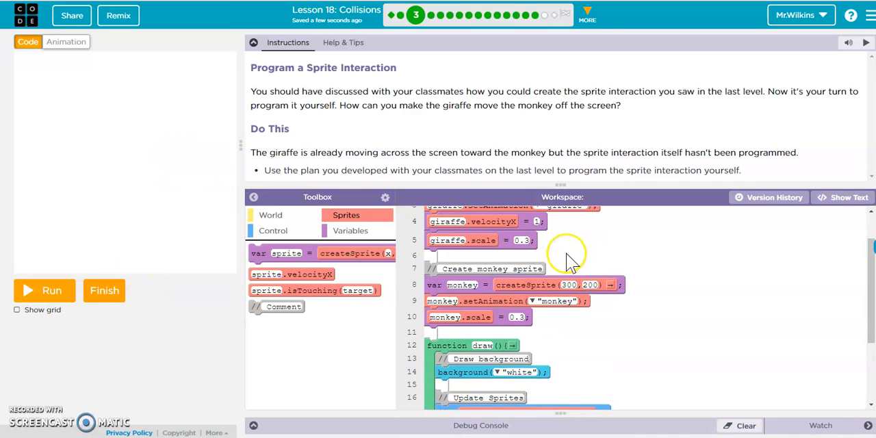
mouse_move(555, 256)
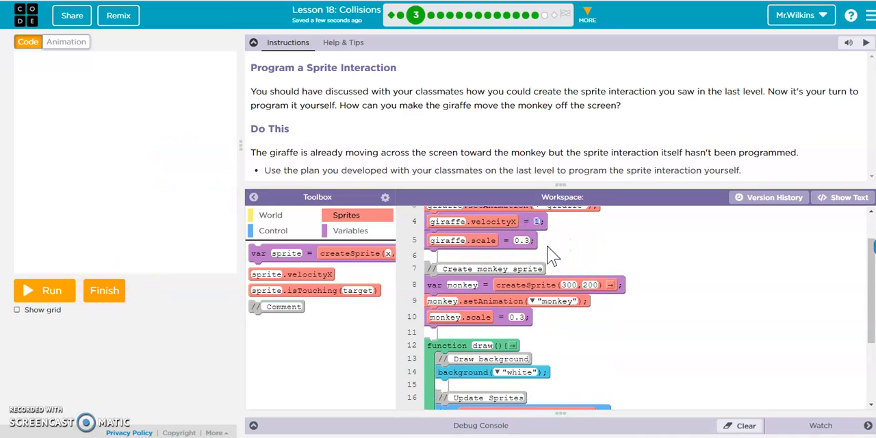
Set monkey.velocityX to giraffe.velocityX on line 18 and test that the monkey is pushed.
click(44, 290)
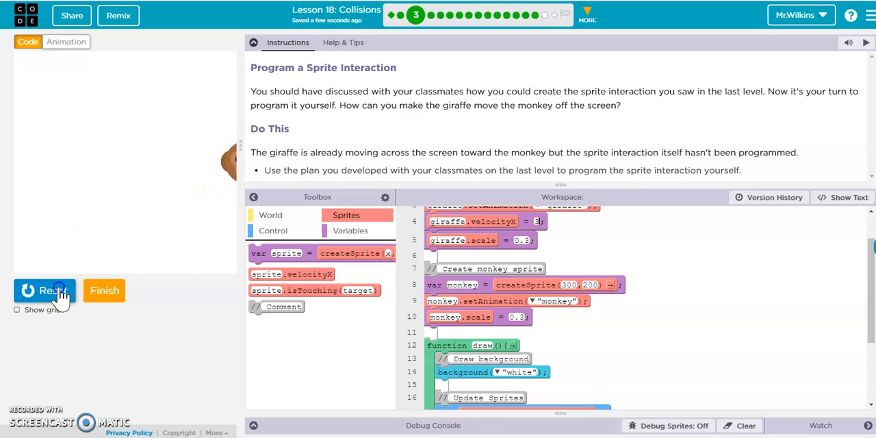
click(44, 290)
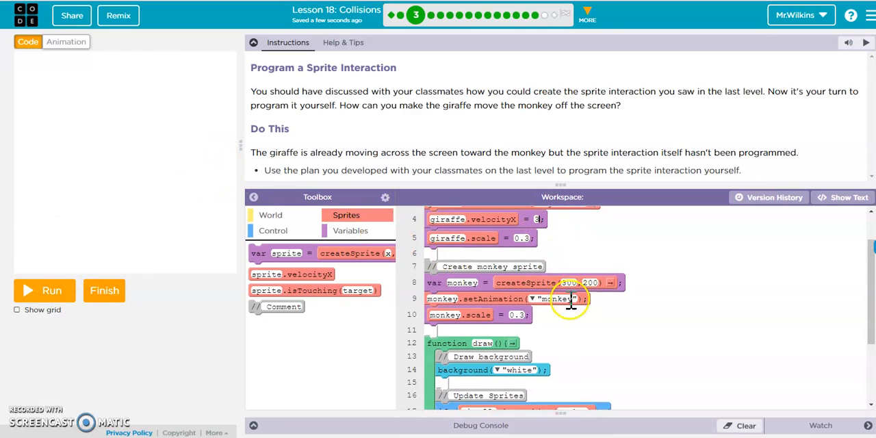
scroll(down, 3)
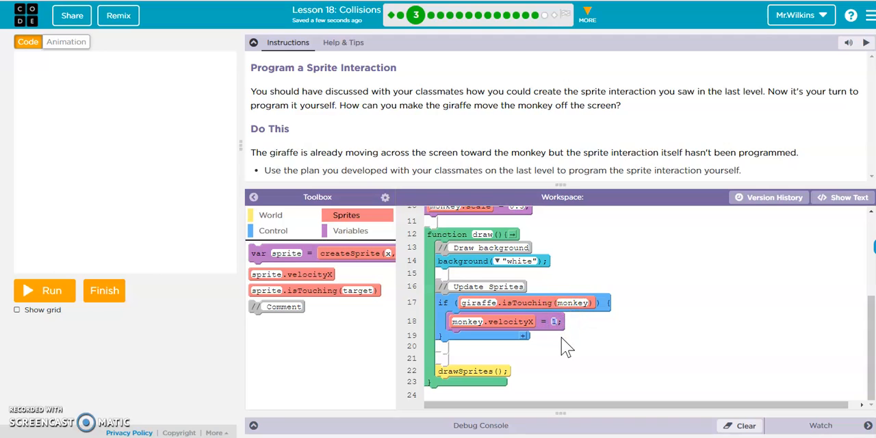
text(giraffe.velocityX)
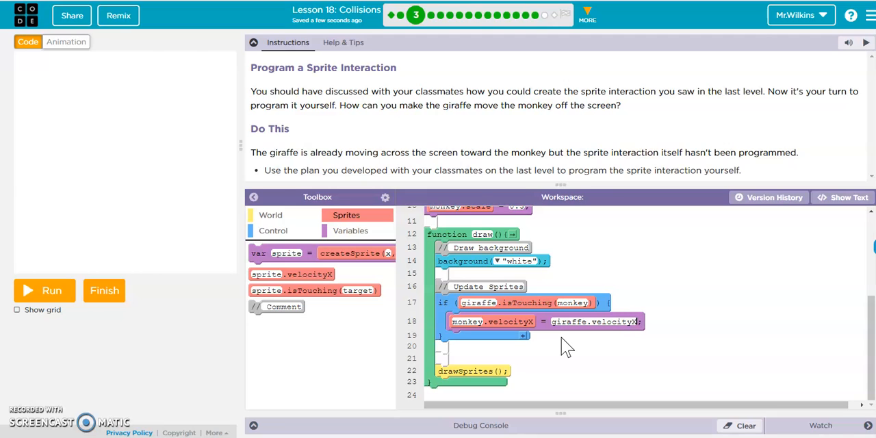
click(44, 290)
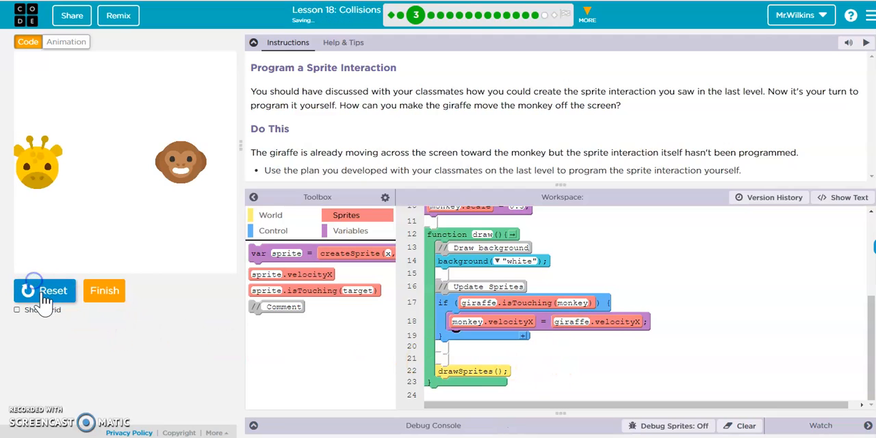
click(43, 290)
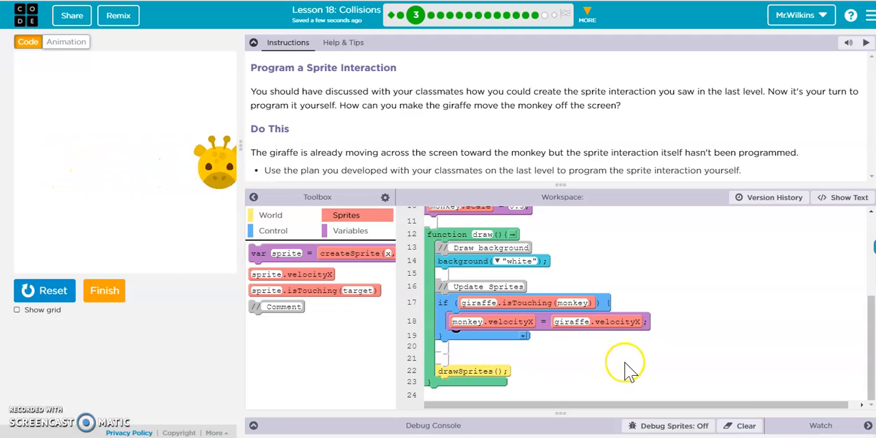
click(44, 290)
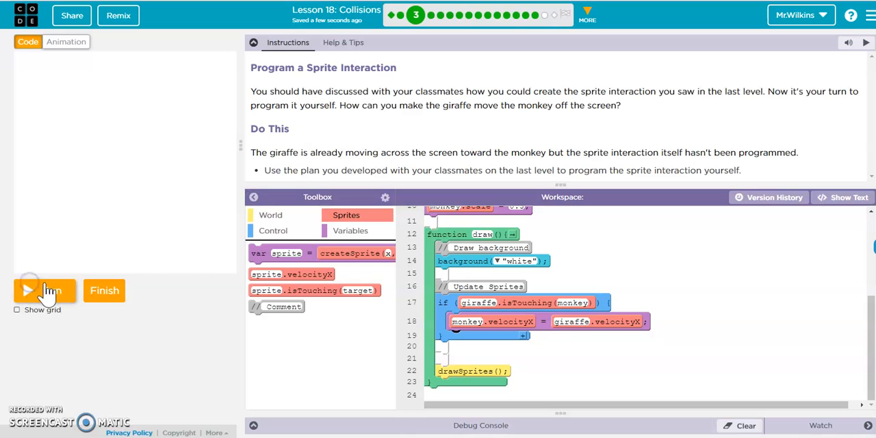
Finish level three and open level four's elephant-and-hippo starter code.
click(104, 290)
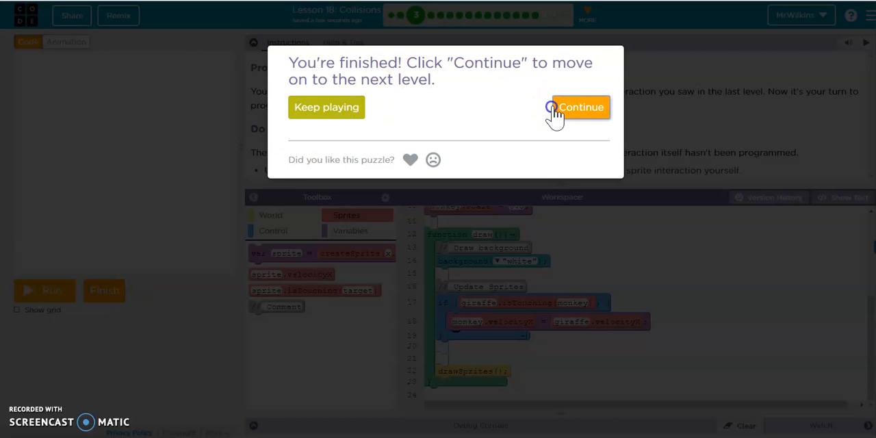
click(580, 107)
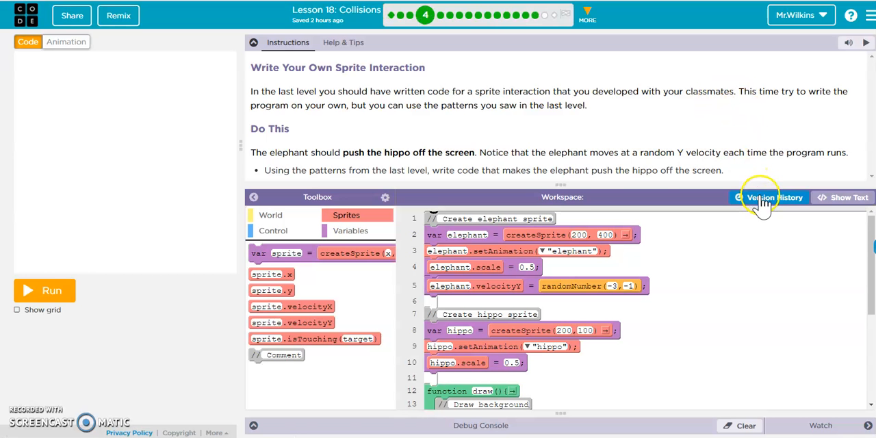
click(774, 197)
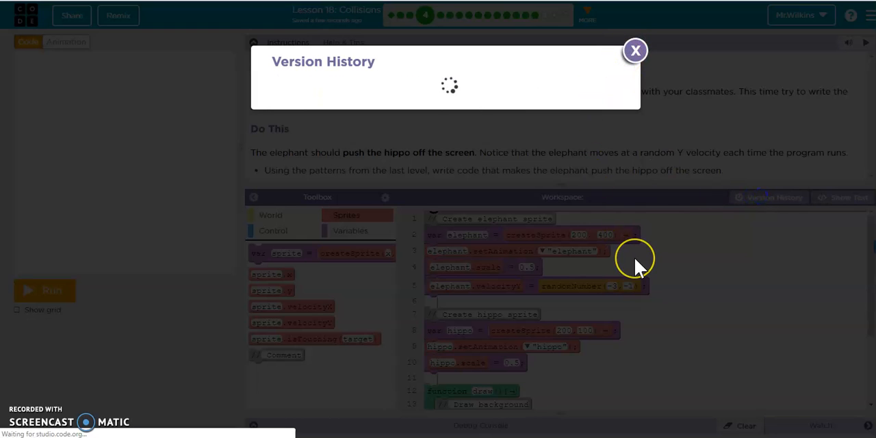
click(634, 50)
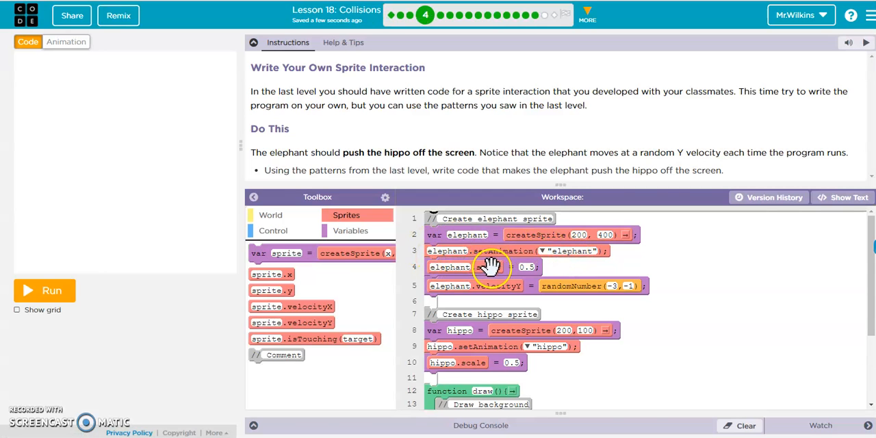
click(44, 289)
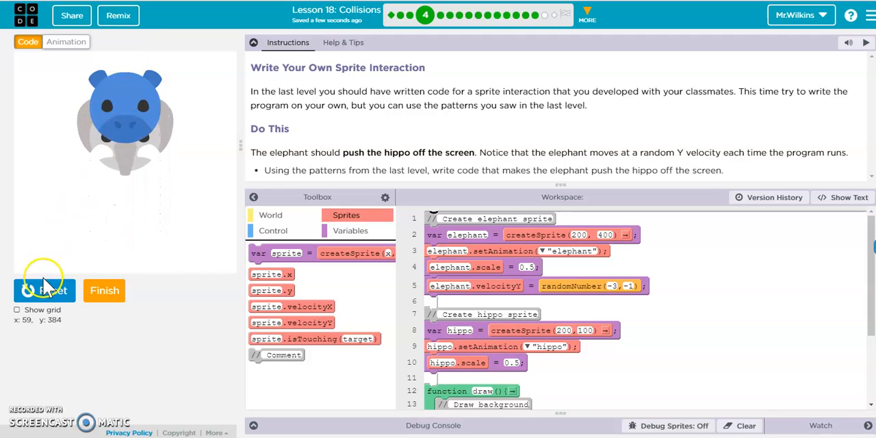
click(45, 290)
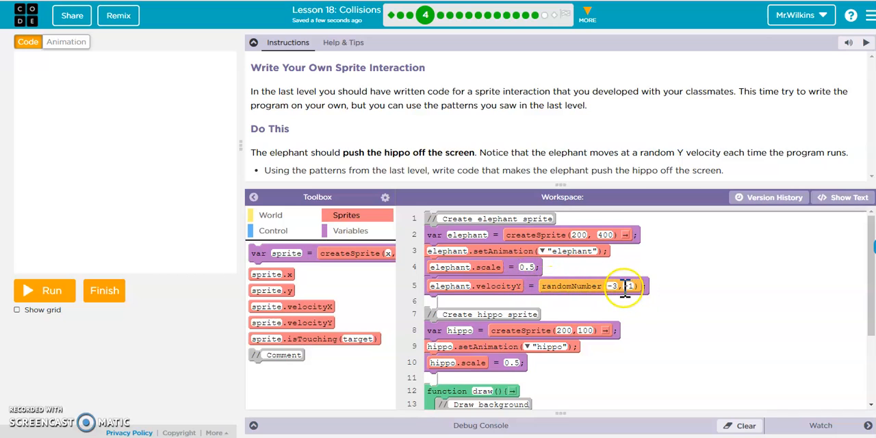
scroll(down, 3)
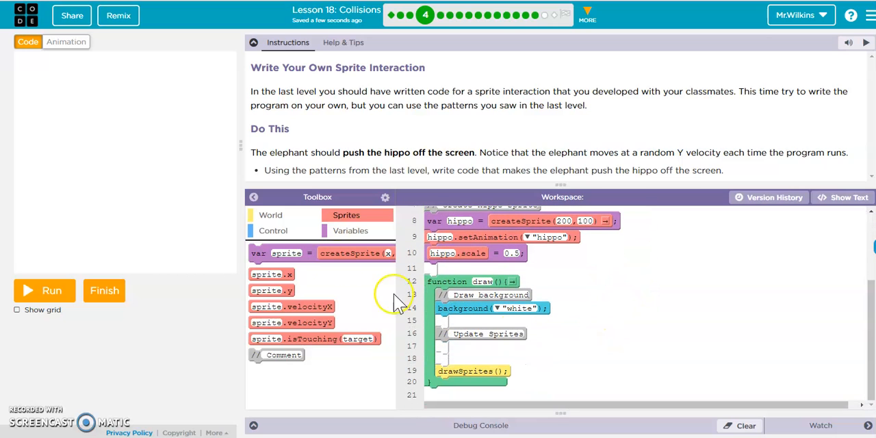
Build if elephant.isTouching(hippo) in draw() to set hippo.velocityY to elephant.velocityY.
click(273, 230)
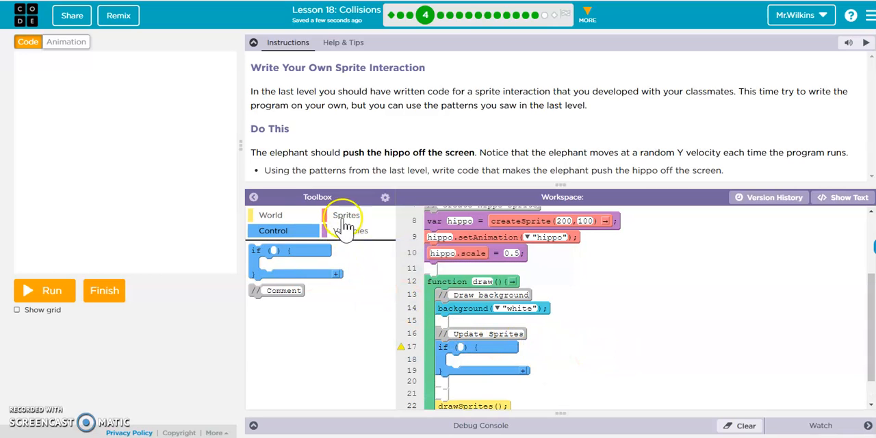
click(345, 215)
text(elephant)
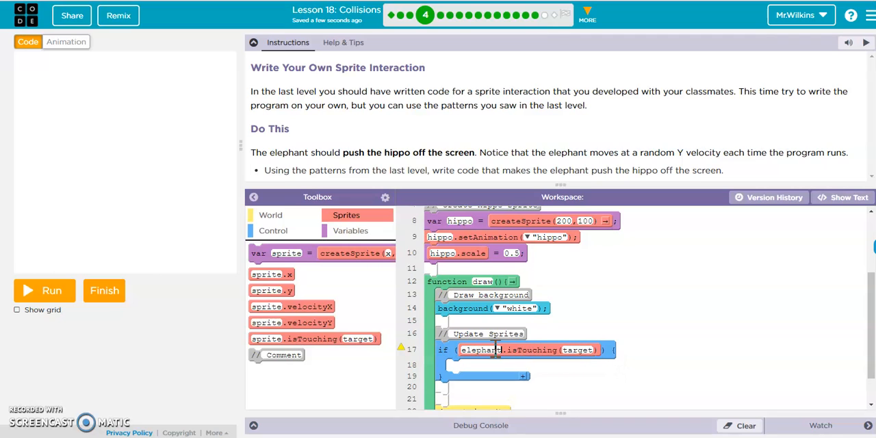
text(hippo)
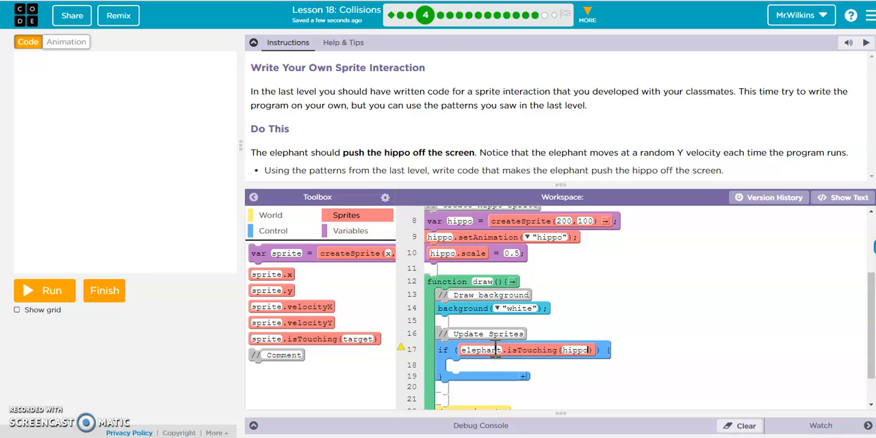
mouse_move(383, 342)
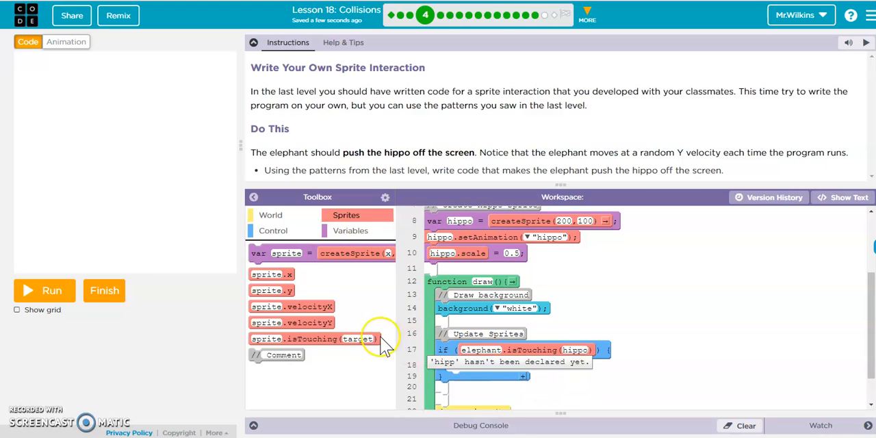
mouse_move(150, 226)
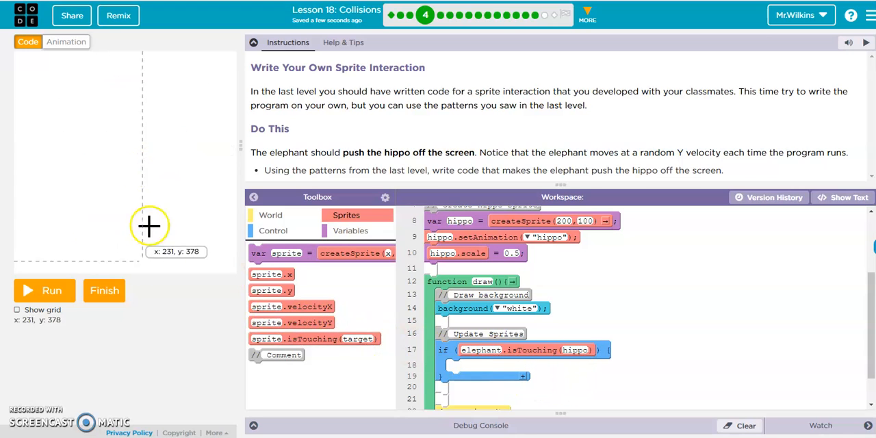
mouse_move(125, 161)
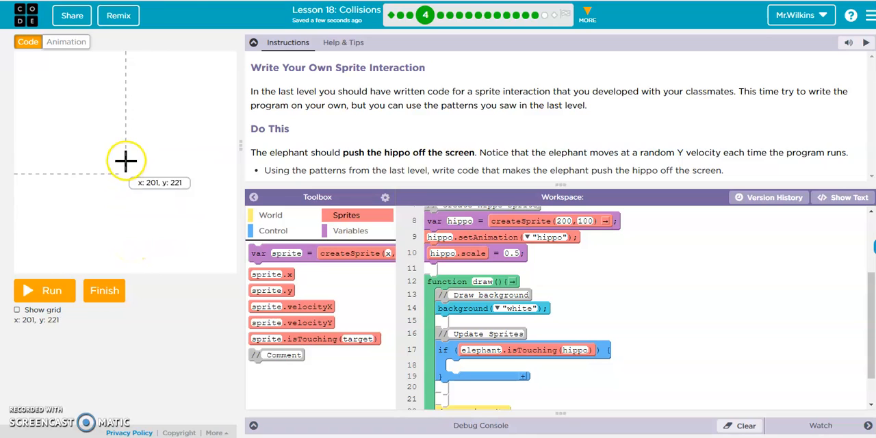
mouse_move(113, 200)
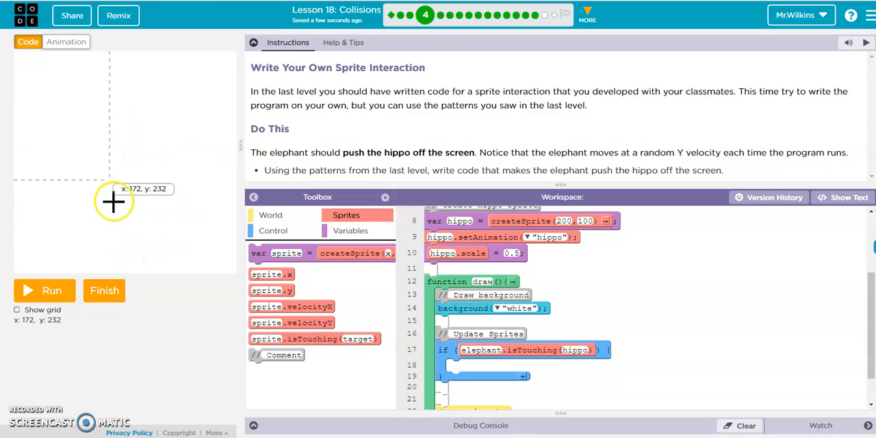
mouse_move(130, 84)
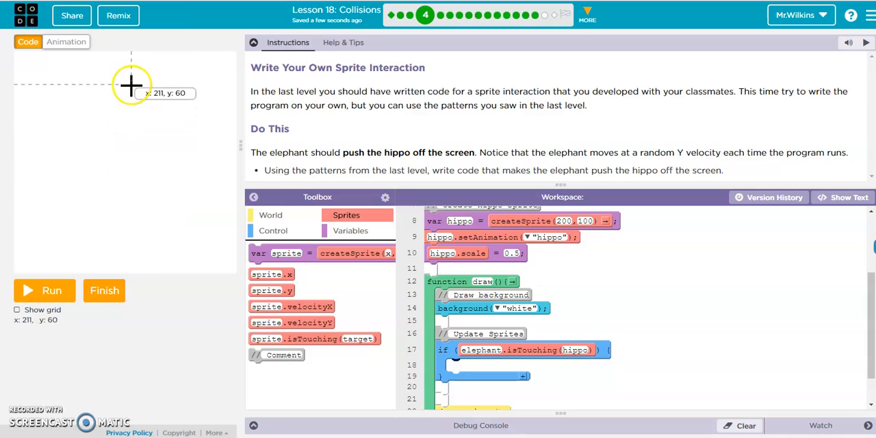
mouse_move(308, 323)
text(elephant)
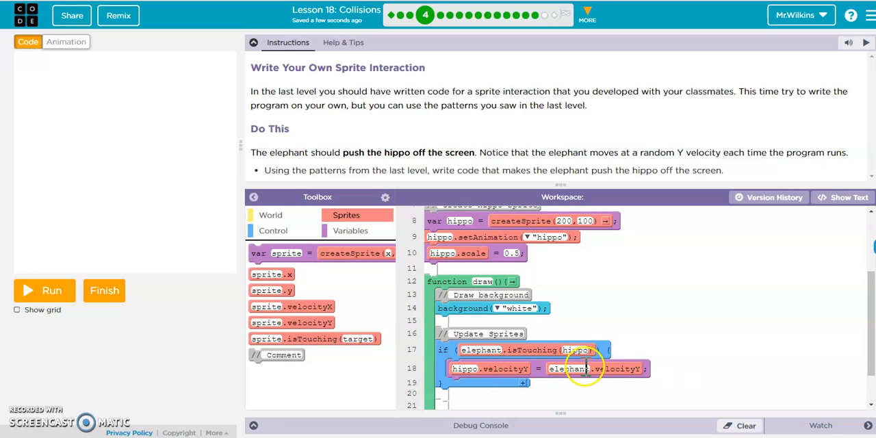
scroll(up, 3)
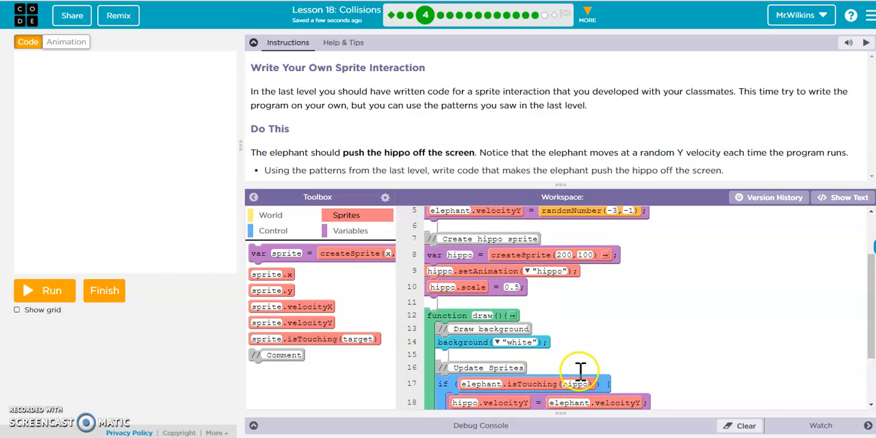
scroll(up, 3)
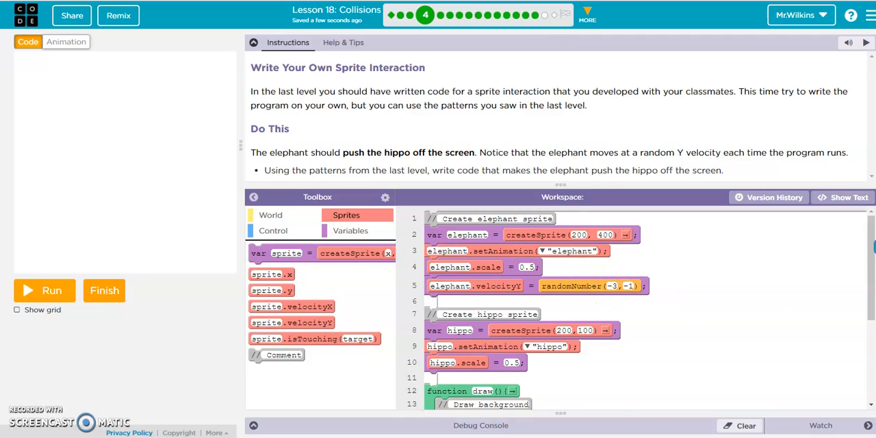
mouse_move(848, 168)
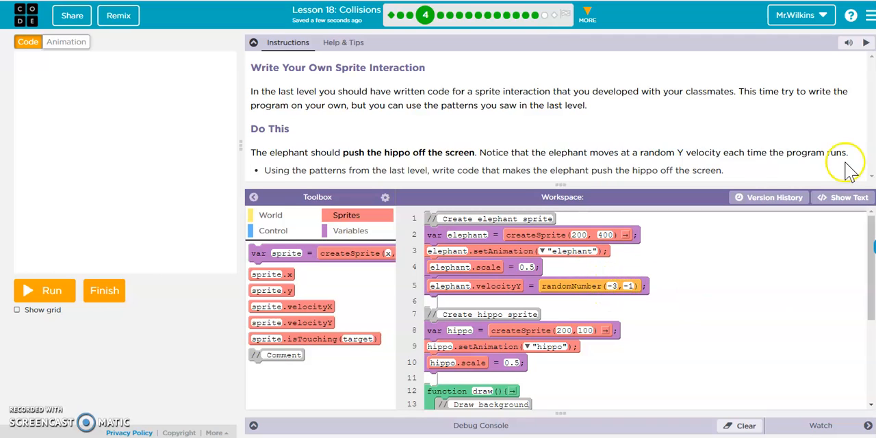
scroll(down, 3)
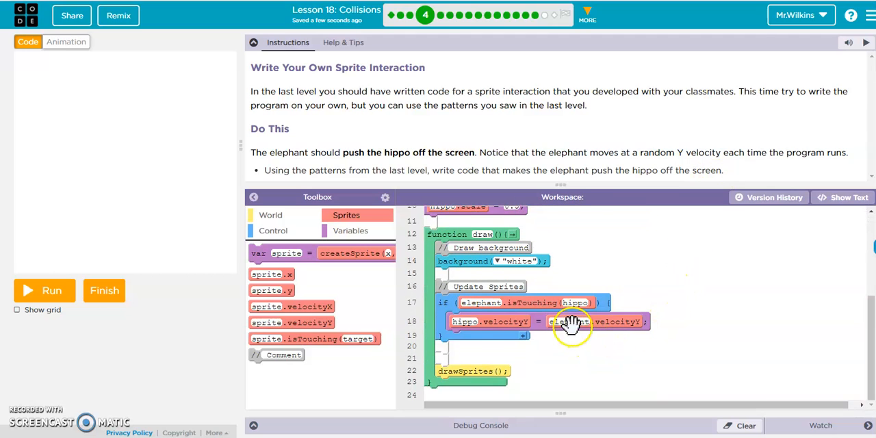
scroll(up, 3)
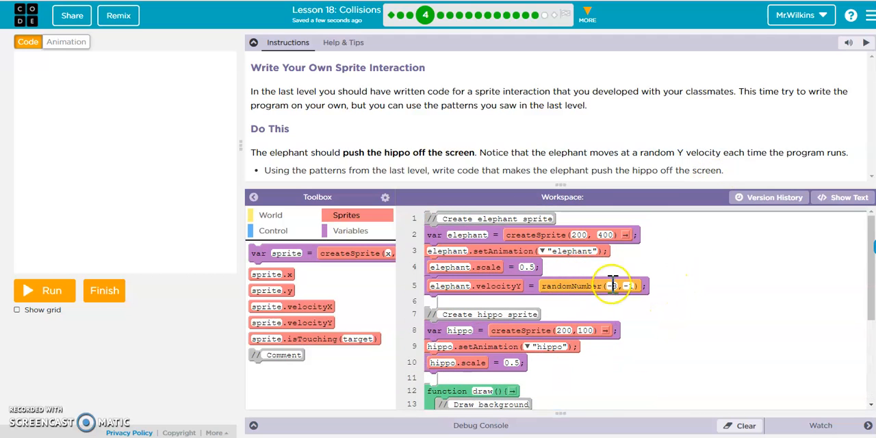
scroll(down, 3)
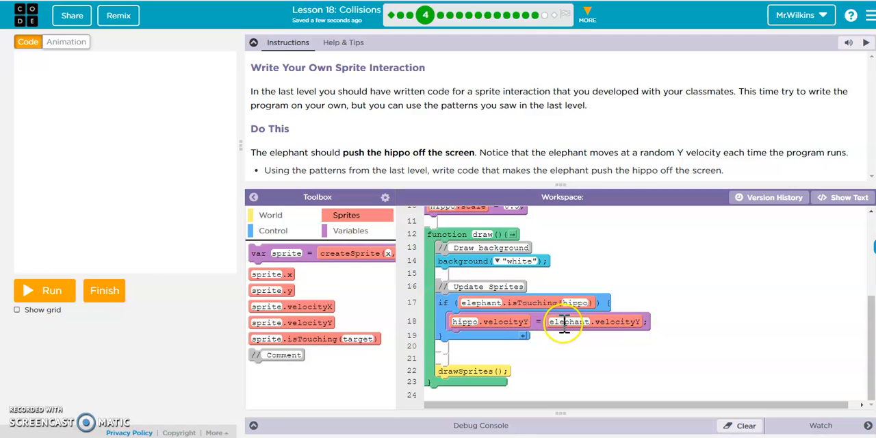
mouse_move(595, 321)
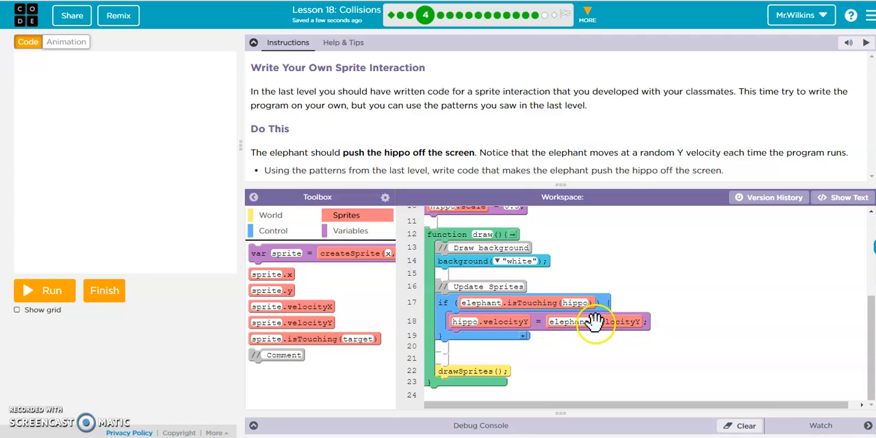
mouse_move(595, 323)
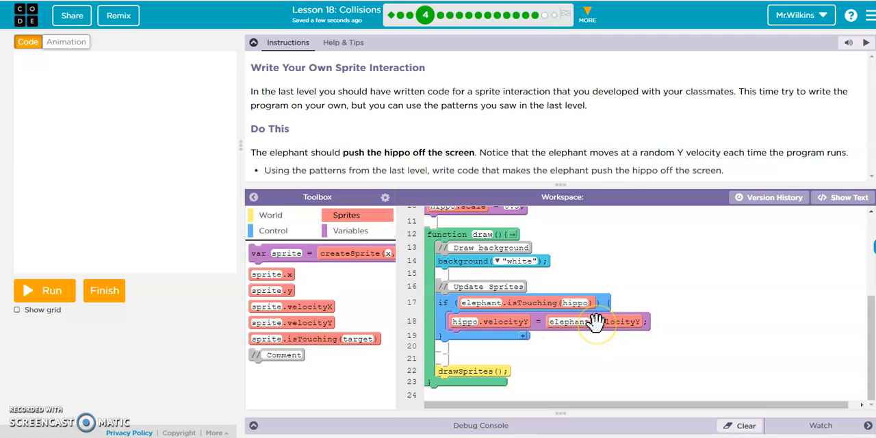
scroll(up, 3)
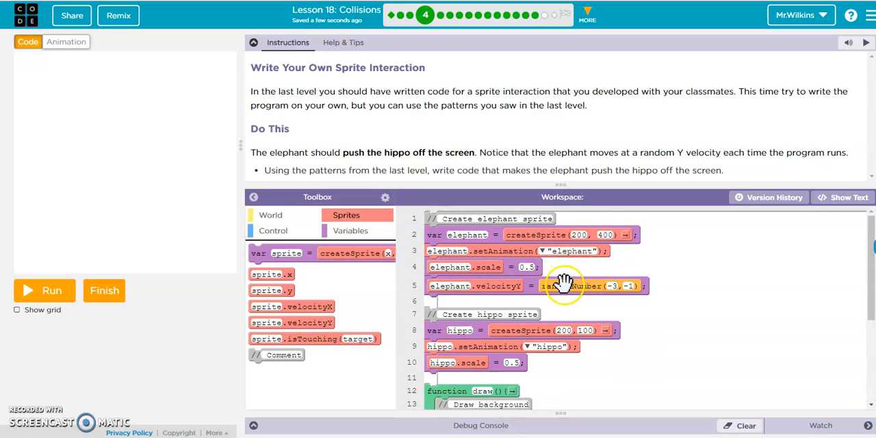
scroll(down, 3)
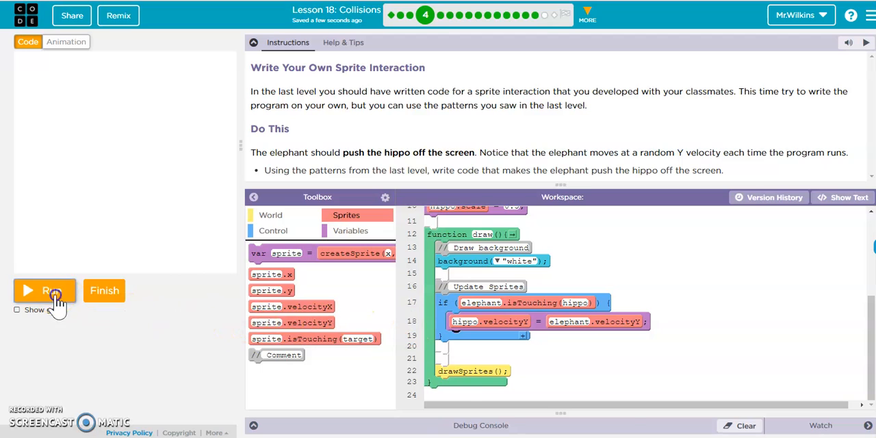
click(45, 290)
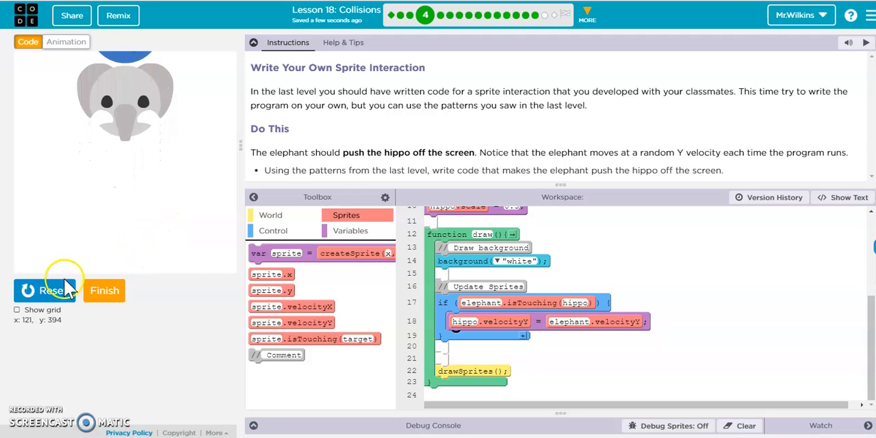
click(44, 290)
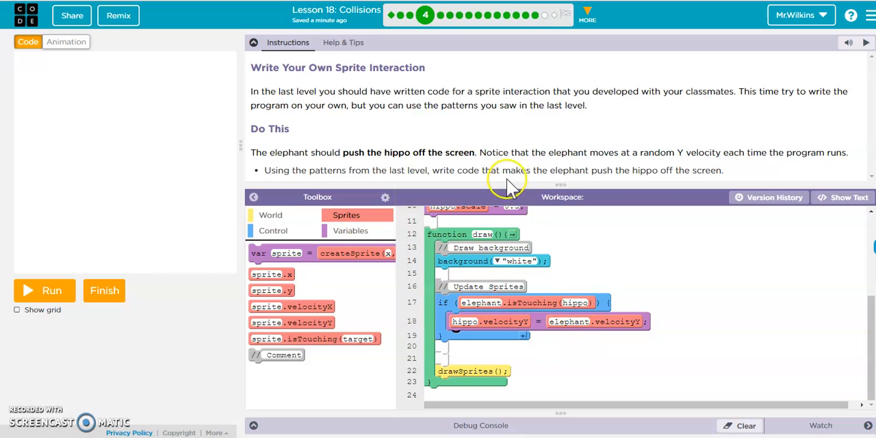
mouse_move(770, 197)
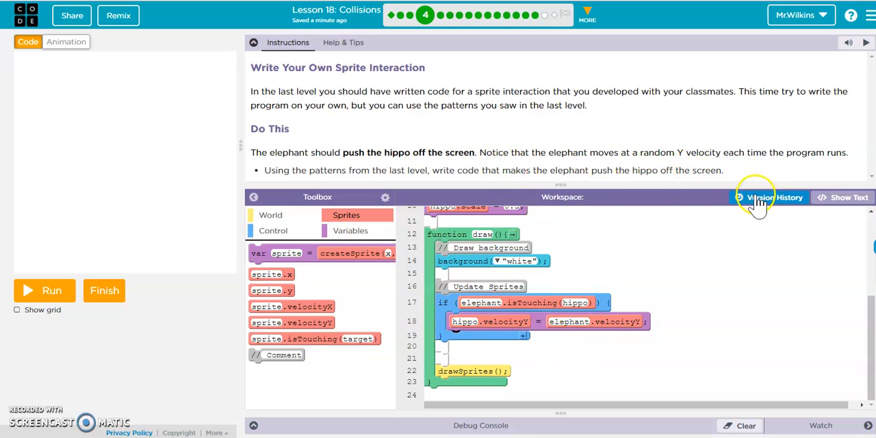
mouse_move(426, 15)
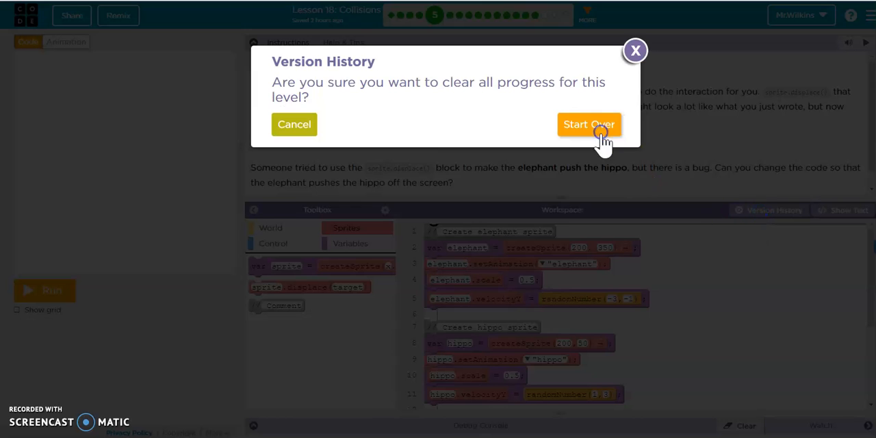
Confirm Start Over to reset the Displace level to its starter code.
click(589, 123)
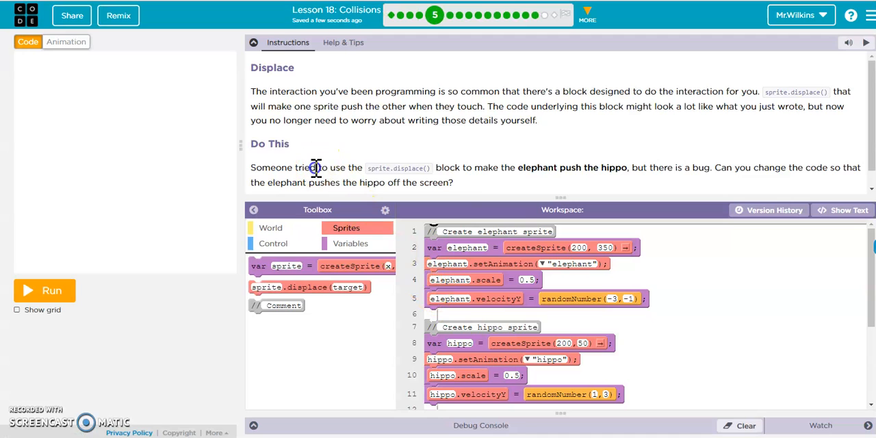
scroll(up, 3)
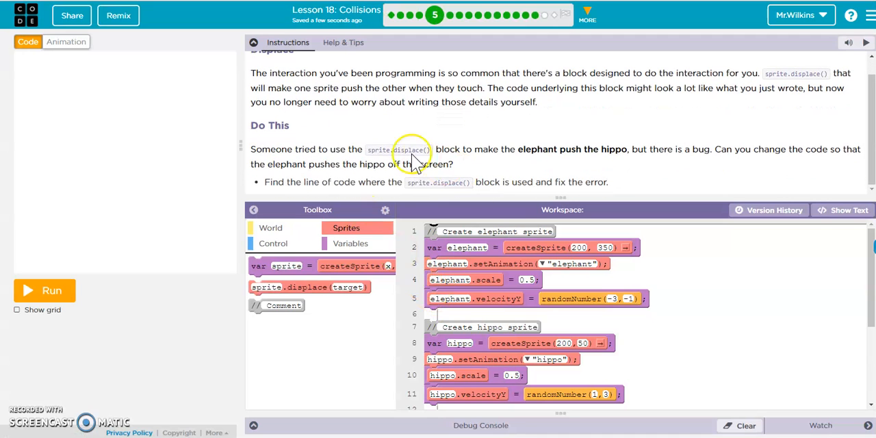
mouse_move(332, 286)
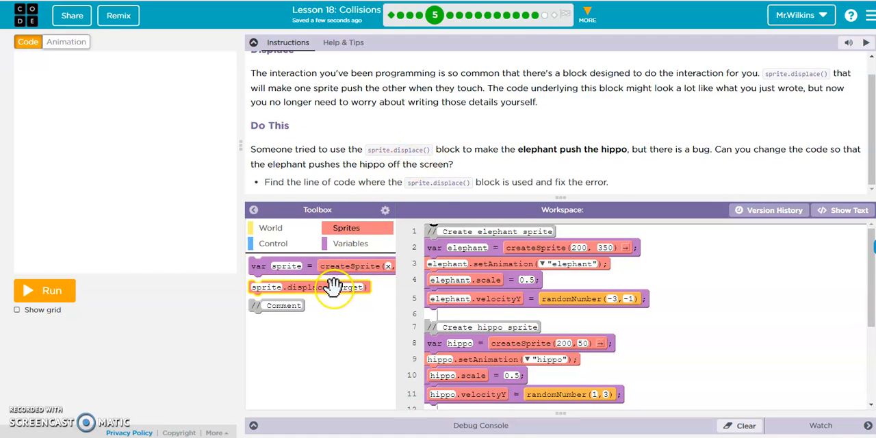
mouse_move(333, 287)
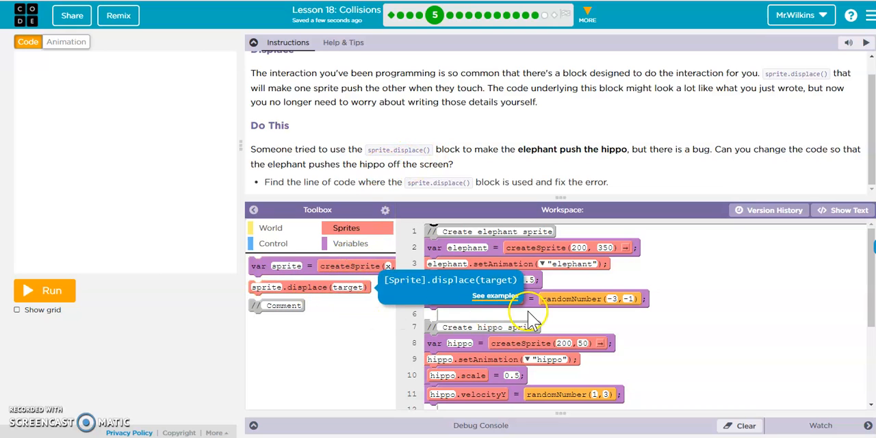
scroll(down, 3)
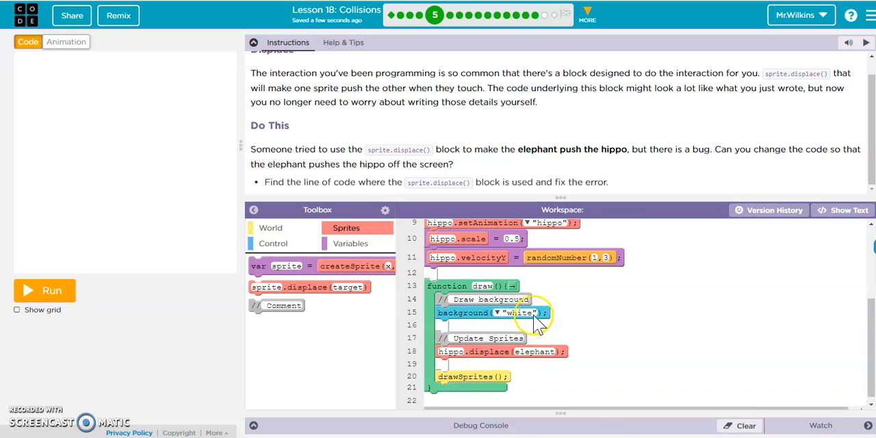
scroll(down, 3)
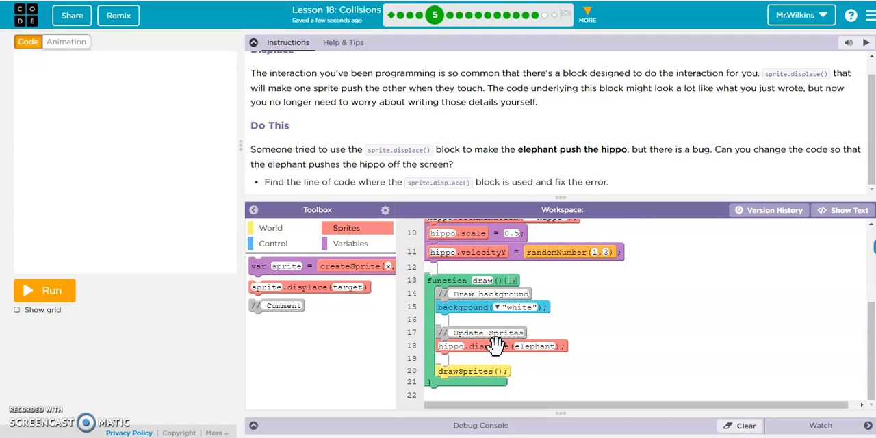
click(768, 210)
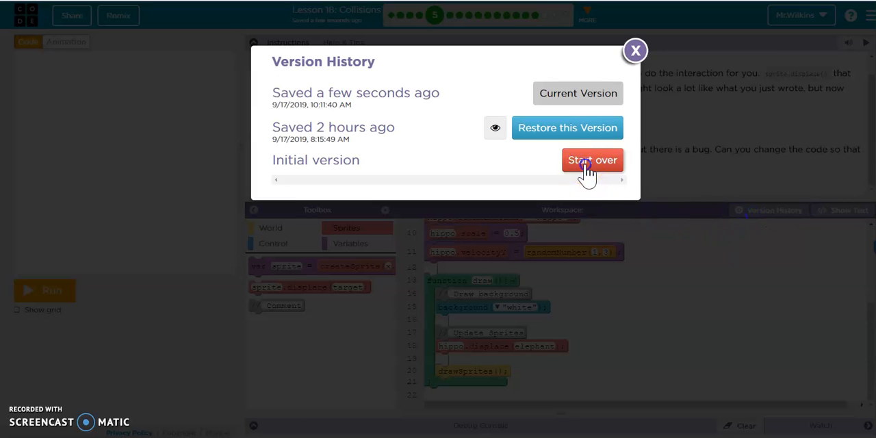
click(592, 159)
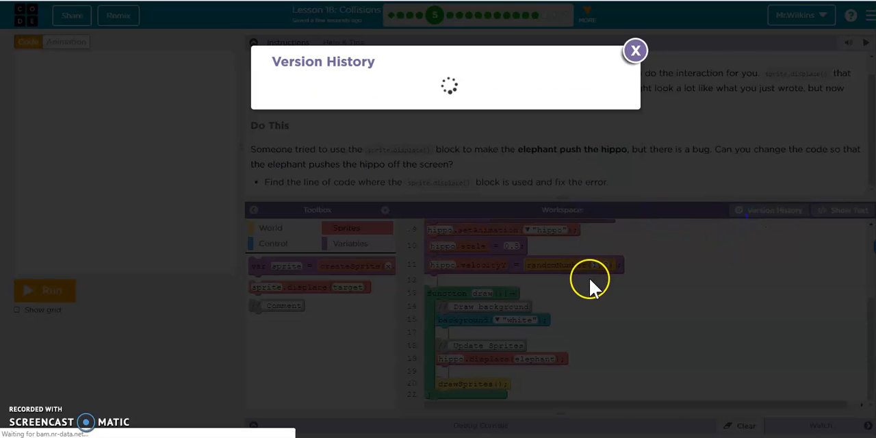
click(634, 50)
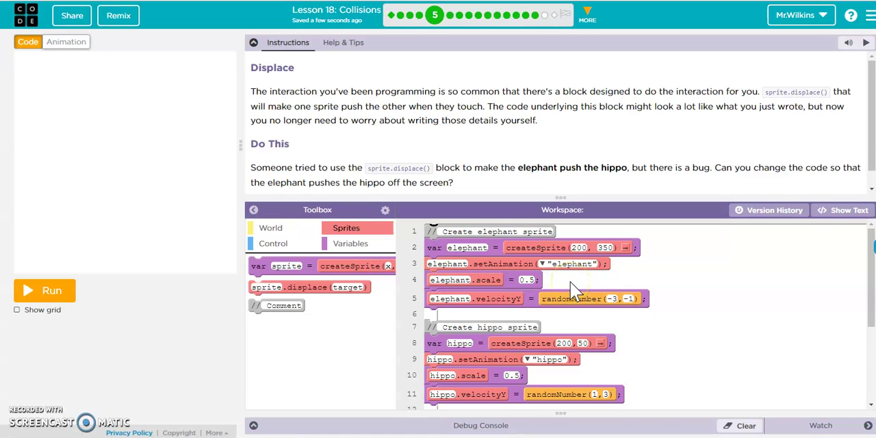
scroll(down, 3)
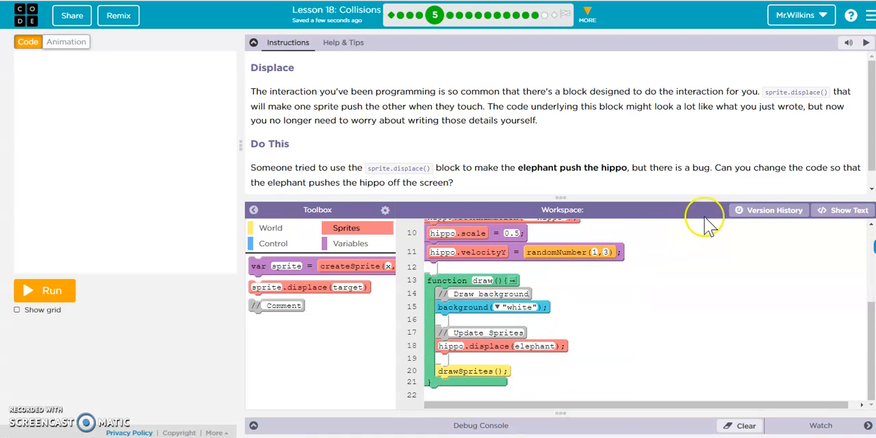
click(767, 210)
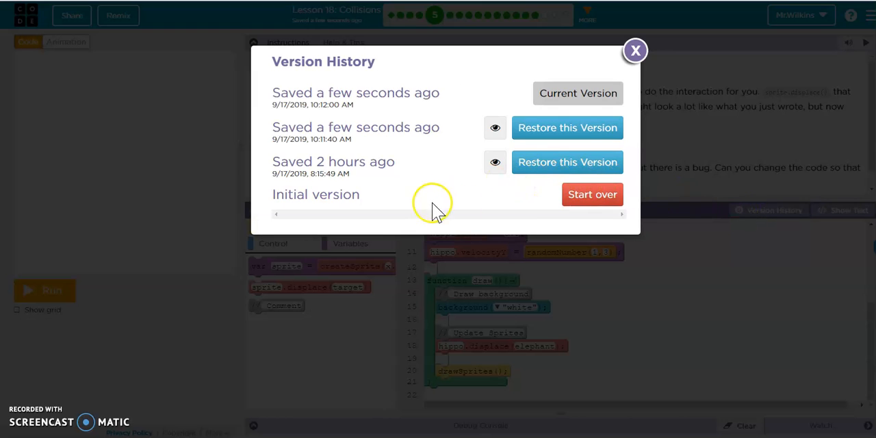
click(592, 194)
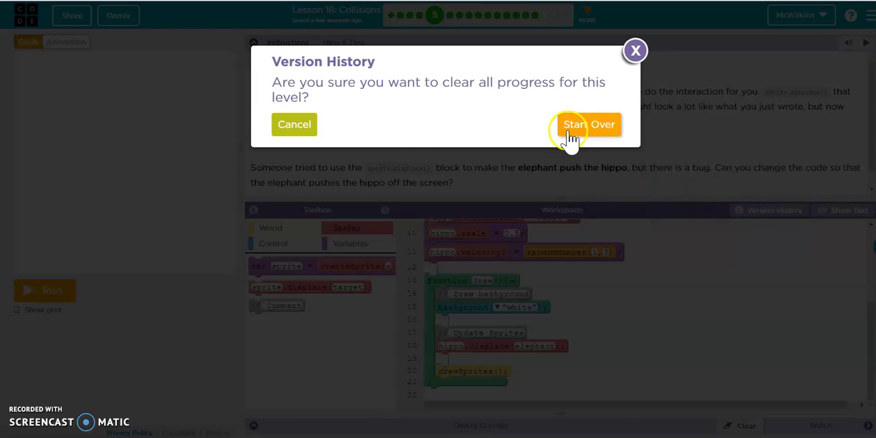
click(588, 125)
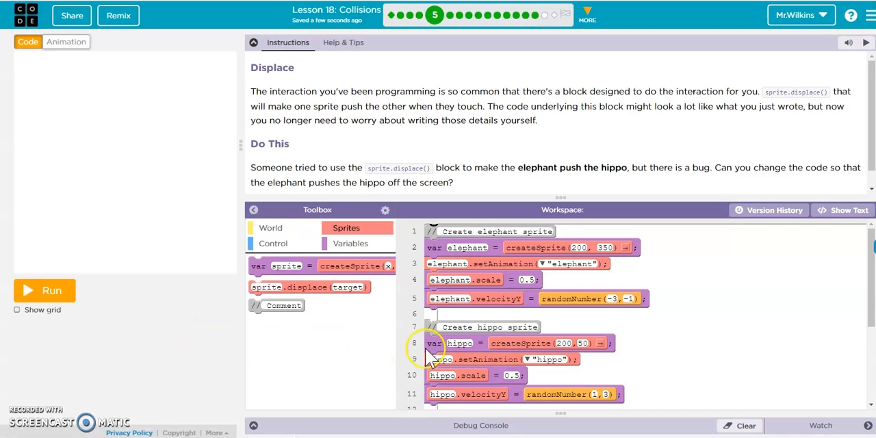
Fix line 18 to elephant.displace(hippo), test-run it, and complete the Displace level.
click(45, 290)
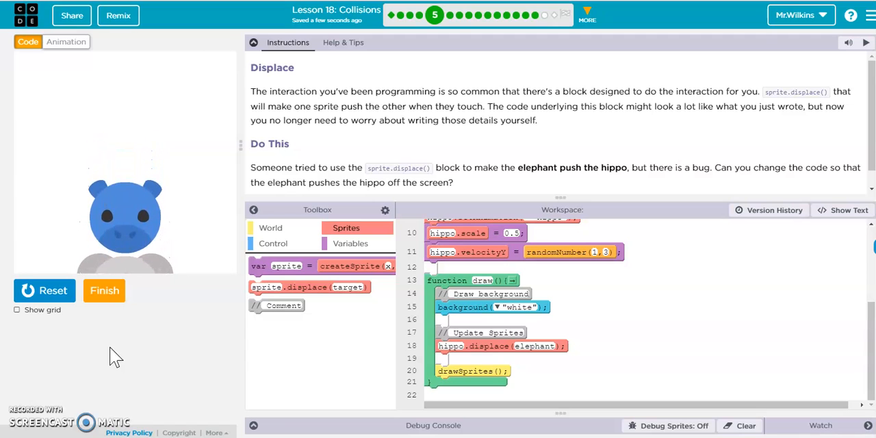
mouse_move(387, 346)
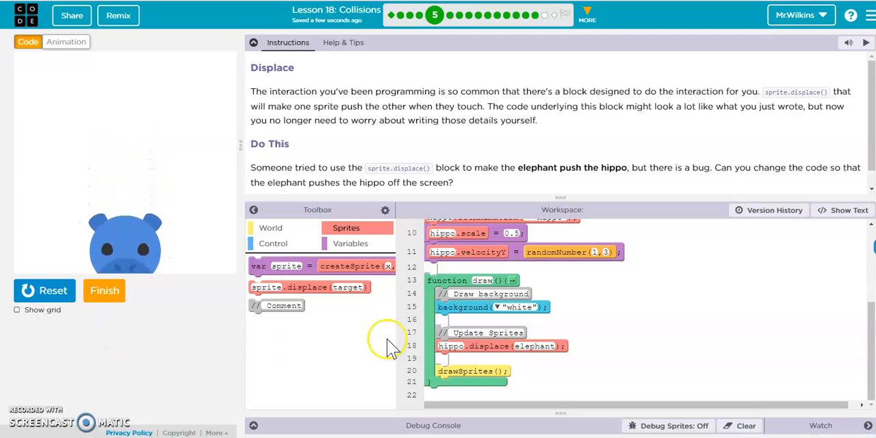
click(43, 290)
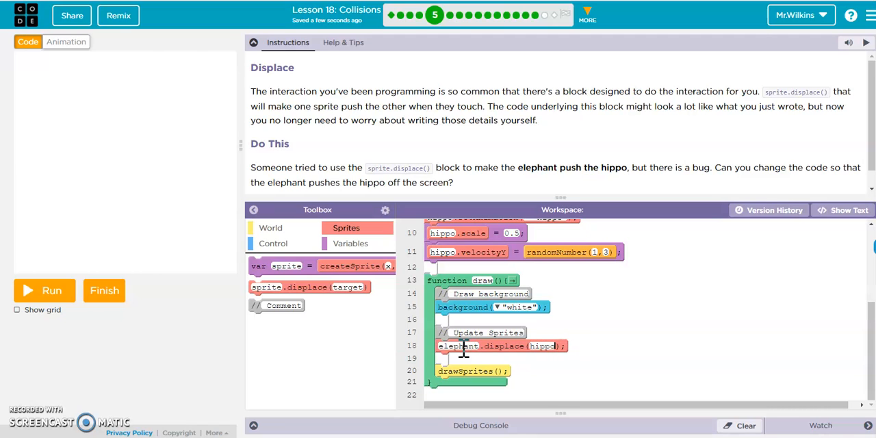
click(44, 290)
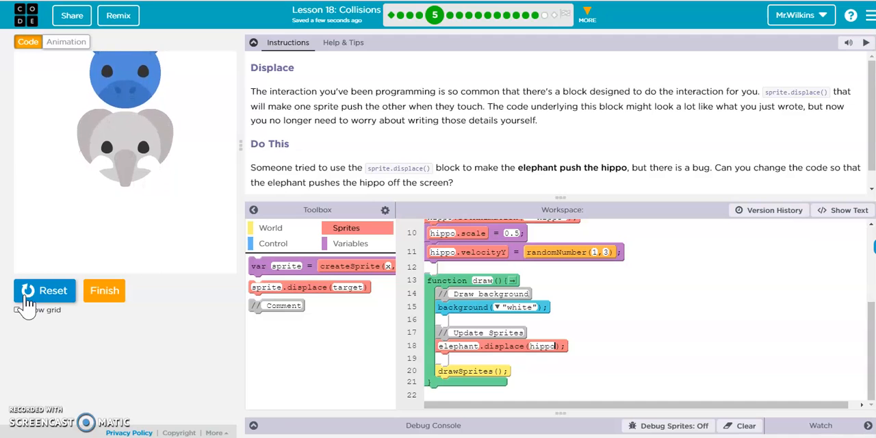
click(43, 290)
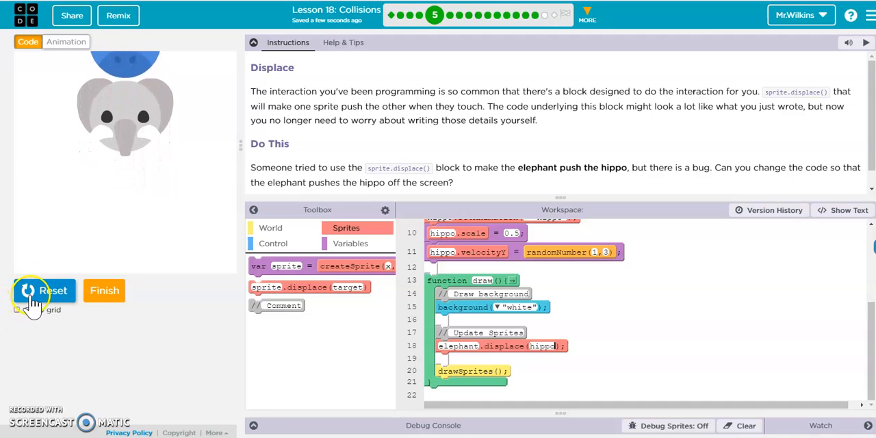
click(44, 290)
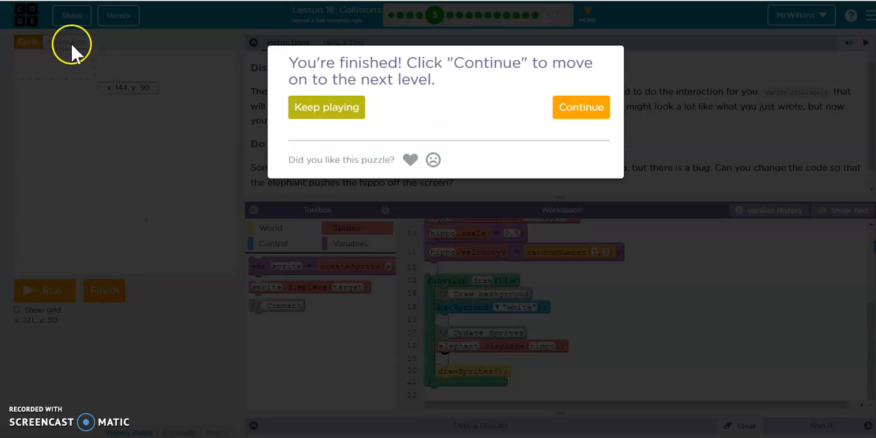
Open More Collision Blocks and run the parrot.displace(penguin) starter program.
click(580, 107)
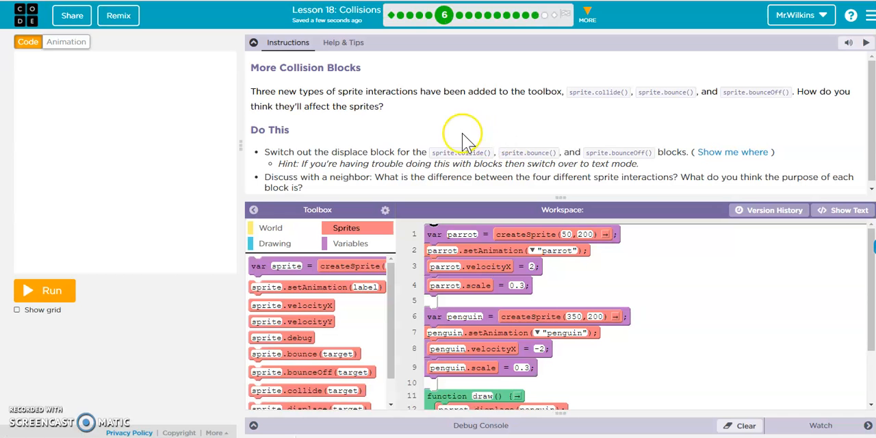
mouse_move(606, 91)
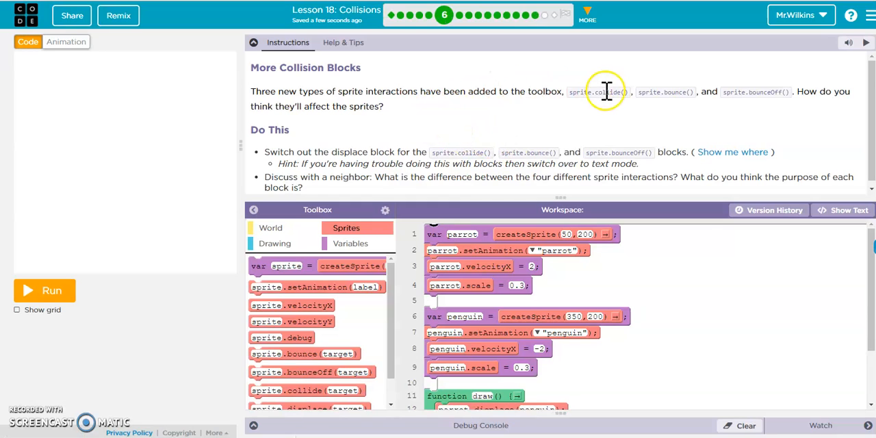
mouse_move(732, 91)
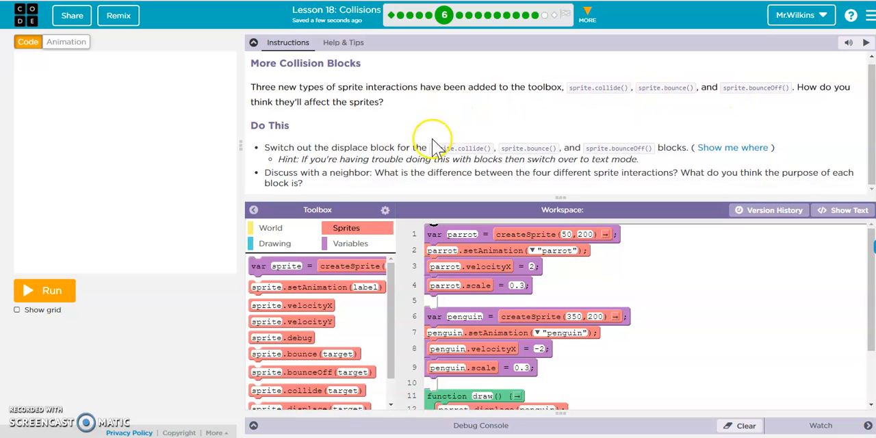
scroll(down, 3)
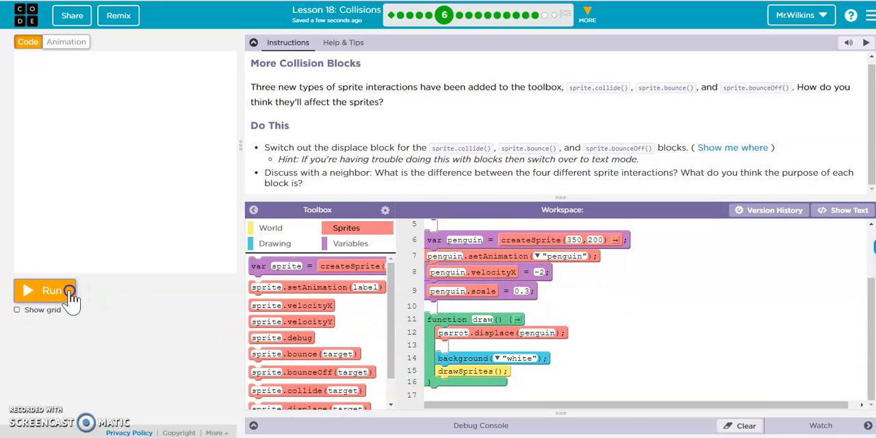
click(45, 290)
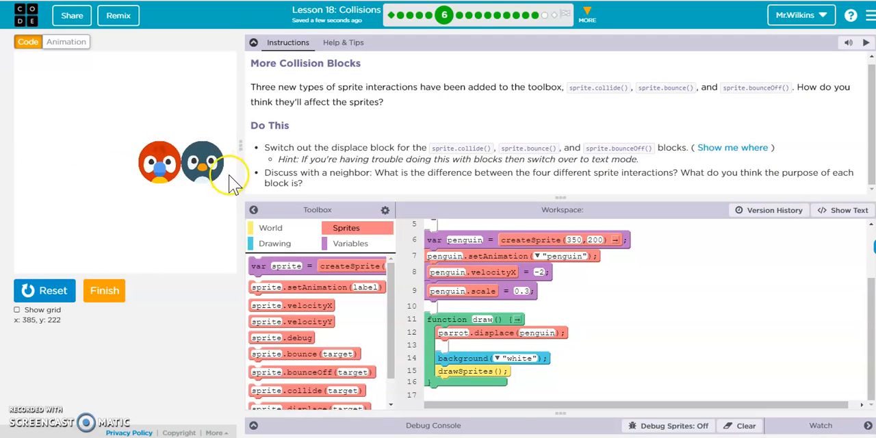
click(44, 290)
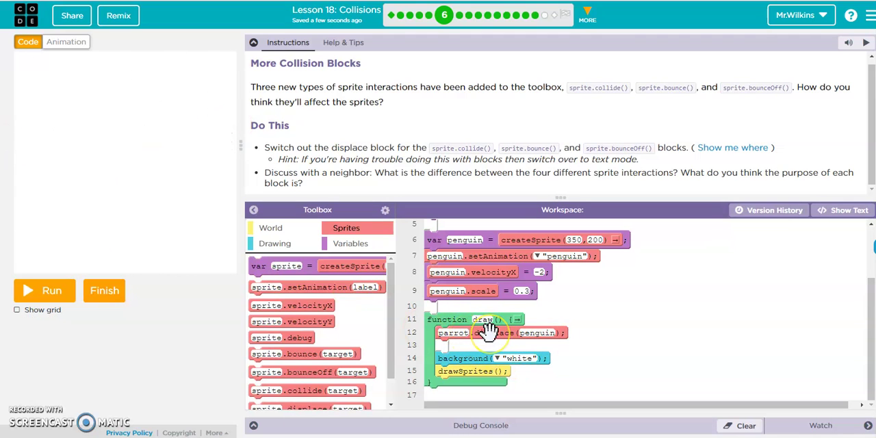
scroll(down, 3)
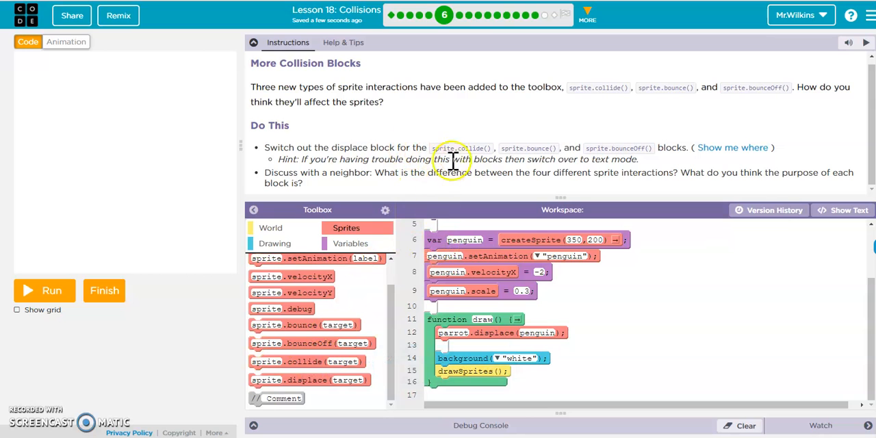
Change displace to parrot.collide(penguin), testing with penguin velocityX at 0, then -2.
click(845, 210)
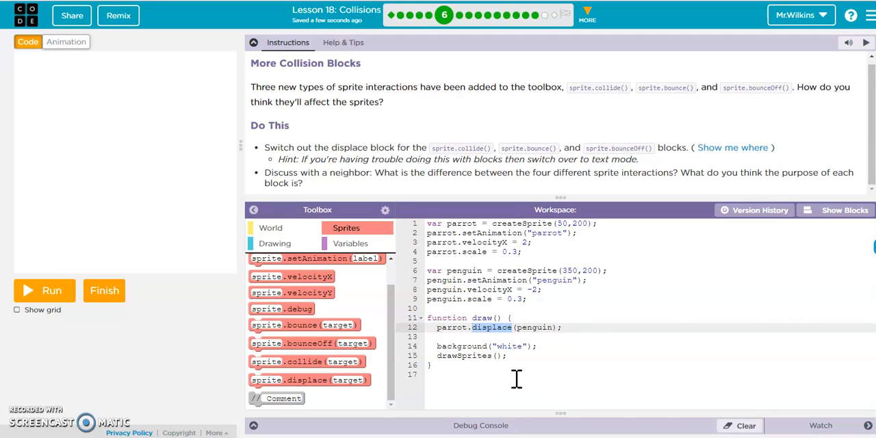
text(collide)
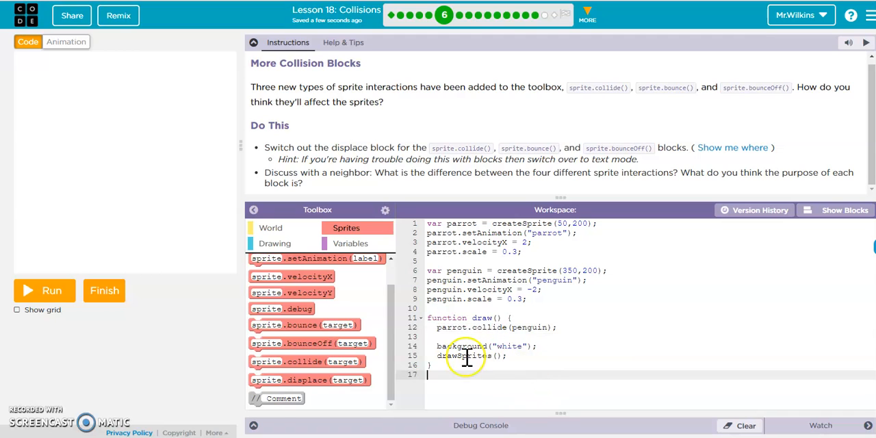
click(43, 290)
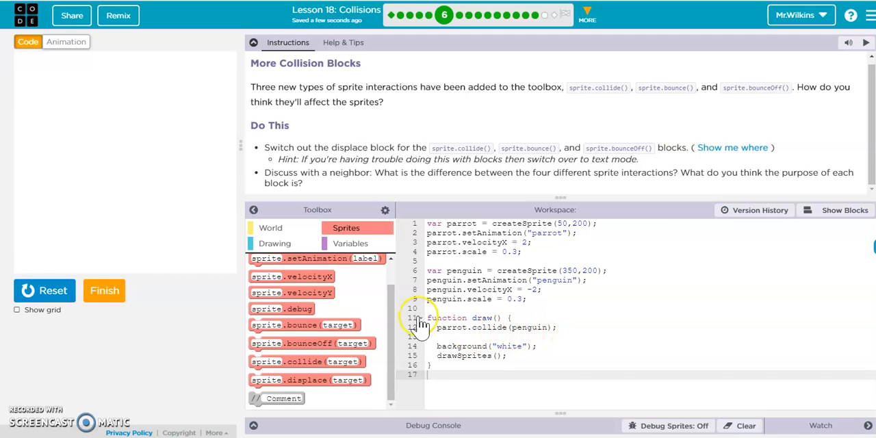
click(43, 290)
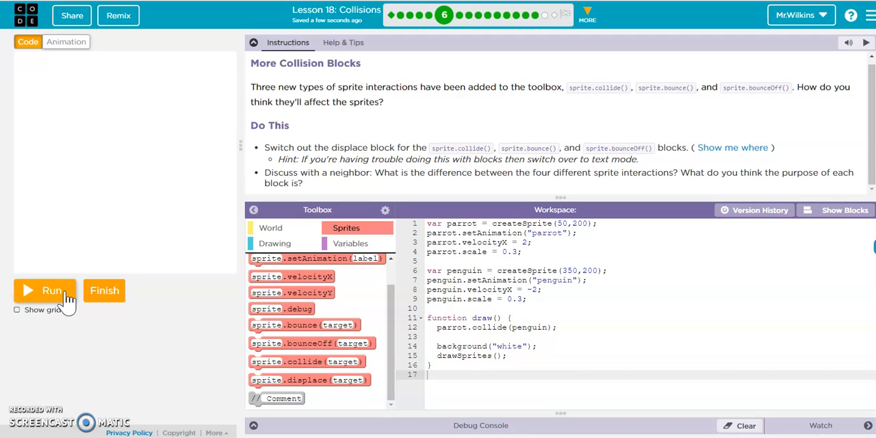
mouse_move(517, 288)
text(0)
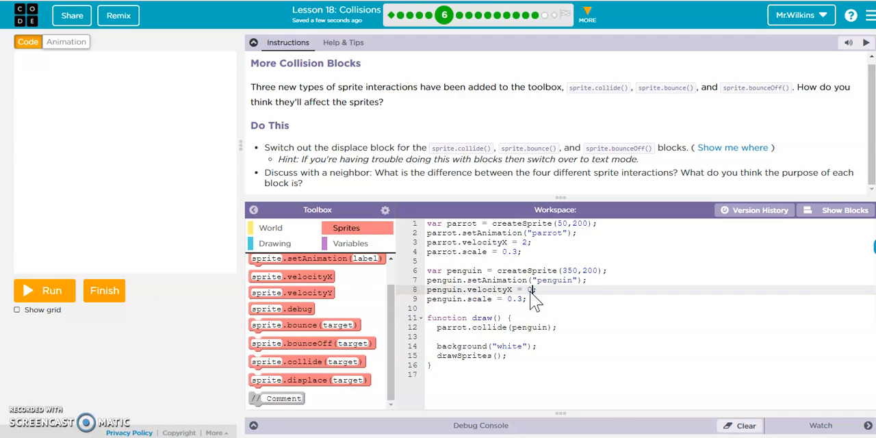
click(51, 290)
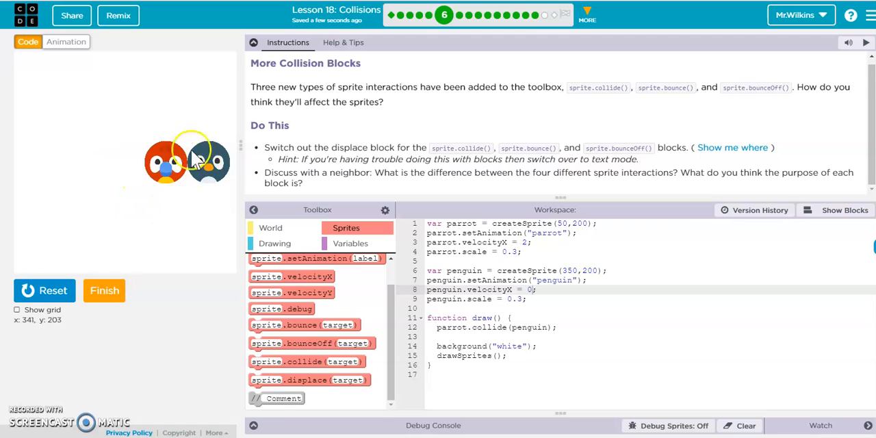
mouse_move(195, 167)
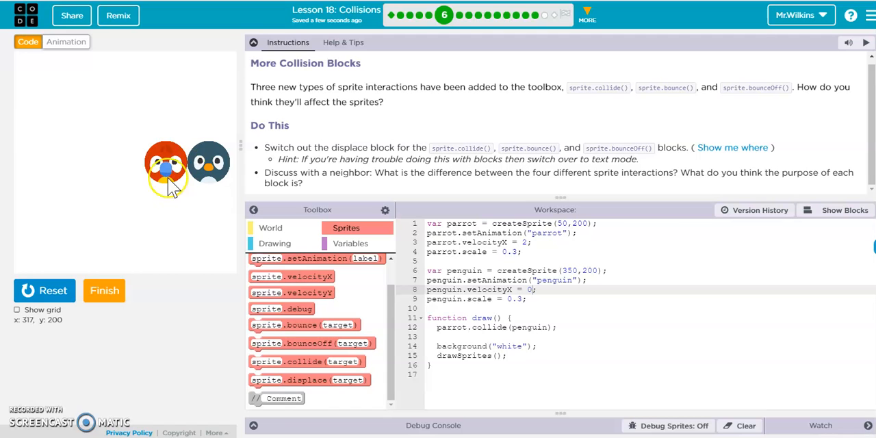
mouse_move(209, 167)
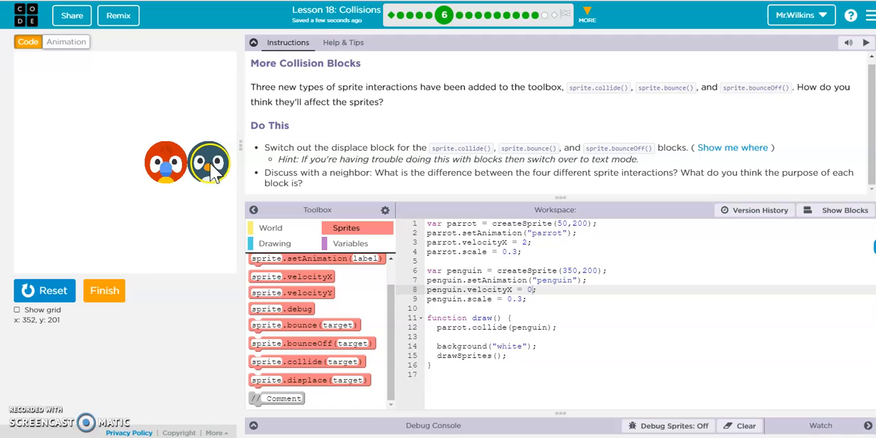
mouse_move(171, 164)
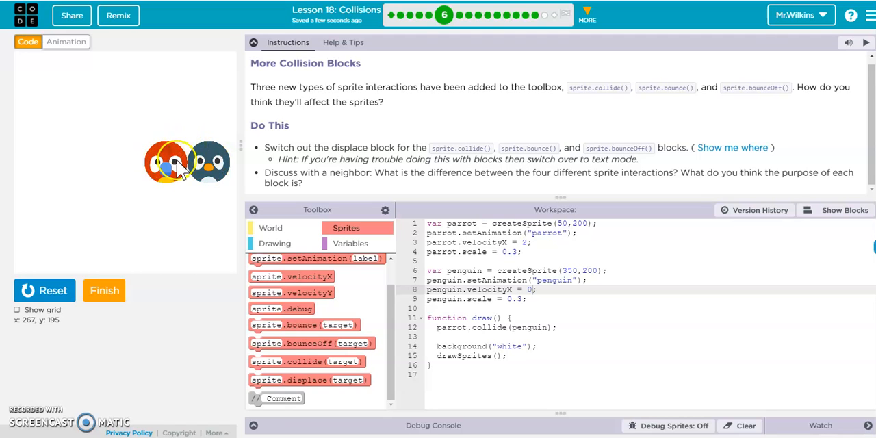
click(44, 290)
text(-2)
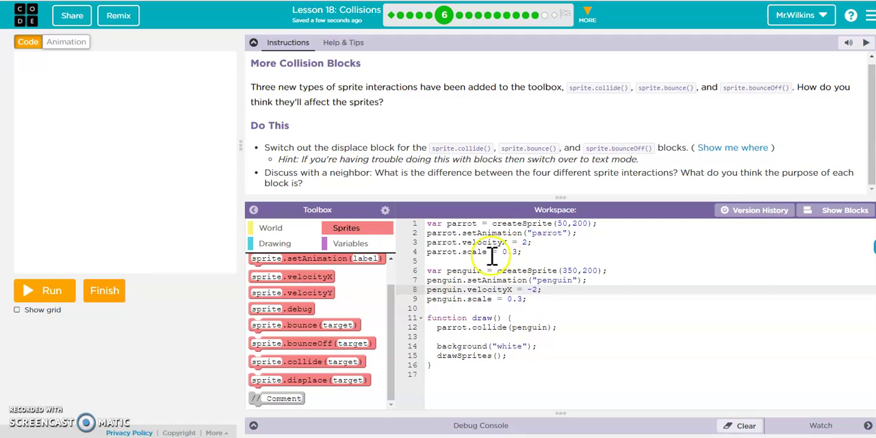
Replace collide with parrot.bounce(penguin) on line 12, test it, then switch to bounceOff.
double_click(488, 327)
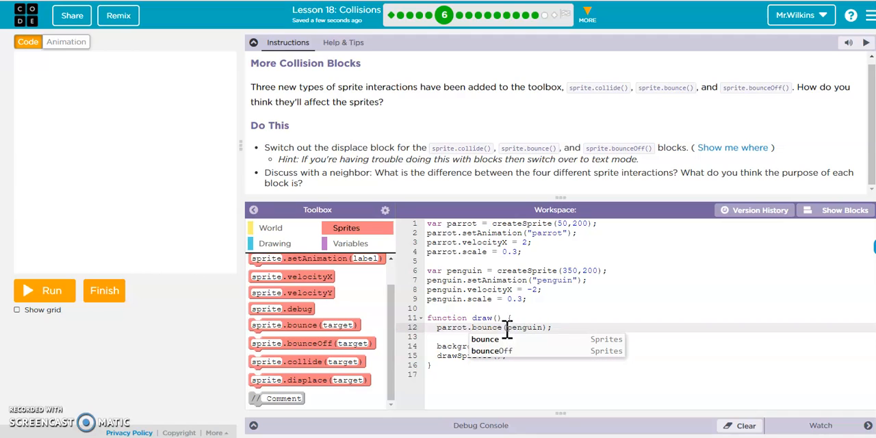
click(43, 290)
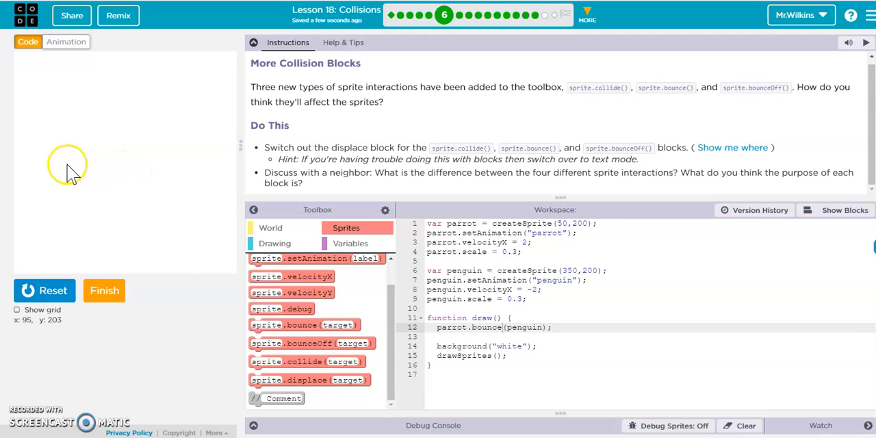
click(45, 290)
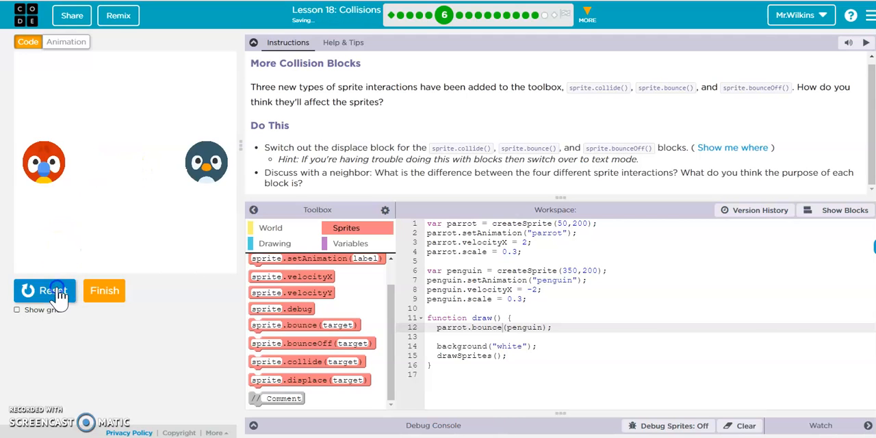
click(44, 290)
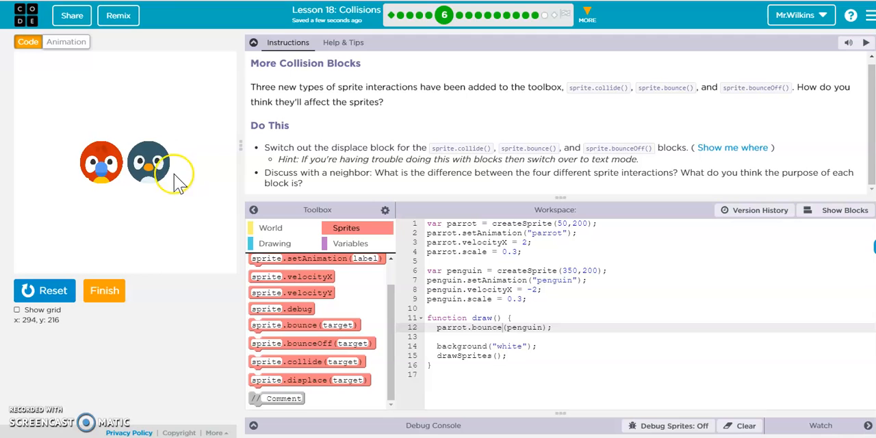
click(44, 290)
text(Off)
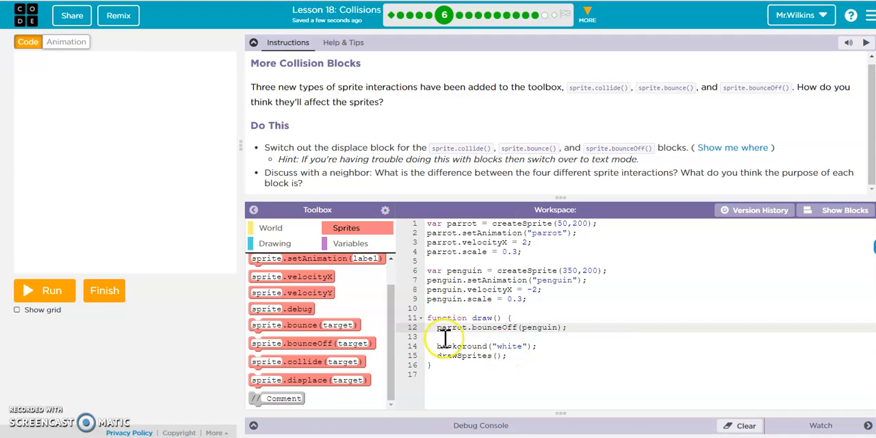
Add parrot.velocityX and penguin.velocityX to the Watch panel.
click(44, 290)
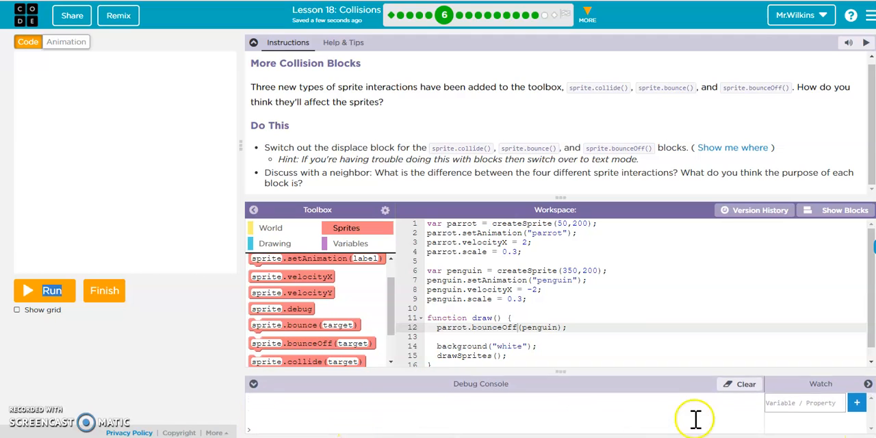
text(par)
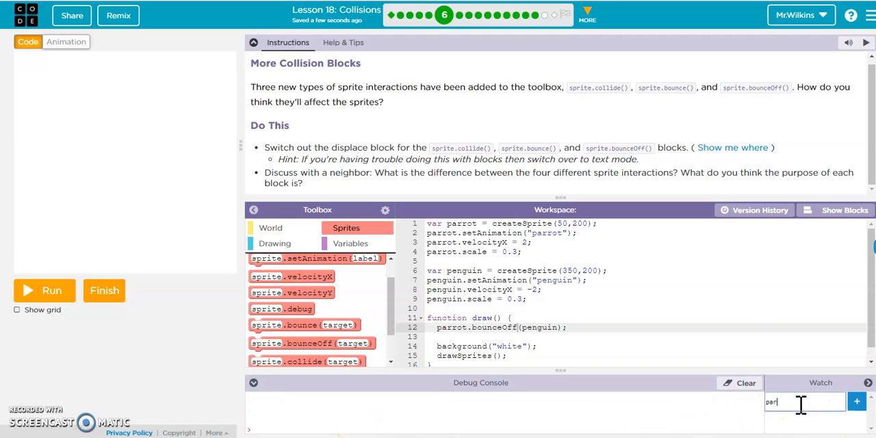
text(rot)
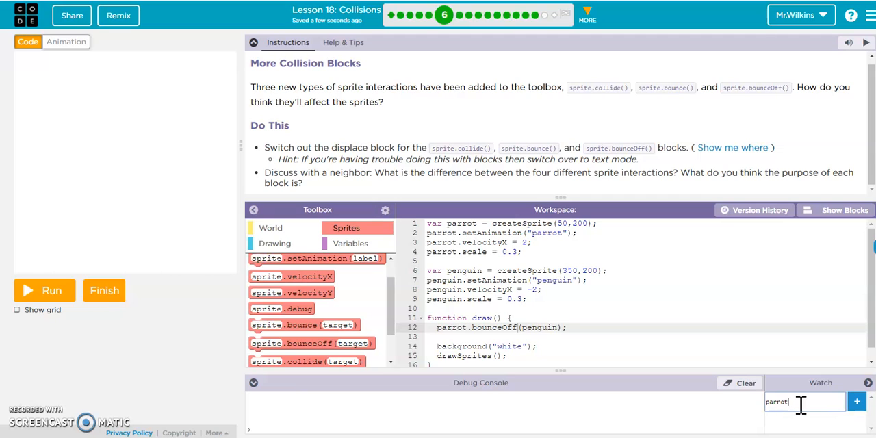
text(.velocity)
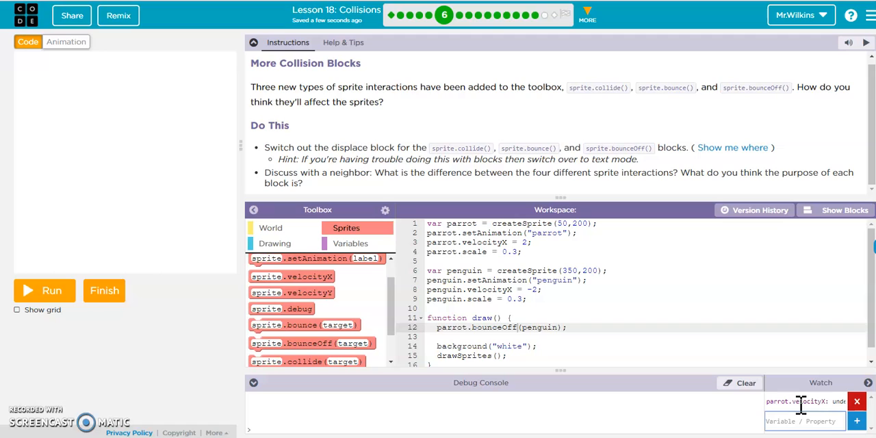
text(penguin)
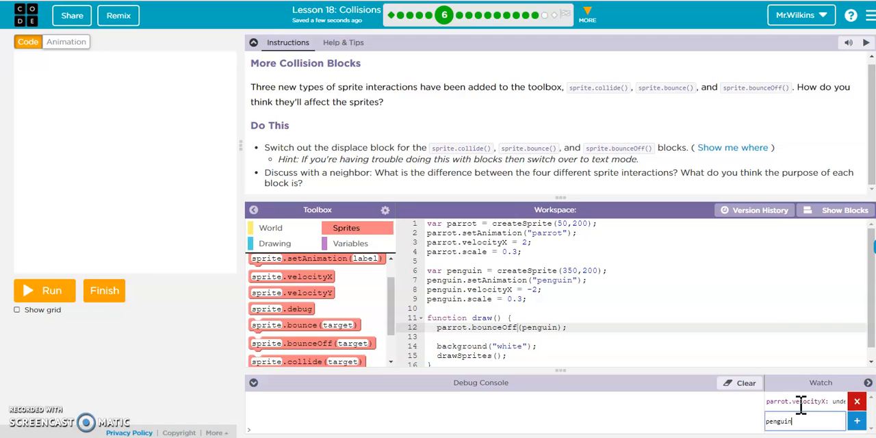
text(.velocity)
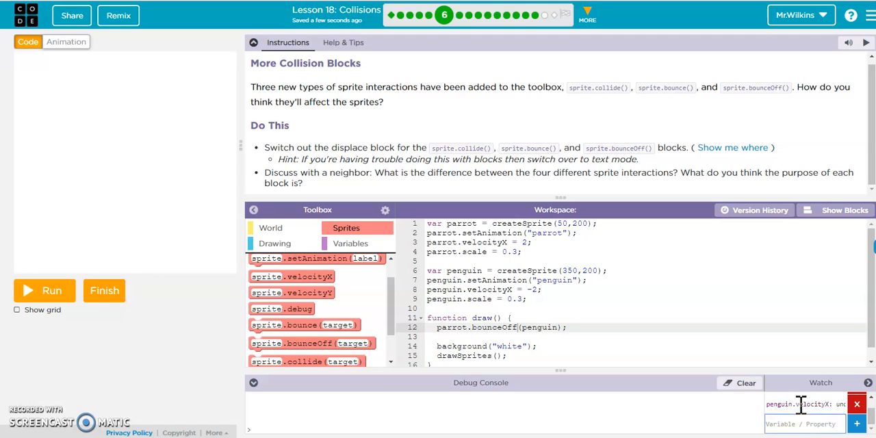
click(856, 423)
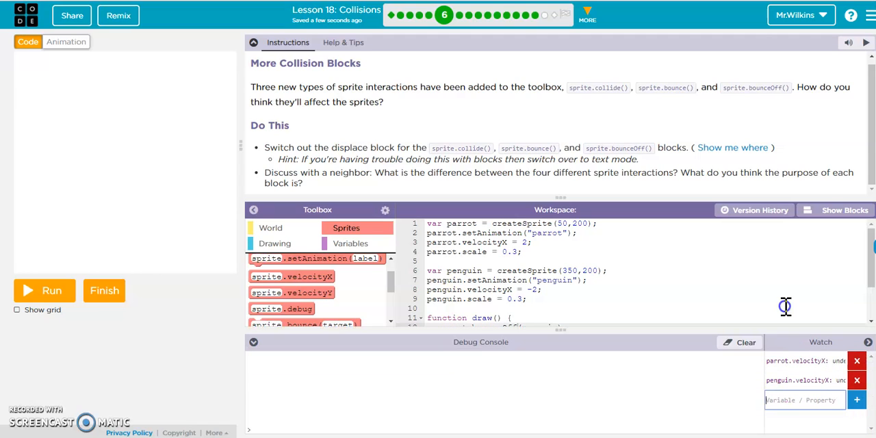
Run and reset the animation, trying a slower penguin velocityX of -1.
click(44, 290)
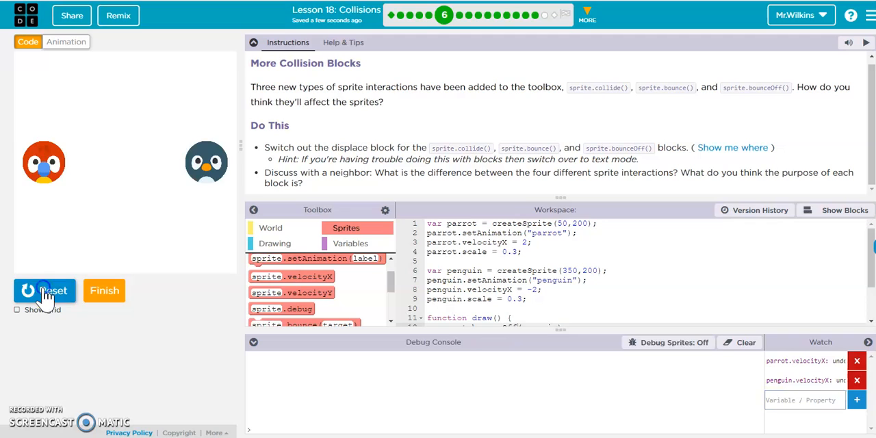
click(43, 290)
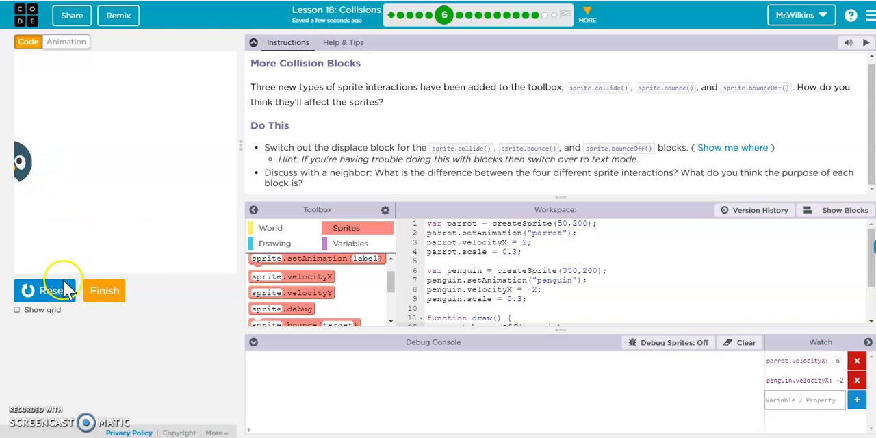
click(45, 290)
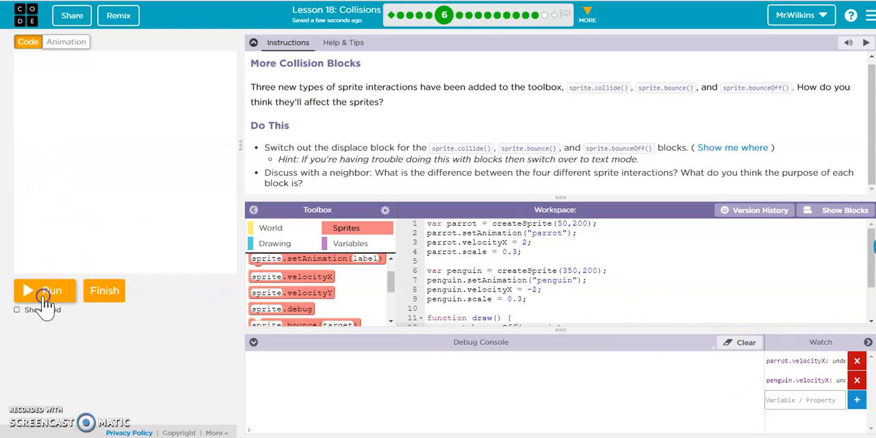
click(45, 290)
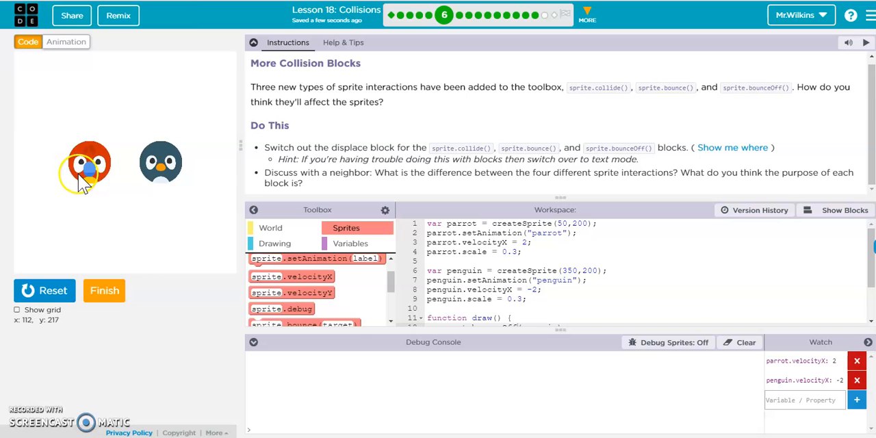
click(44, 290)
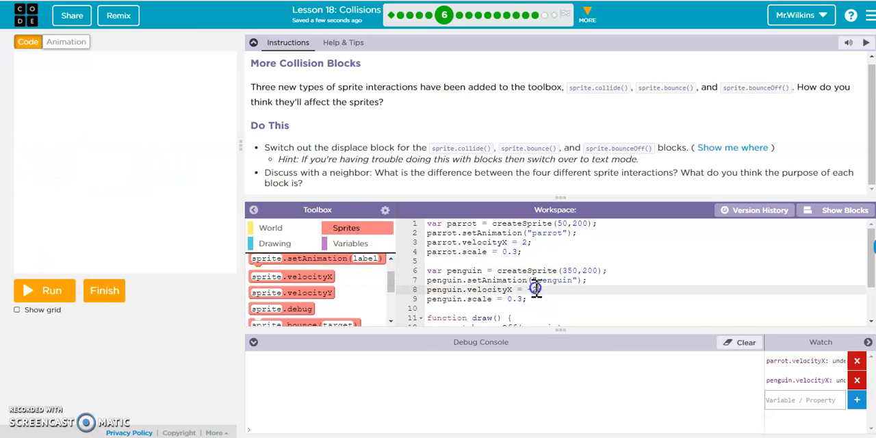
text(-1)
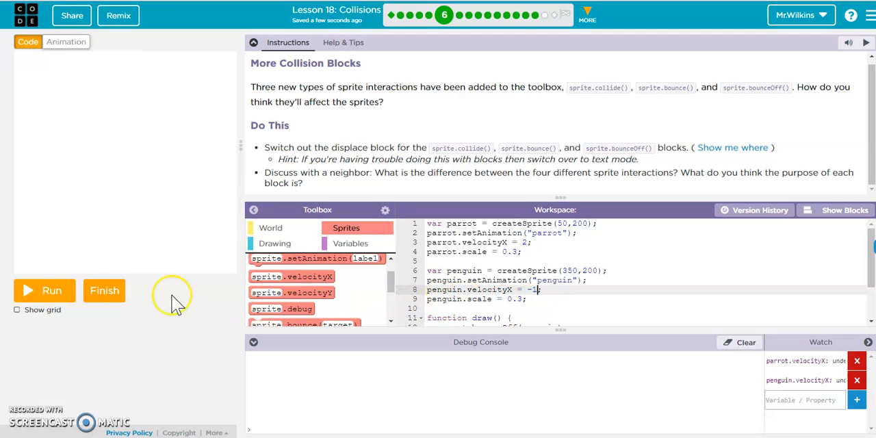
click(44, 290)
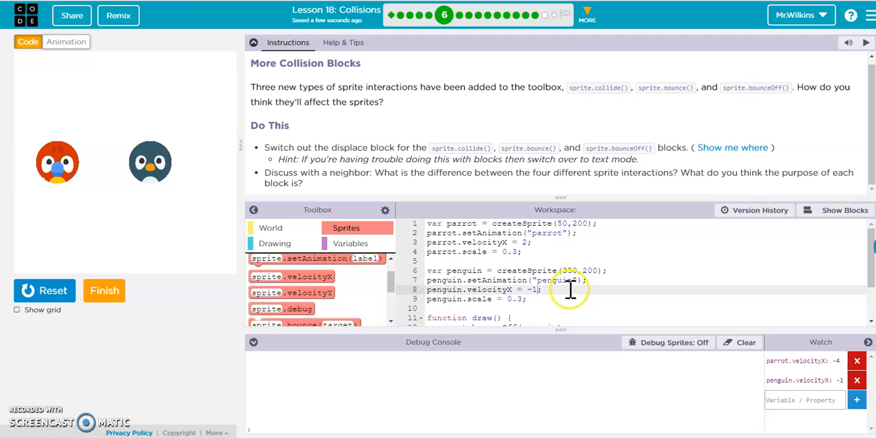
click(44, 290)
text(3)
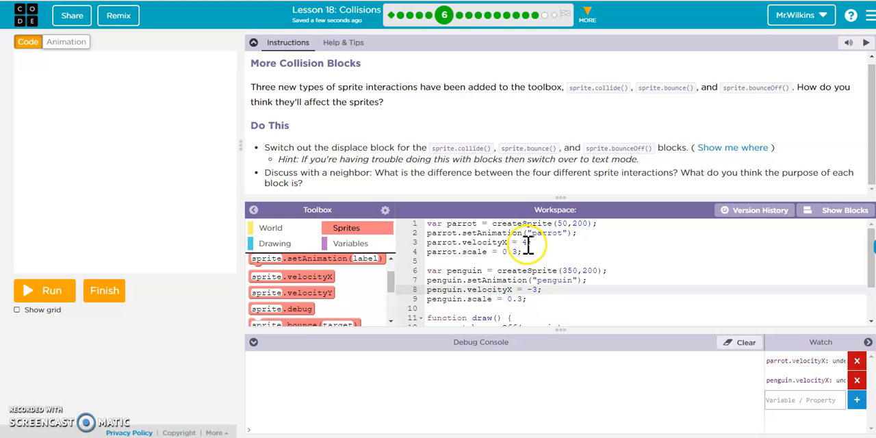
Run with the new speeds and set the parrot's velocityX to 4.
click(44, 290)
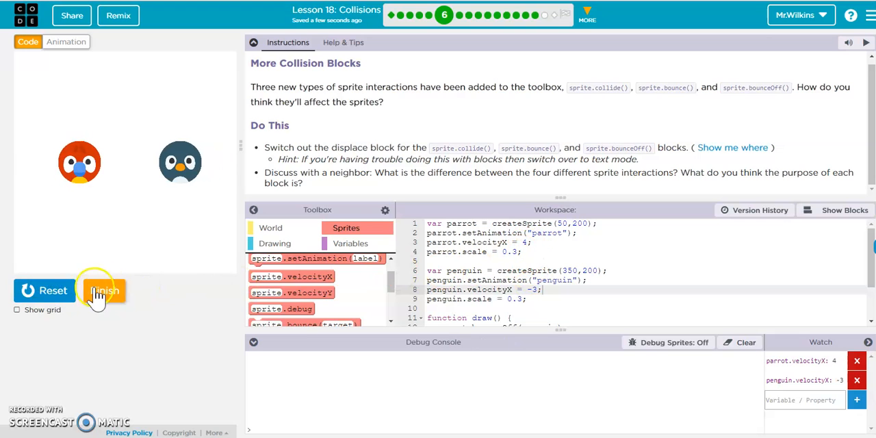
click(104, 290)
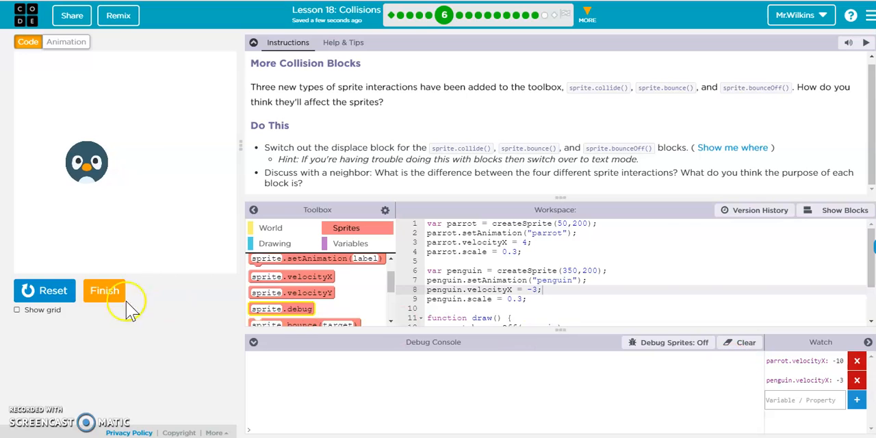
click(44, 290)
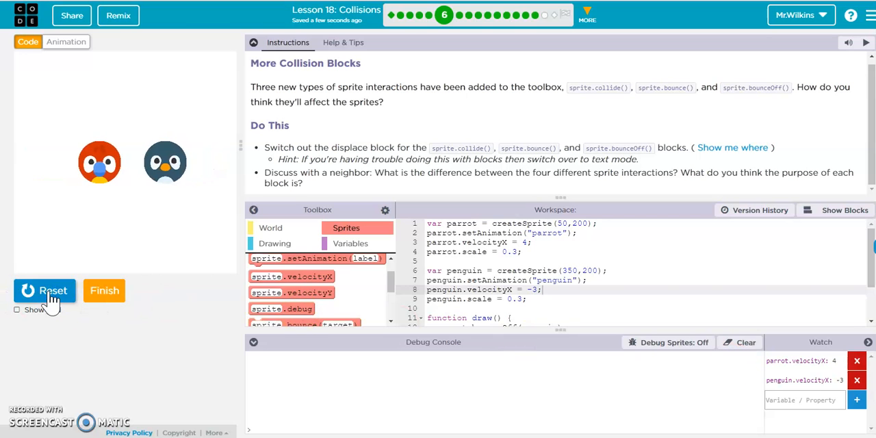
click(45, 290)
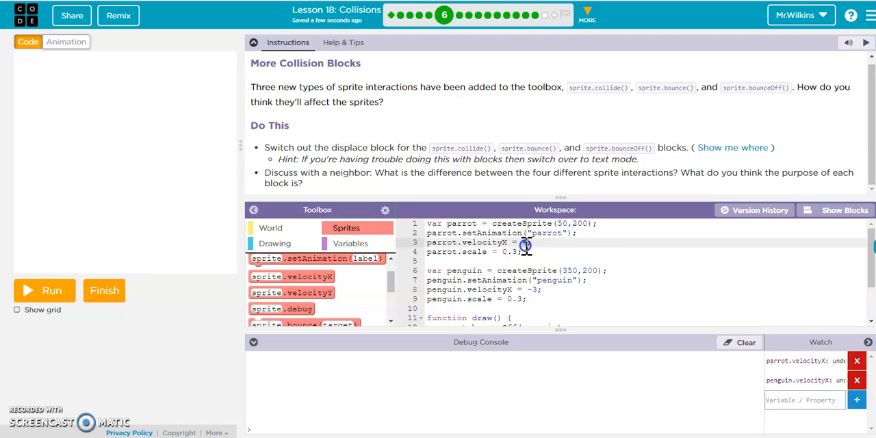
text(4)
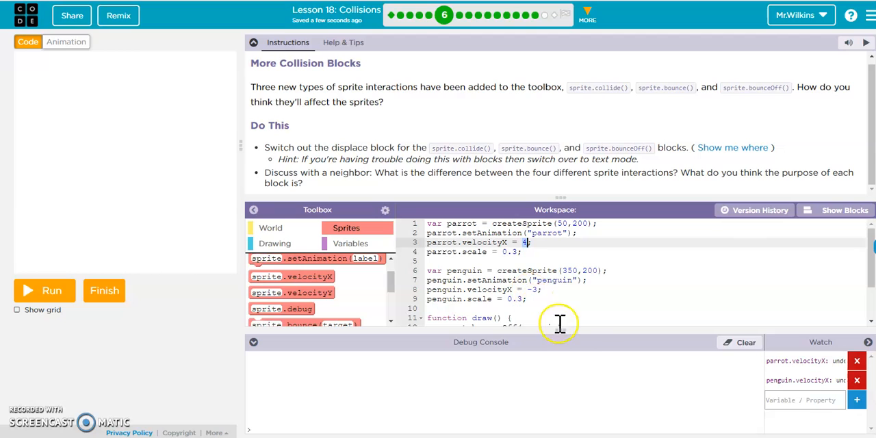
mouse_move(468, 286)
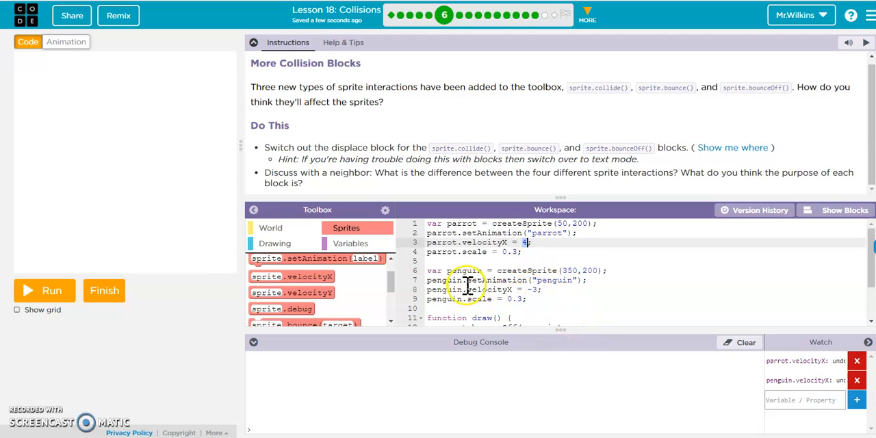
Run parrot.bounce(penguin) with the new speeds, watch the sprites, then reset.
scroll(down, 3)
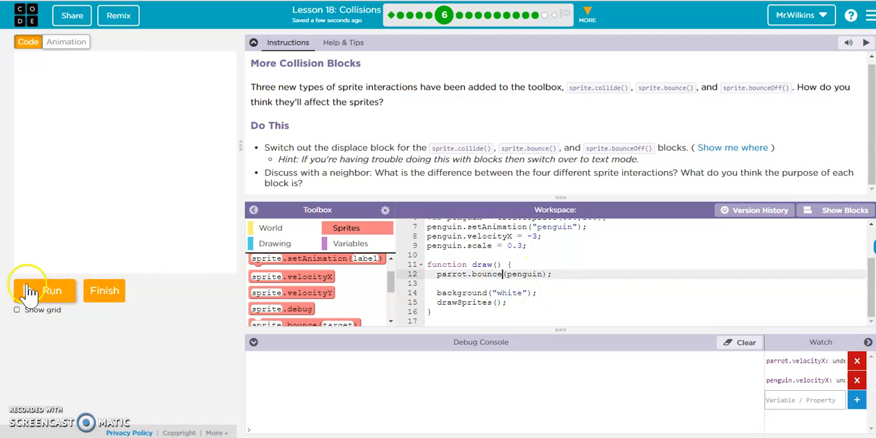
click(44, 290)
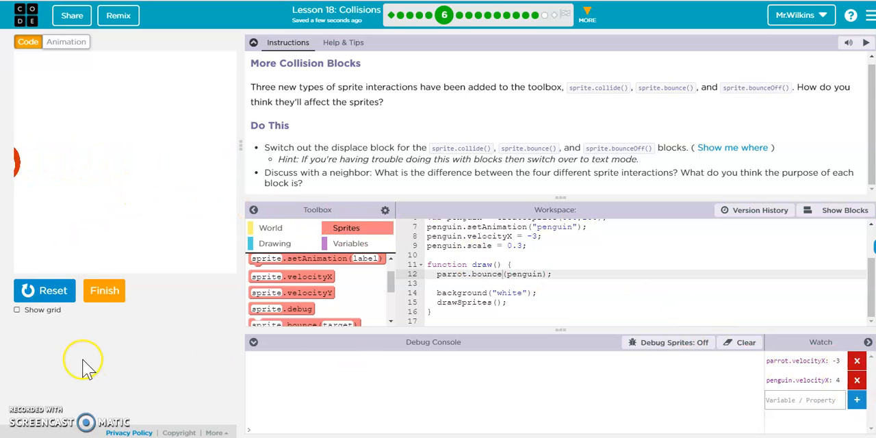
click(44, 290)
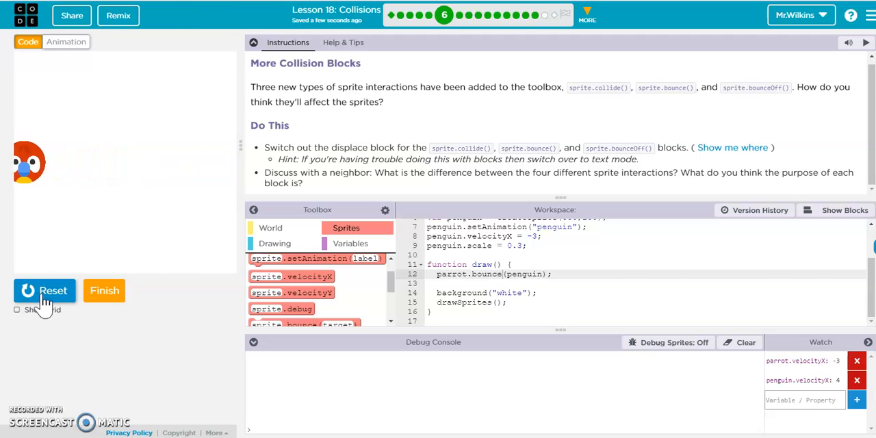
click(44, 290)
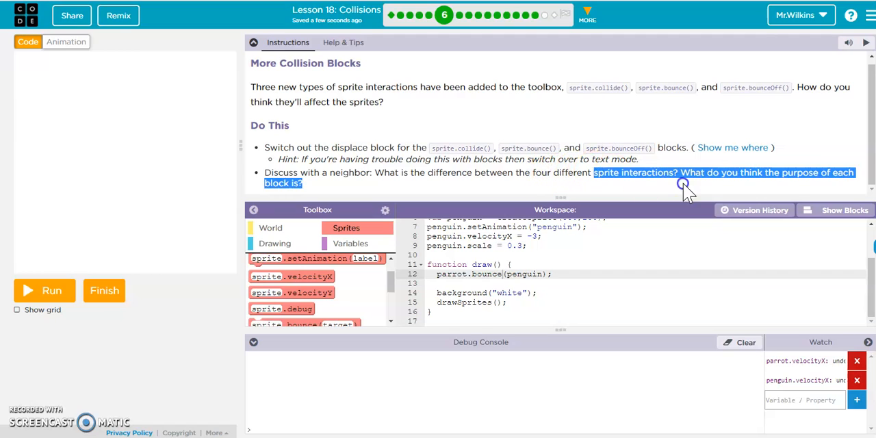
Read the Sprite Interactions reference comparing displace, collide, bounce and bounceOff, then close it.
click(343, 43)
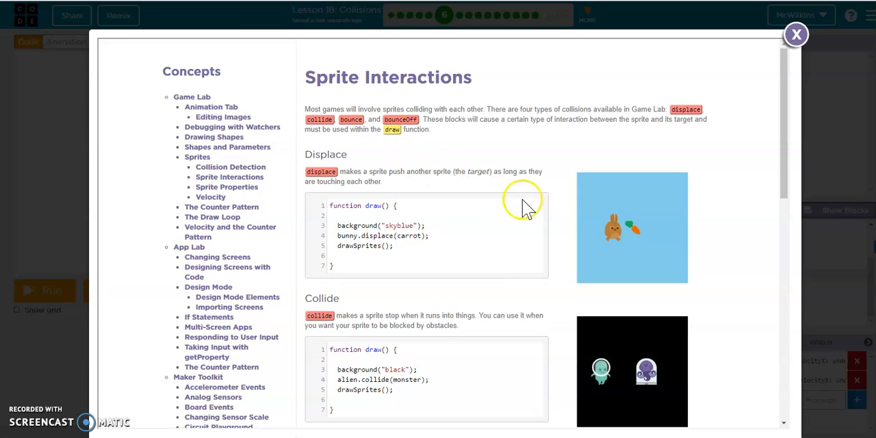
scroll(down, 3)
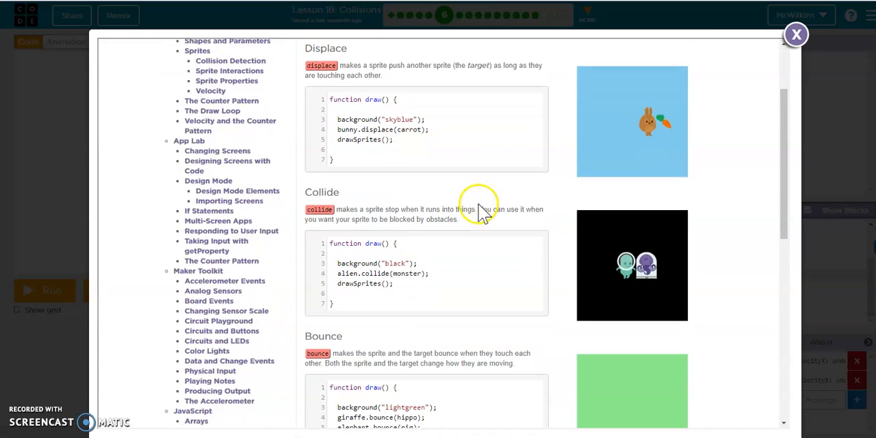
scroll(down, 3)
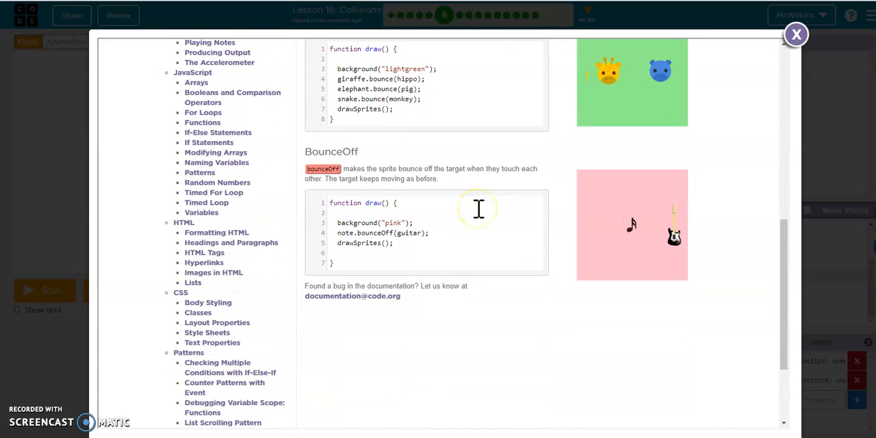
scroll(down, 3)
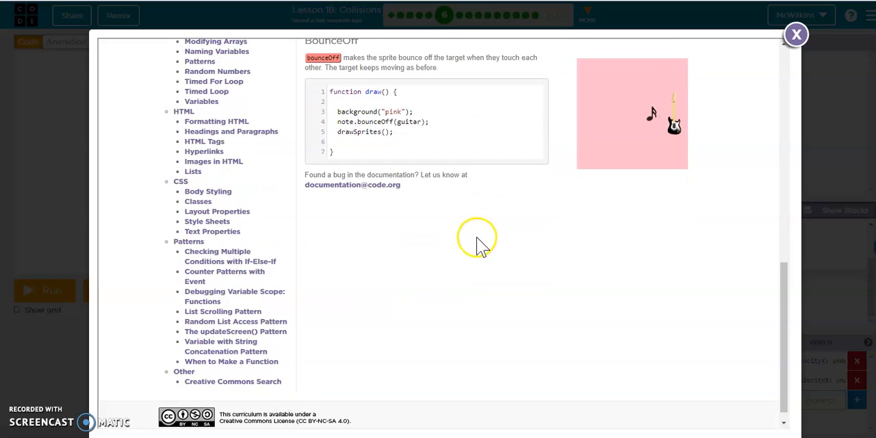
scroll(up, 3)
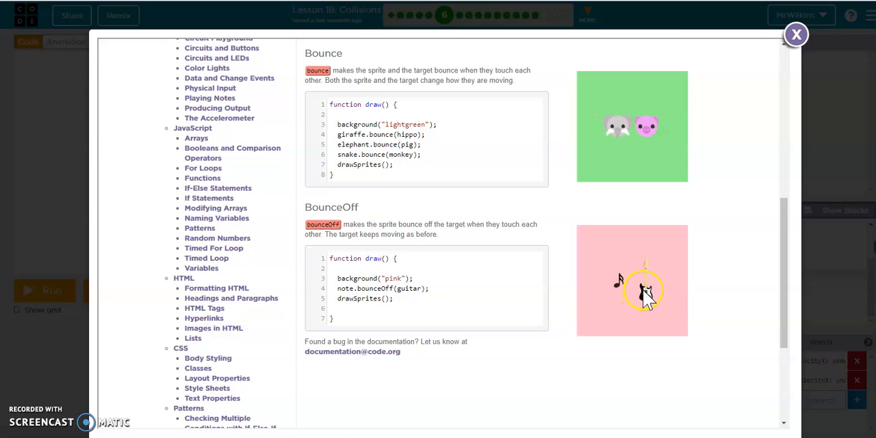
mouse_move(667, 287)
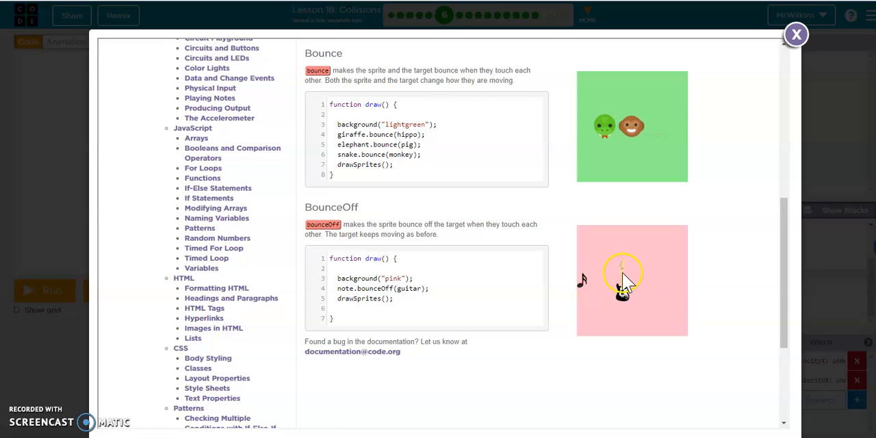
scroll(up, 3)
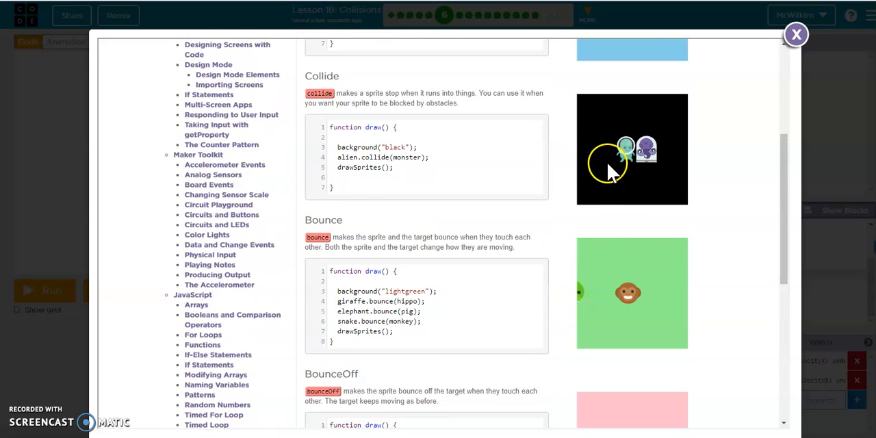
scroll(up, 3)
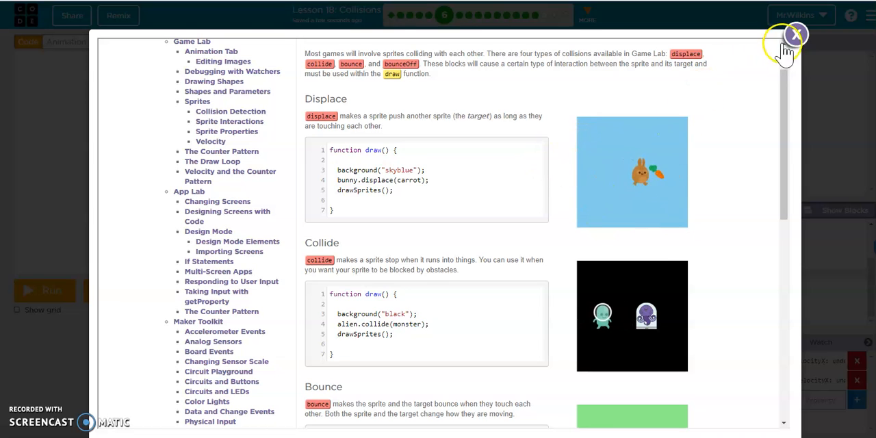
click(793, 34)
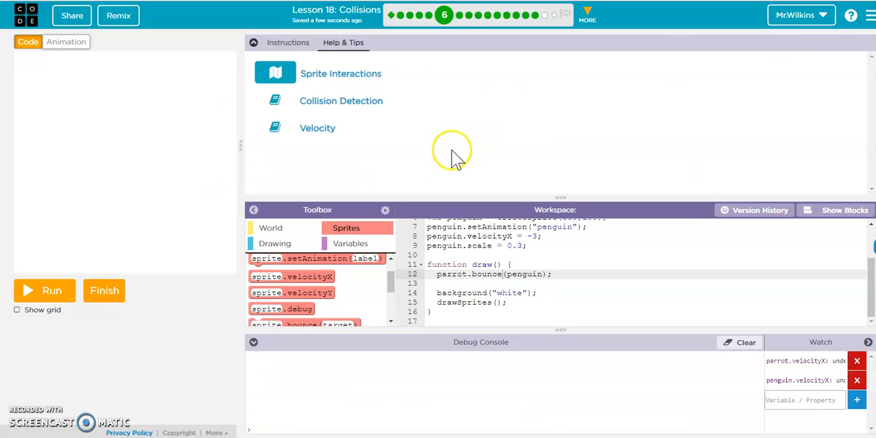
mouse_move(188, 230)
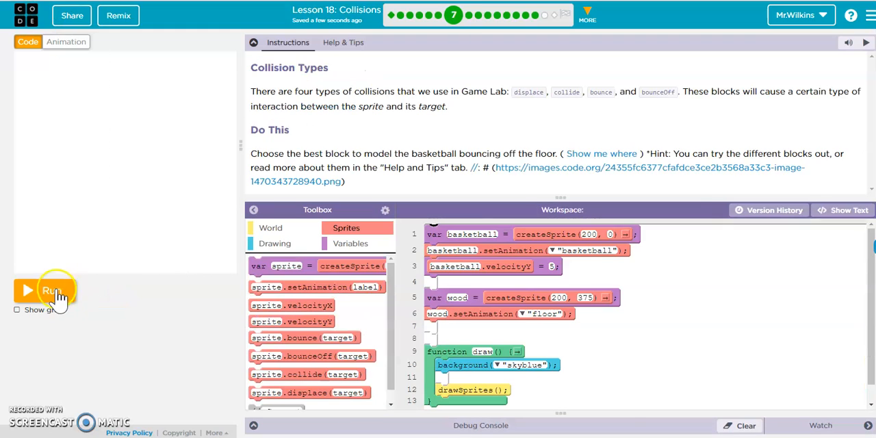
Watch the basketball fall through the floor, then rerun with basketball.bounceOff(wood).
click(51, 290)
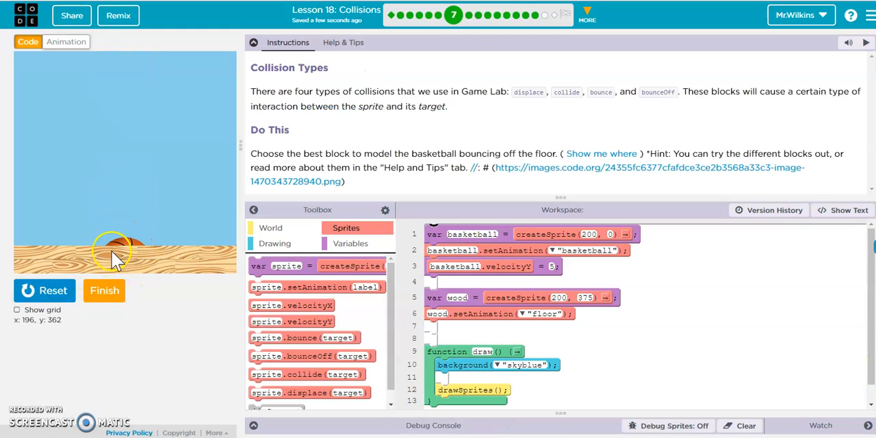
click(43, 290)
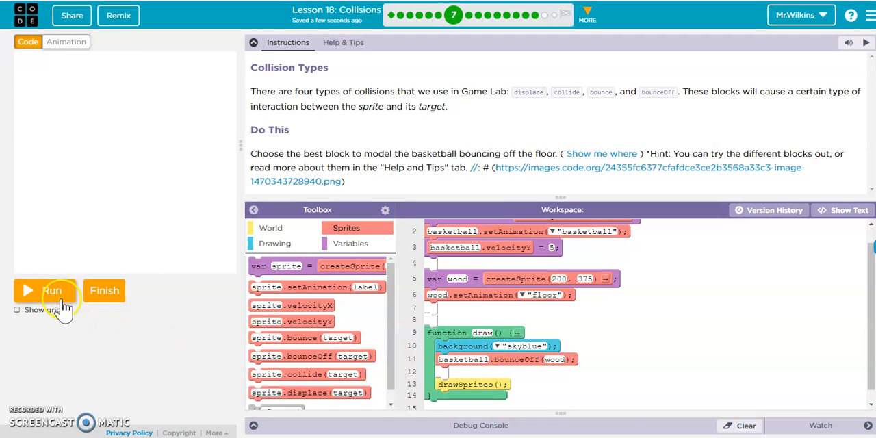
click(44, 290)
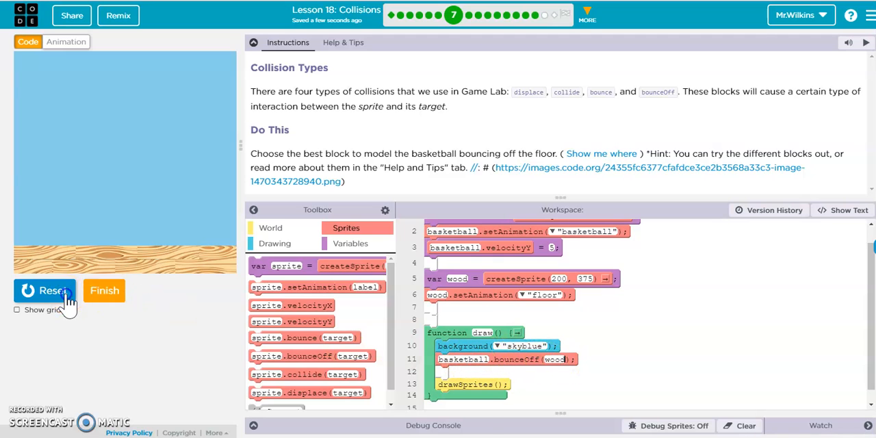
Change the call to basketball.bounce(wood) and run it.
click(44, 290)
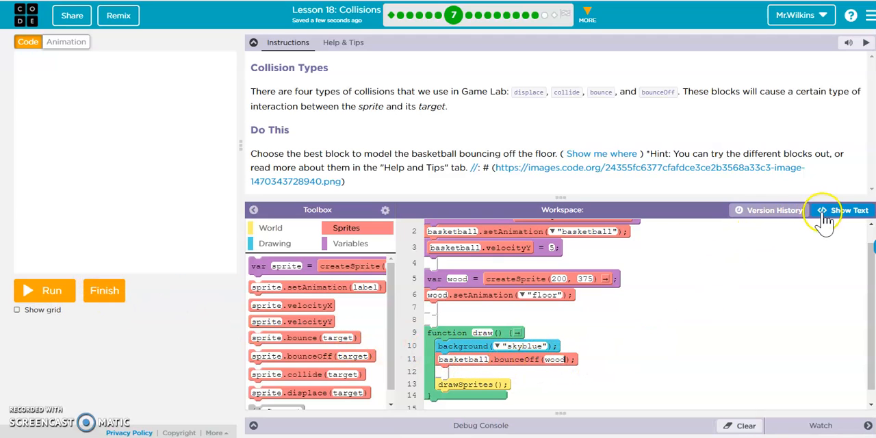
click(848, 210)
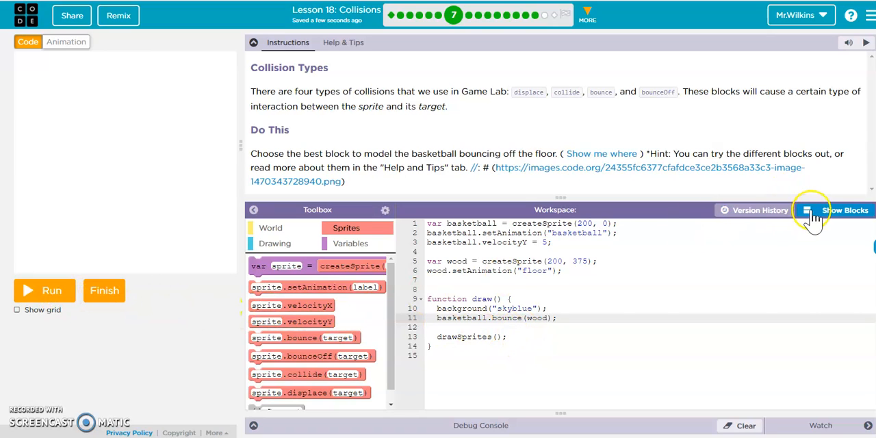
click(844, 210)
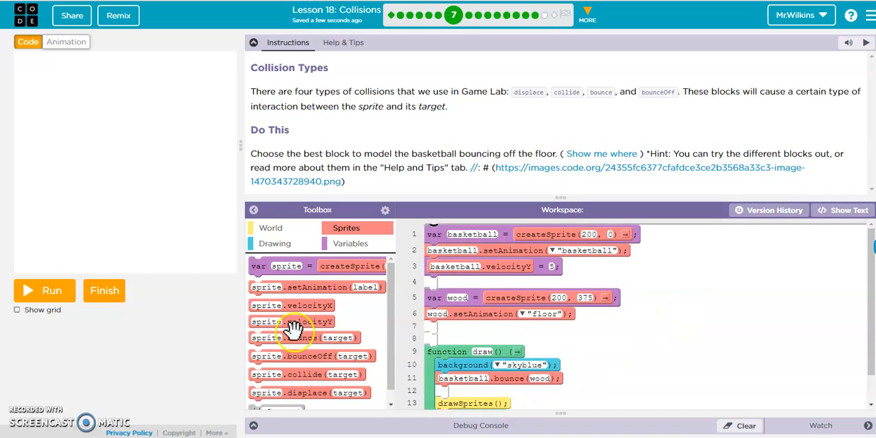
click(44, 290)
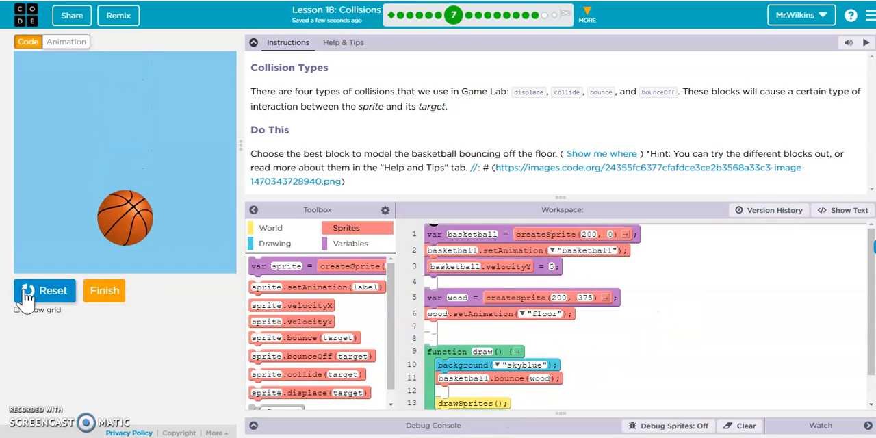
click(44, 290)
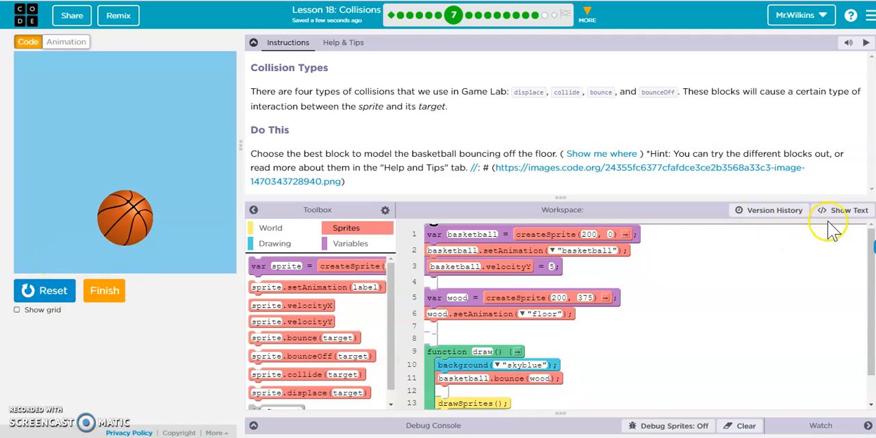
Edit line 11 back to basketball.bounceOff(wood) in text view, rerun, and submit.
click(847, 210)
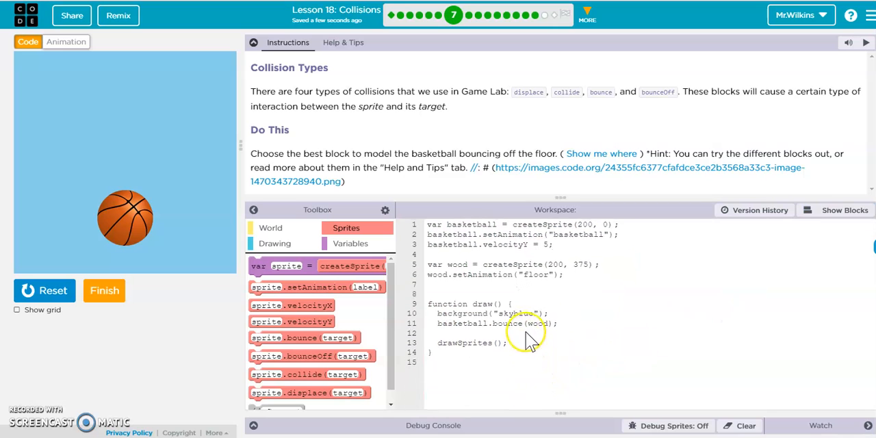
click(520, 318)
text(Off)
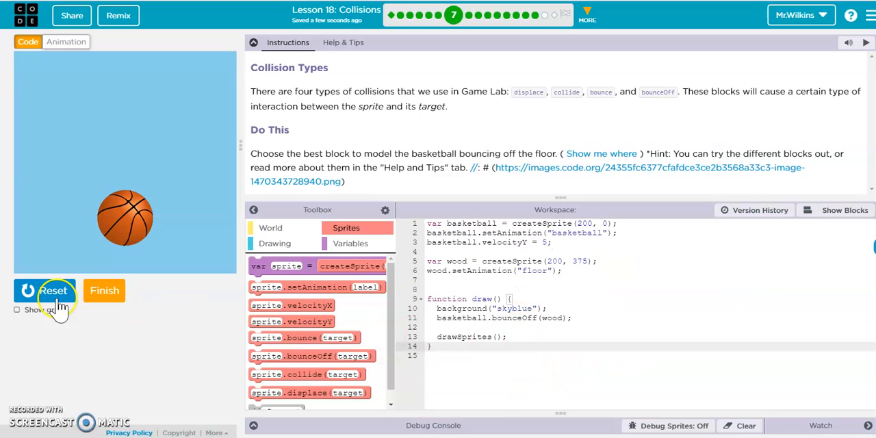
click(53, 290)
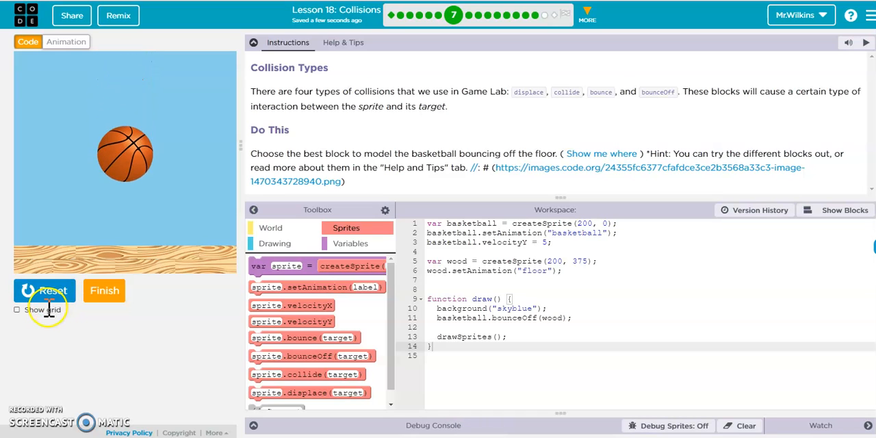
mouse_move(116, 240)
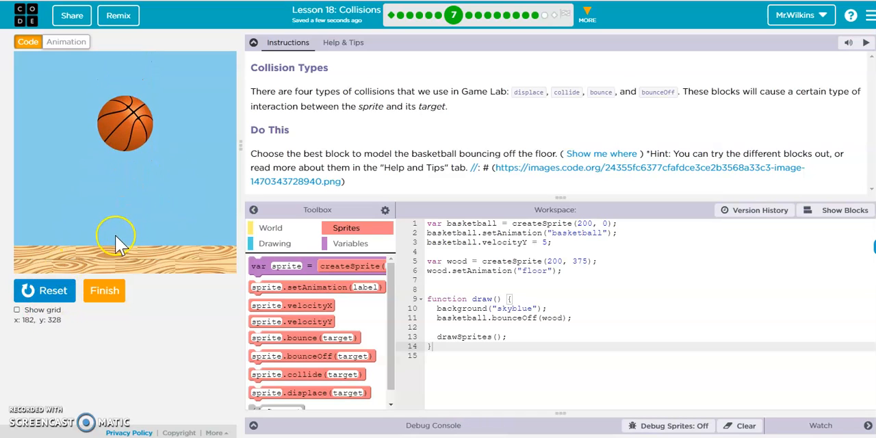
click(44, 290)
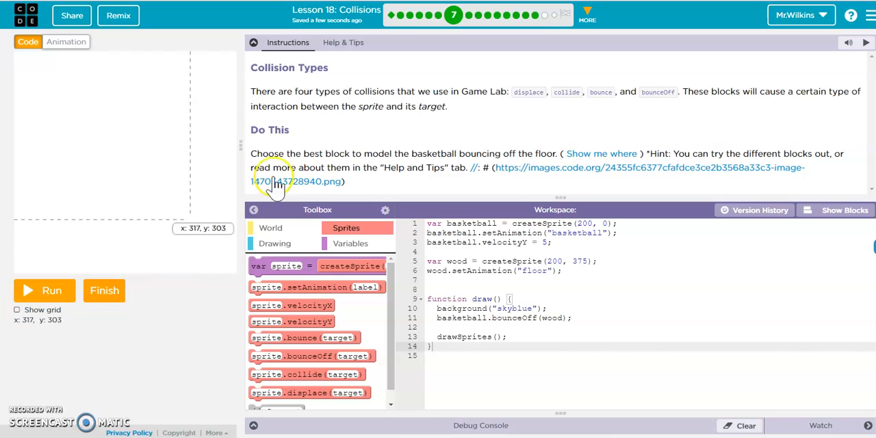
mouse_move(745, 181)
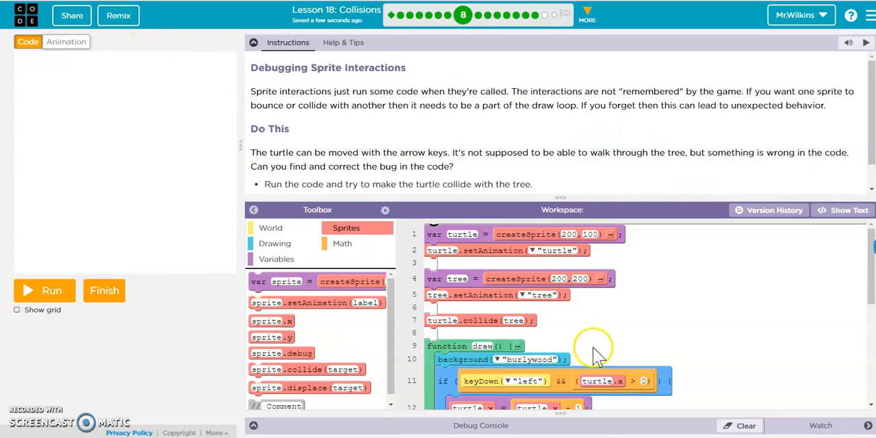
mouse_move(383, 144)
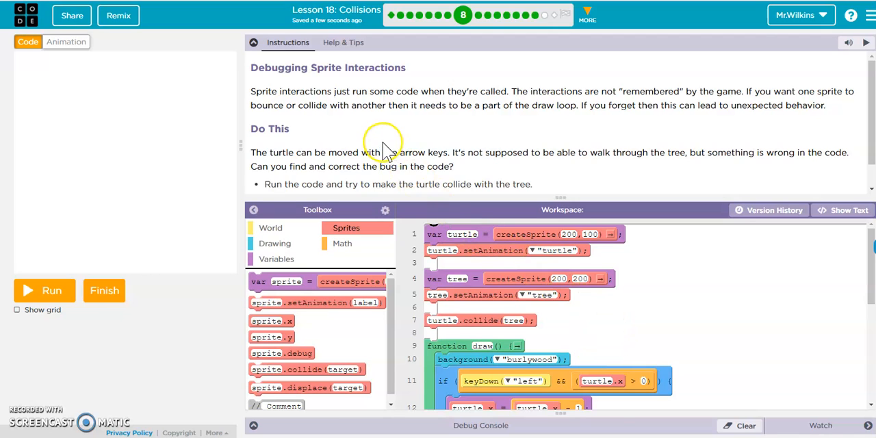
Highlight the note that interactions aren't remembered, then collapse the Instructions panel.
double_click(393, 91)
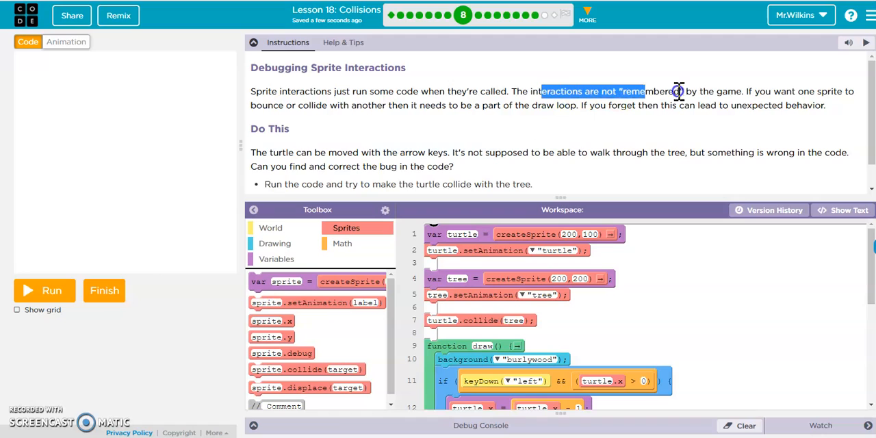
mouse_move(481, 98)
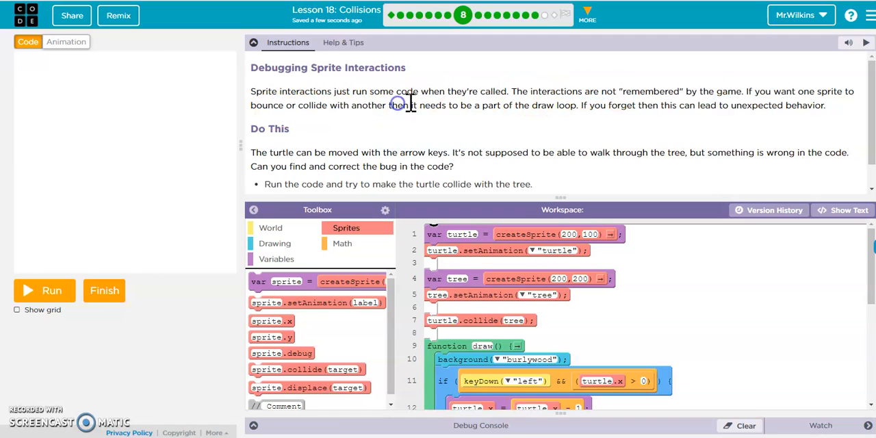
mouse_move(584, 130)
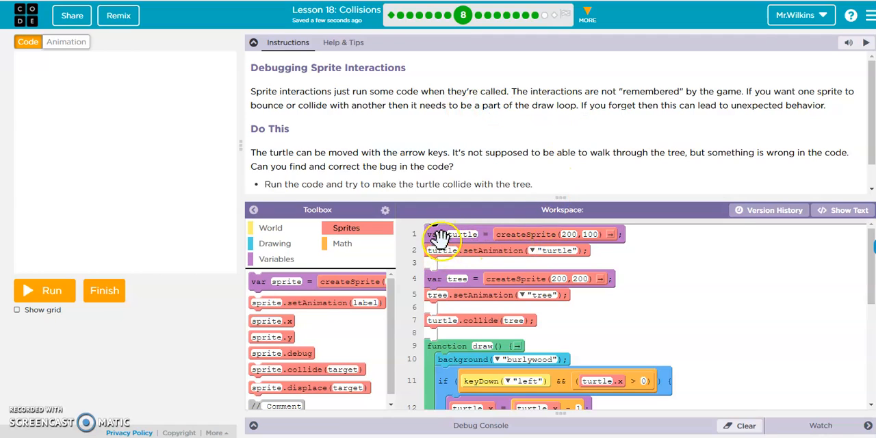
click(253, 42)
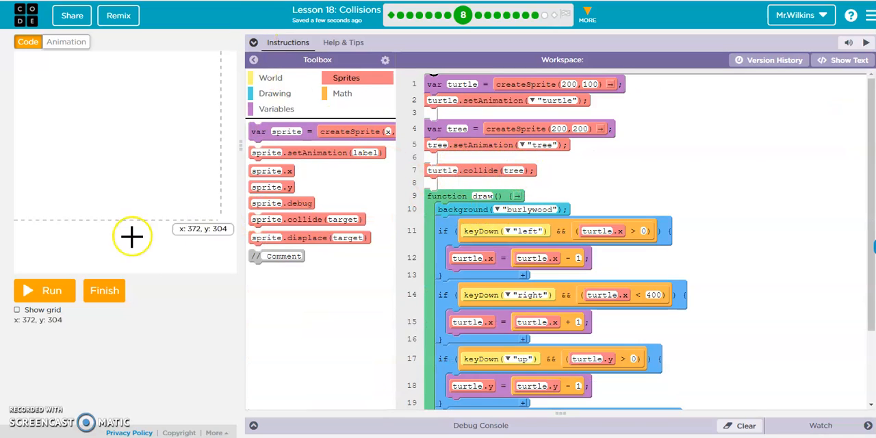
Run turtle.collide(tree) from inside the draw loop, then view the sprite animations.
click(44, 290)
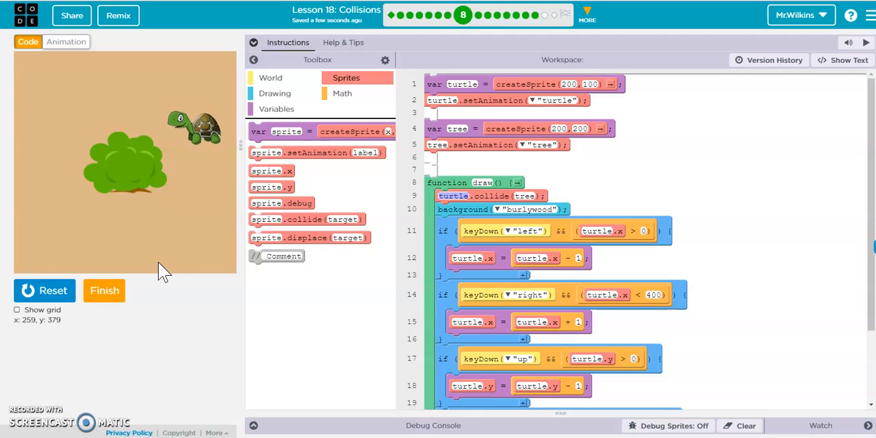
click(65, 42)
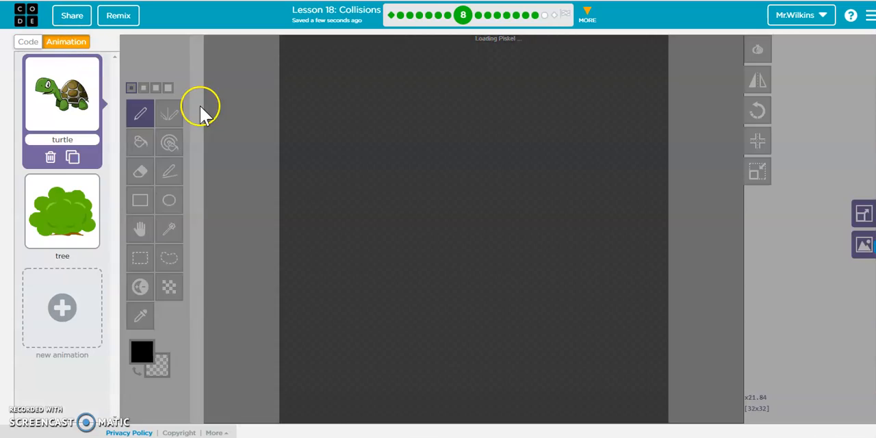
View the tree and turtle drawings in the animation editor, then return to code.
click(62, 211)
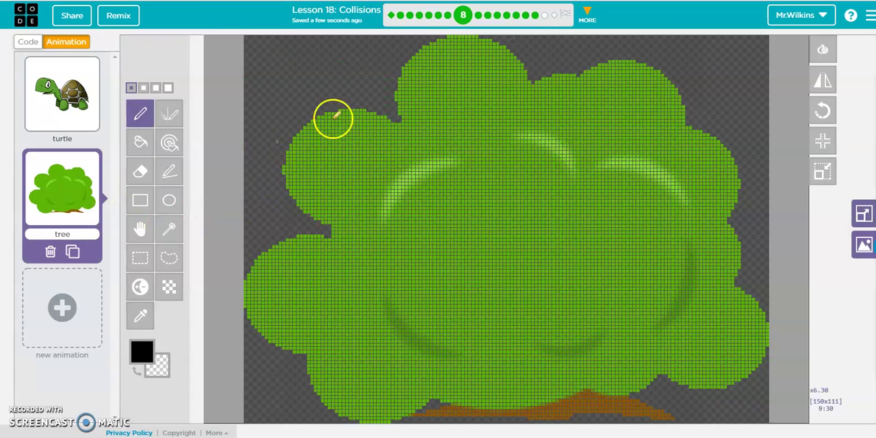
mouse_move(735, 49)
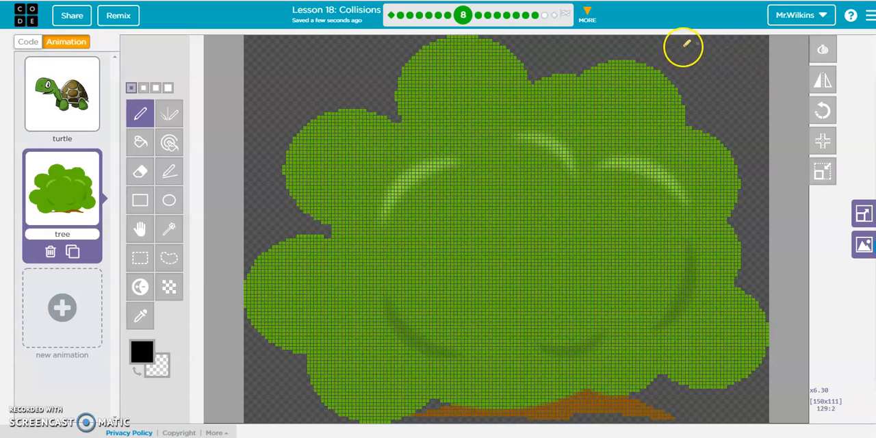
mouse_move(297, 24)
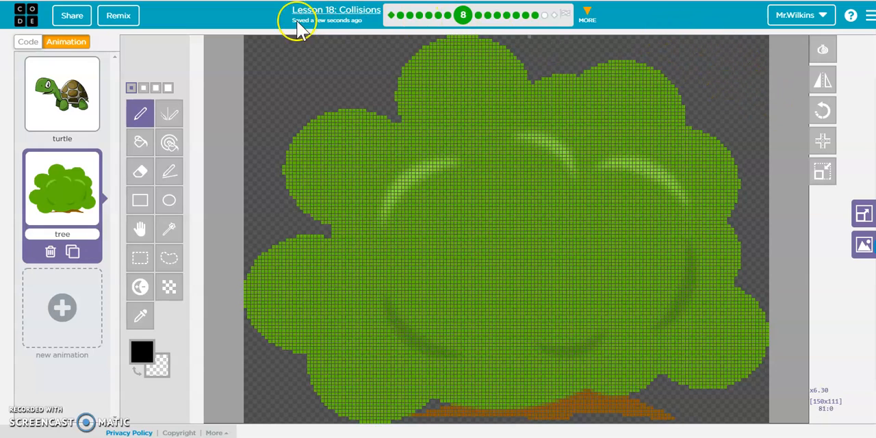
click(62, 94)
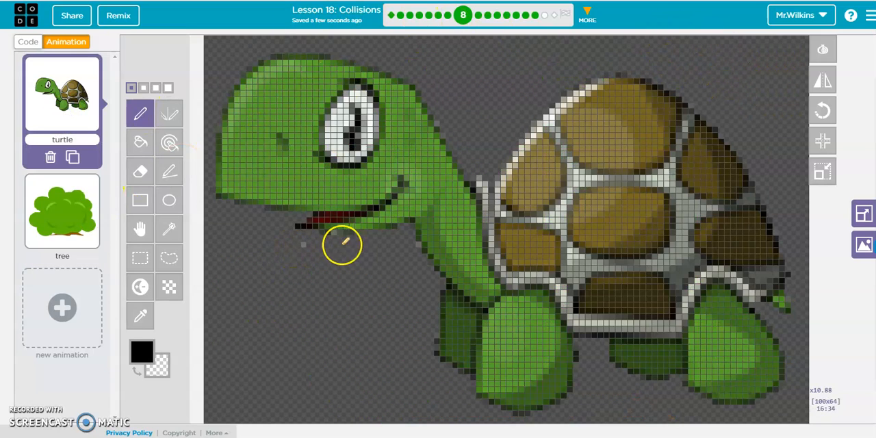
mouse_move(233, 248)
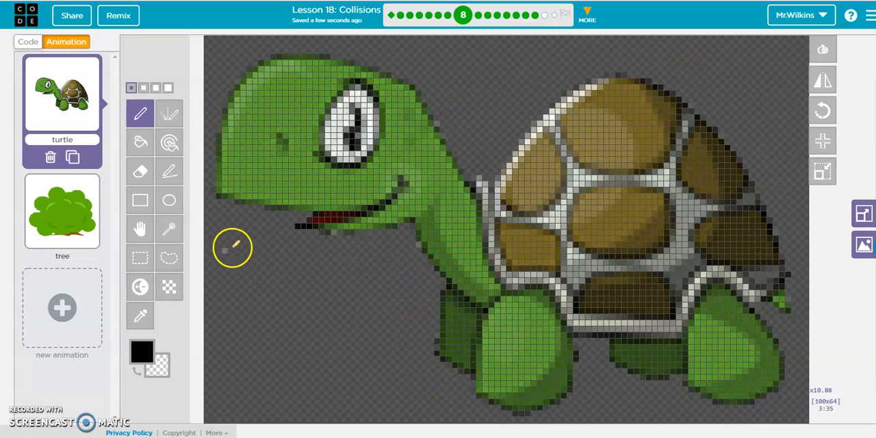
mouse_move(10, 41)
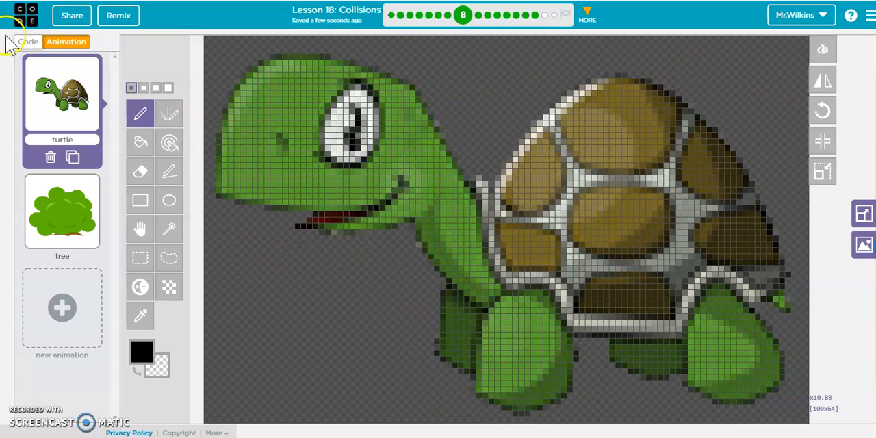
click(28, 42)
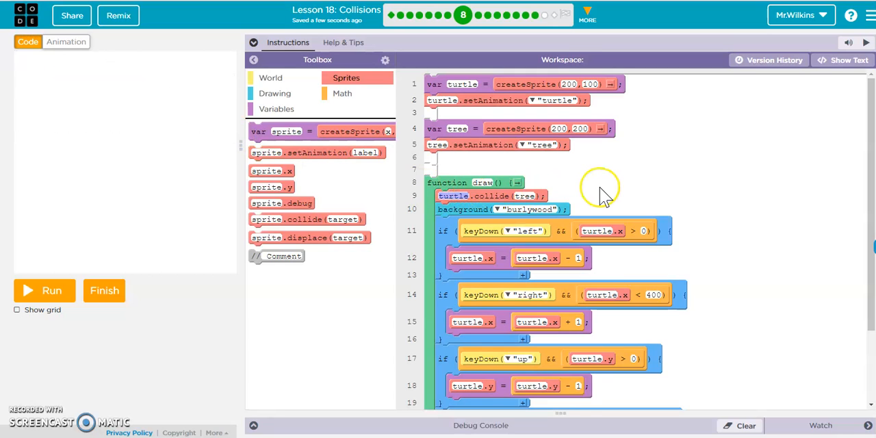
Open level 9 Debug with the gold and silver coins and expand its instructions.
scroll(up, 3)
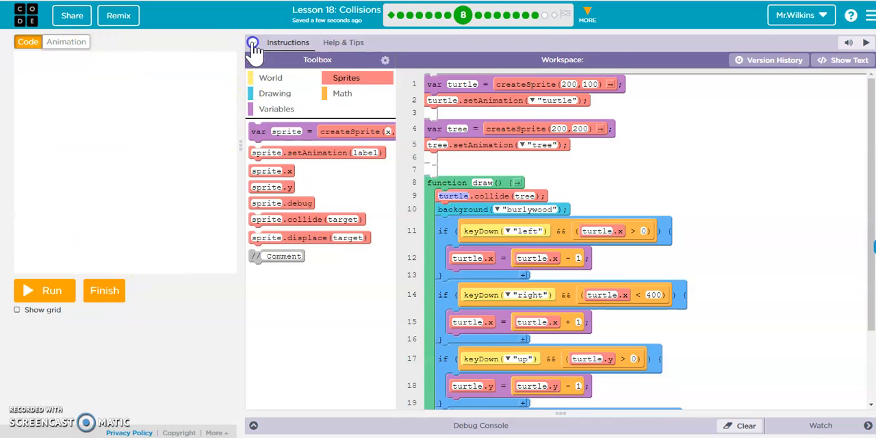
click(253, 42)
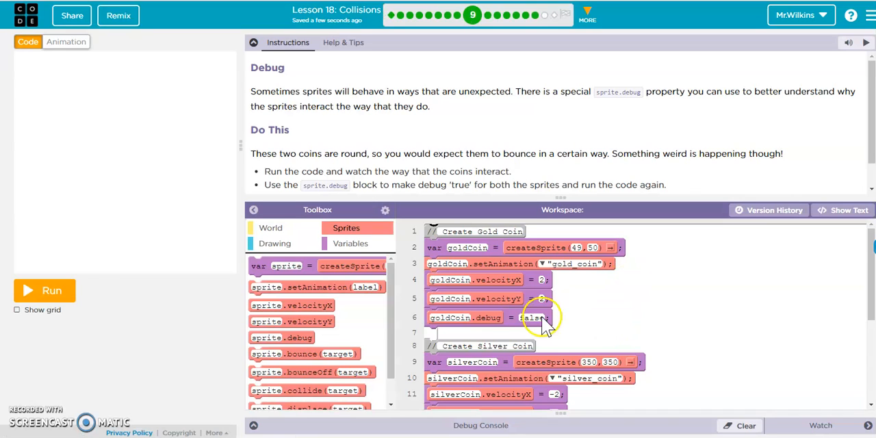
Run the two-coin program, watch the gold and silver coins bounce off each other, then reset.
click(44, 290)
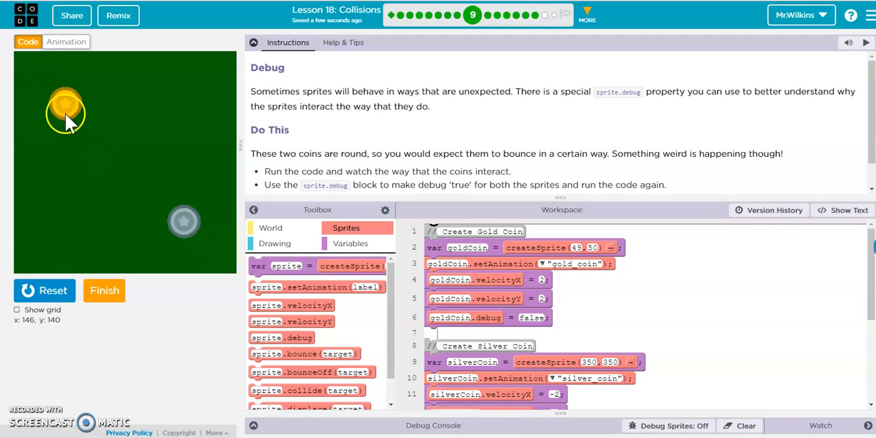
click(44, 290)
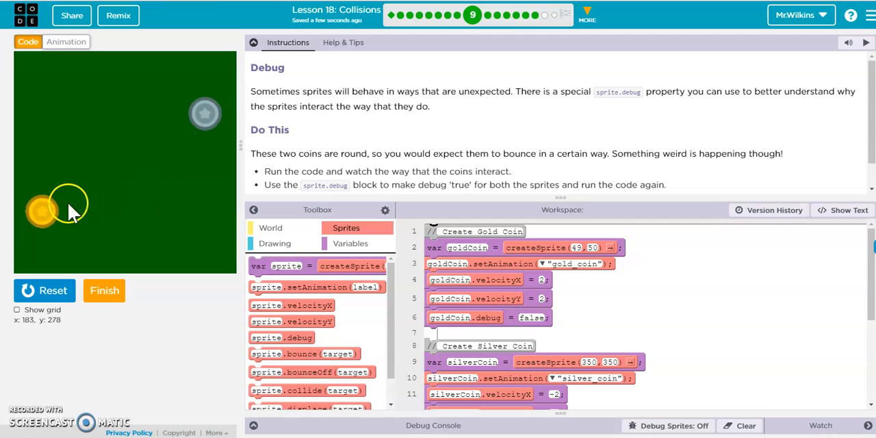
mouse_move(98, 166)
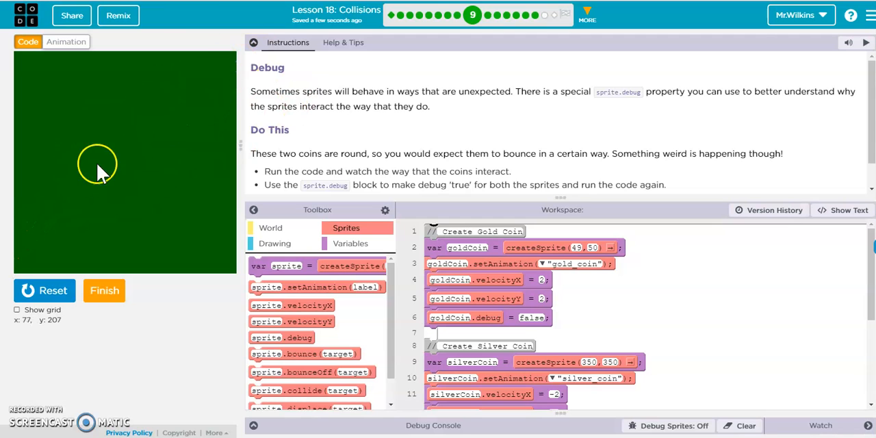
click(44, 290)
text(true)
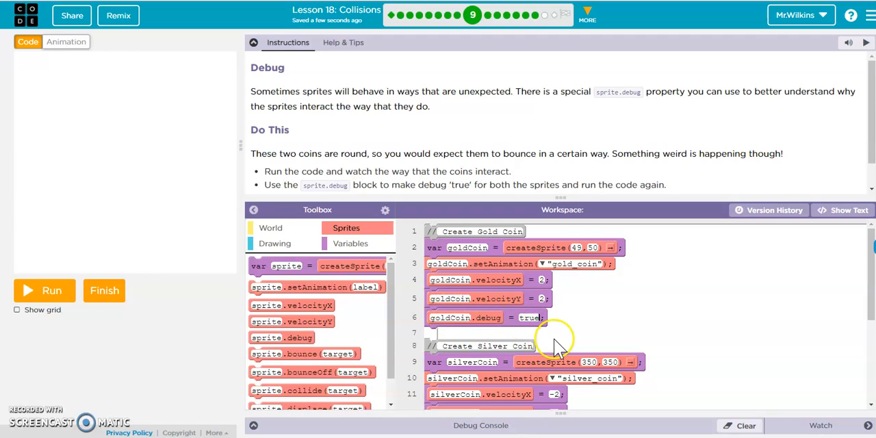
Turn on silverCoin debug, run to show both rectangular colliders, then reset.
scroll(down, 3)
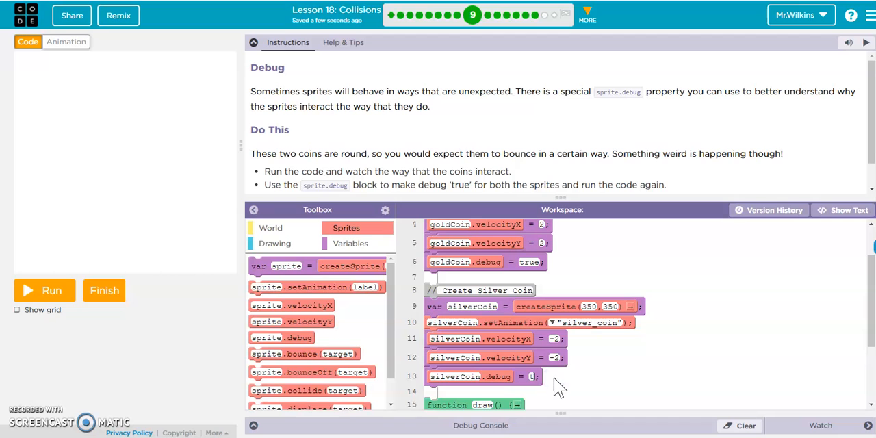
click(43, 290)
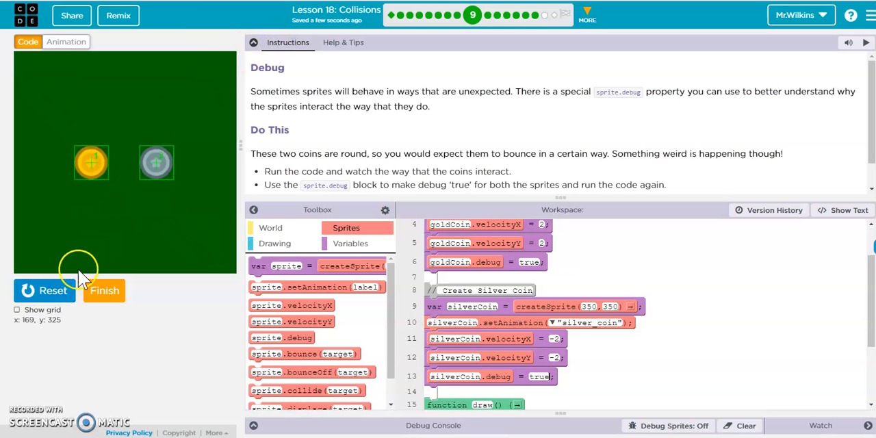
click(44, 290)
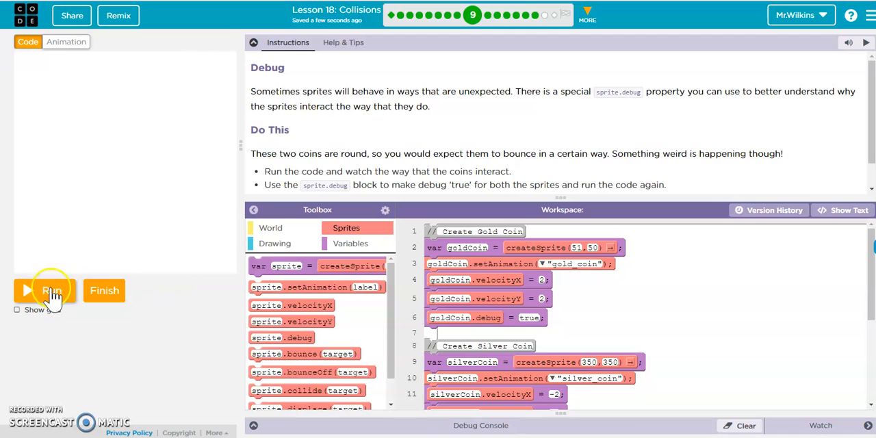
Rerun the coins with the gold coin at x 51, then finish the Debug puzzle and continue to level 10.
click(52, 290)
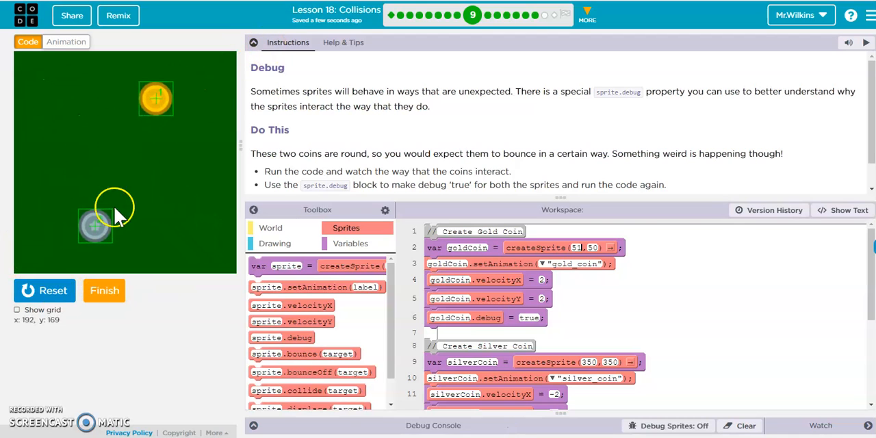
click(43, 290)
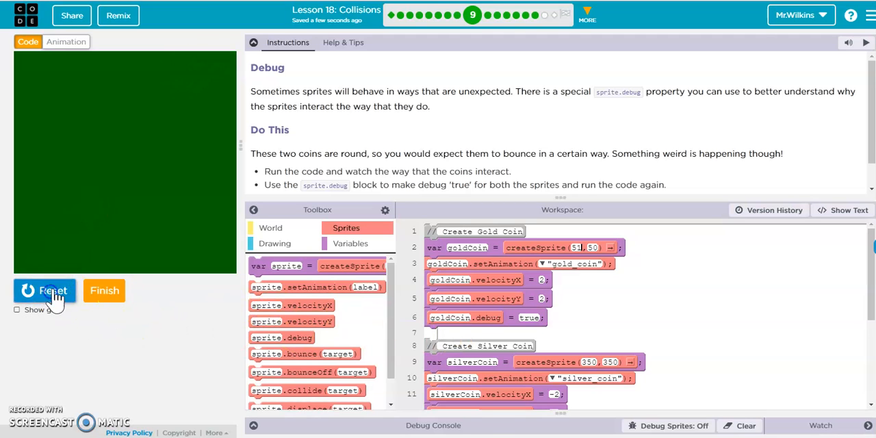
click(44, 290)
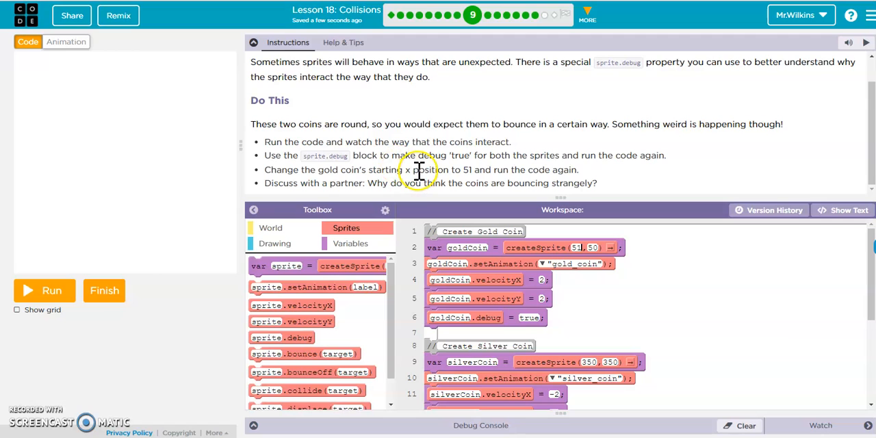
mouse_move(392, 265)
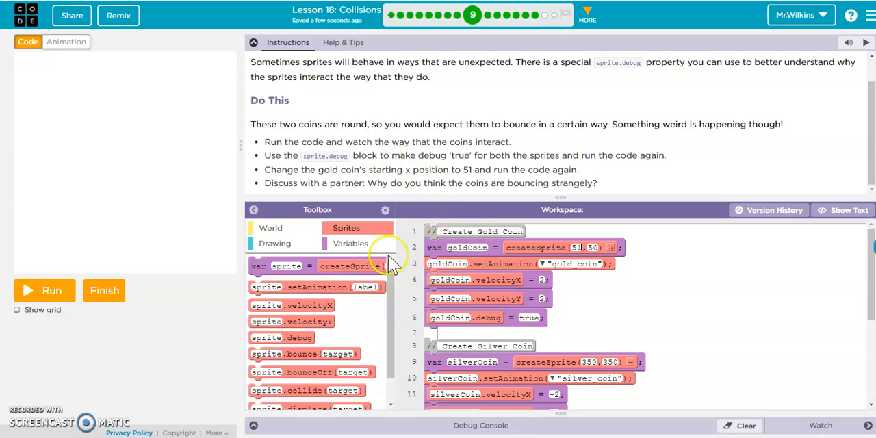
mouse_move(486, 178)
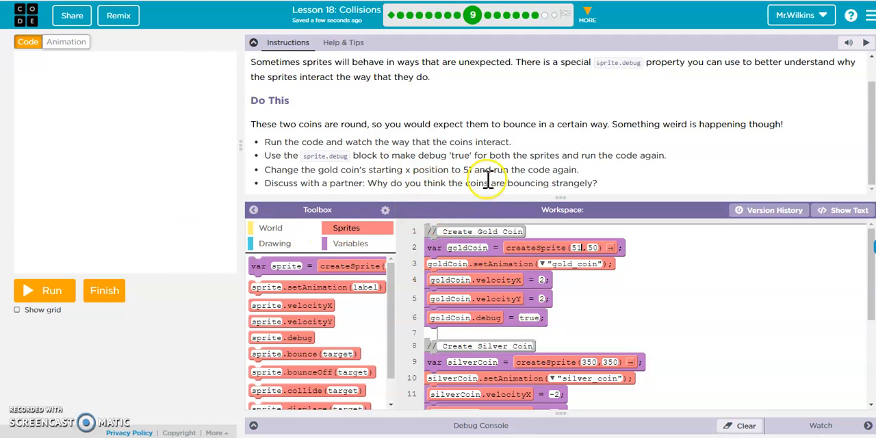
mouse_move(104, 290)
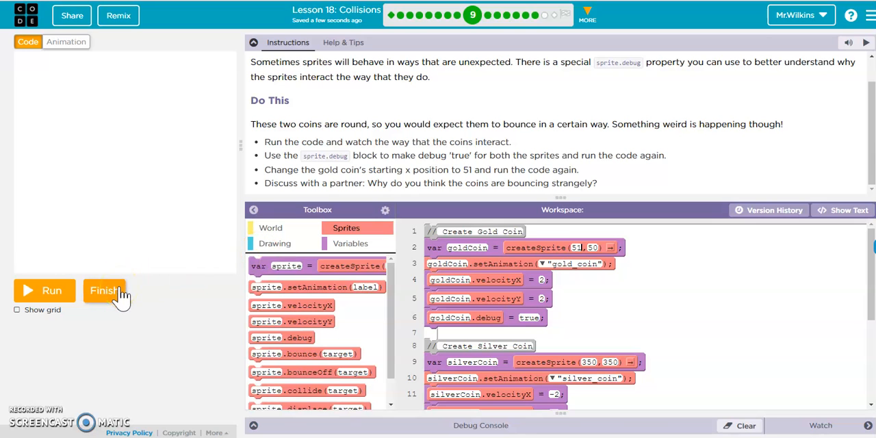
click(104, 290)
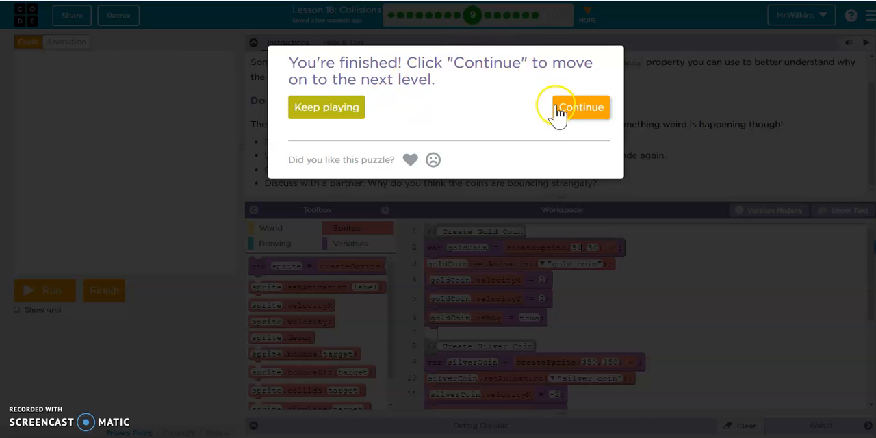
click(581, 107)
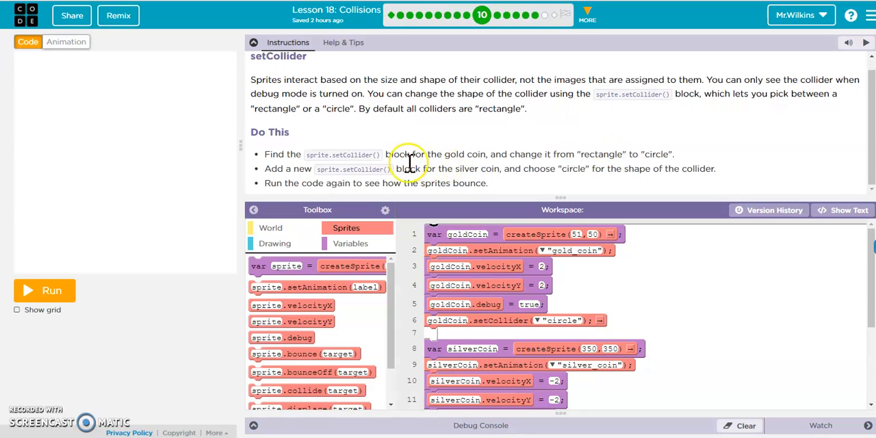
Check the version history, then point the setCollider block at goldCoin with a "circle" shape.
click(768, 210)
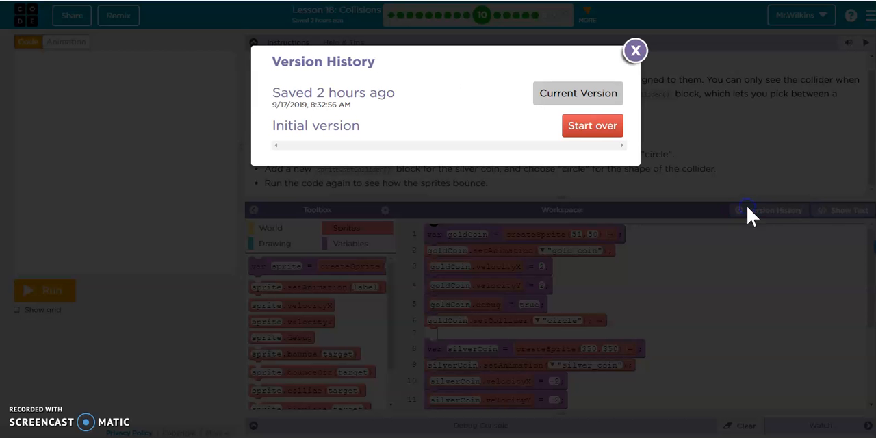
click(634, 50)
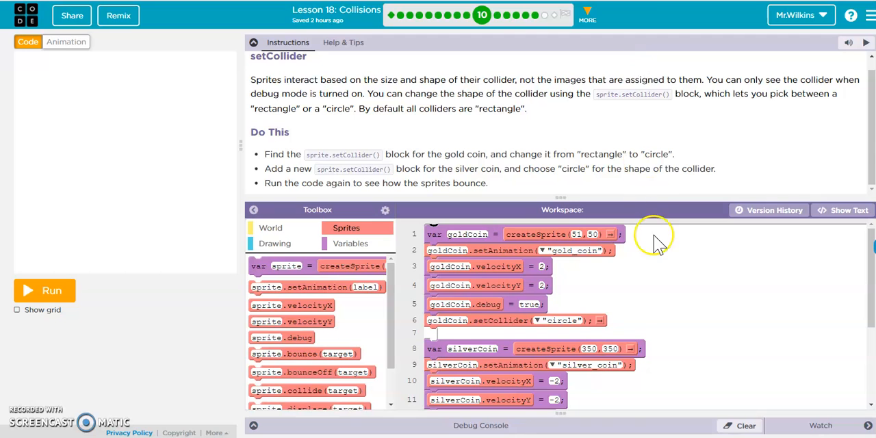
scroll(down, 3)
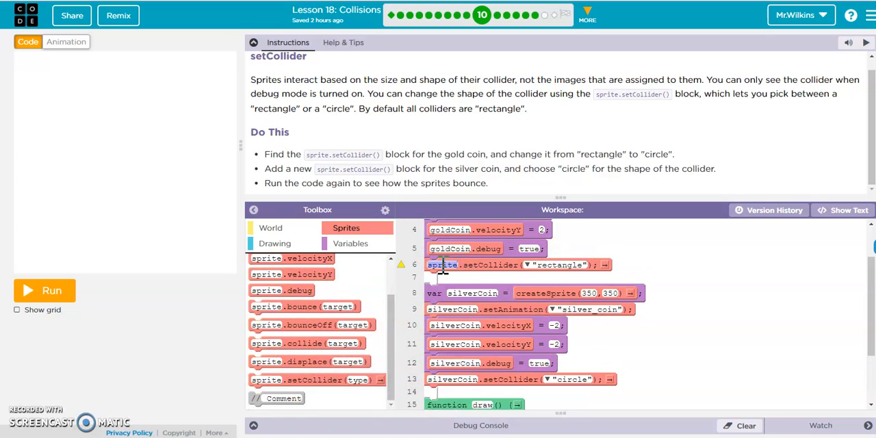
click(452, 264)
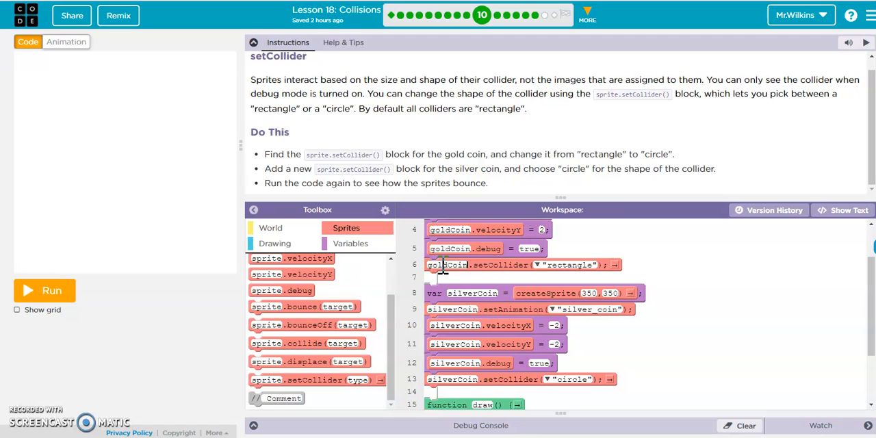
mouse_move(485, 266)
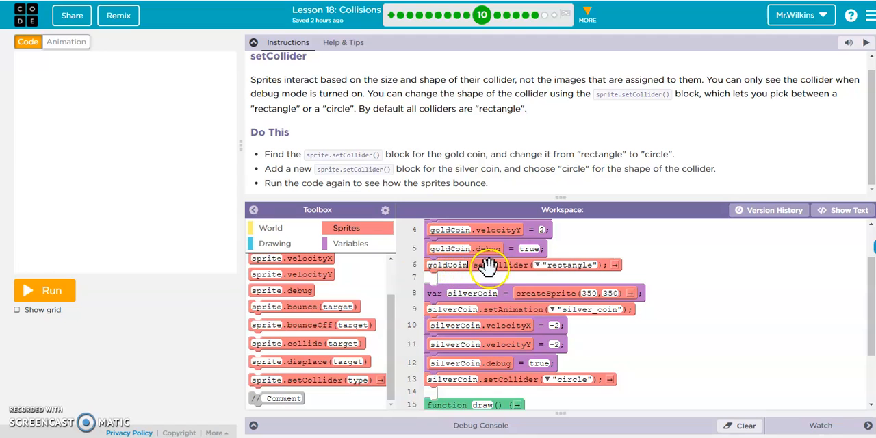
click(527, 265)
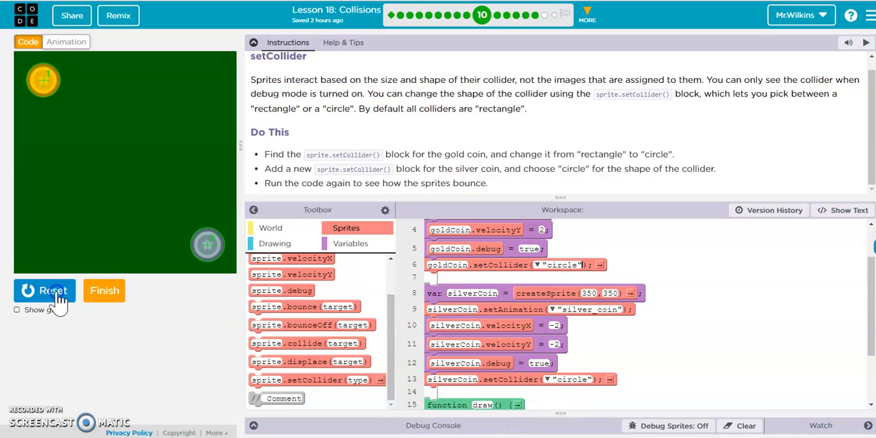
Run and restart the coin animation to see the circle colliders bounce.
click(45, 290)
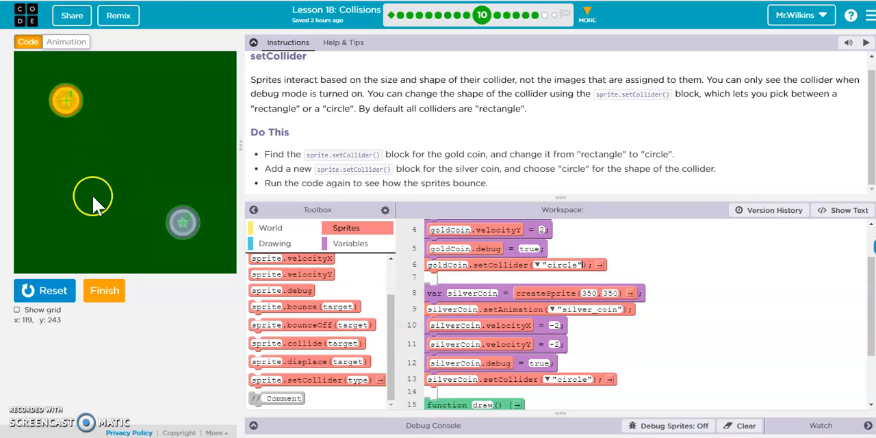
click(43, 290)
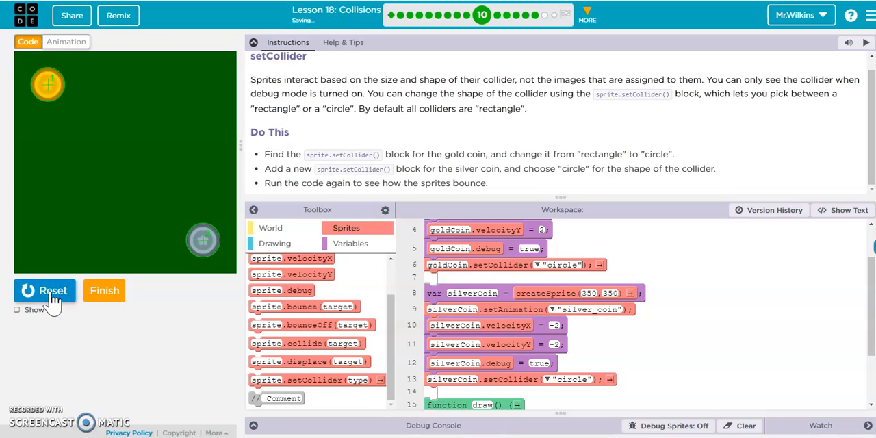